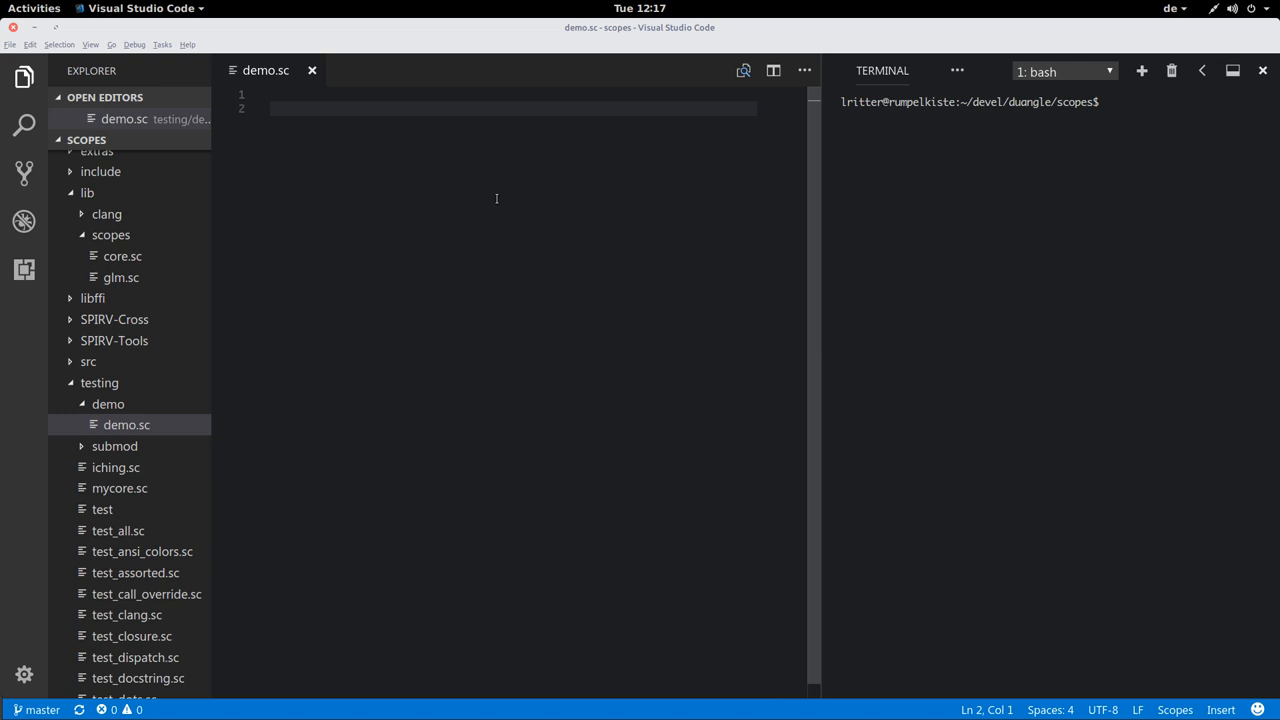
Import glm and define fn mydot (a b) summing a.x*b.x, a.y*b.y, a.z*b.z, then print it on two vec3 values.
{"action": "type", "text": "using import glm"}
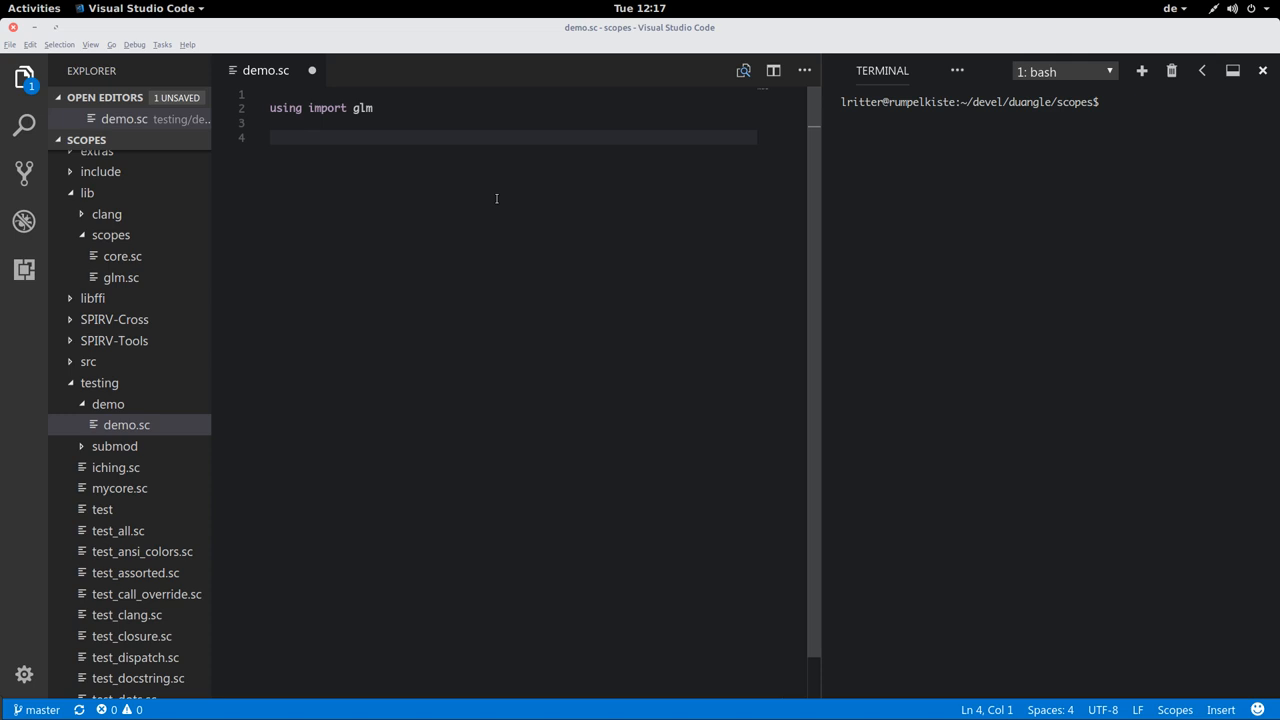
{"action": "type", "text": "fn mydot (a b"}
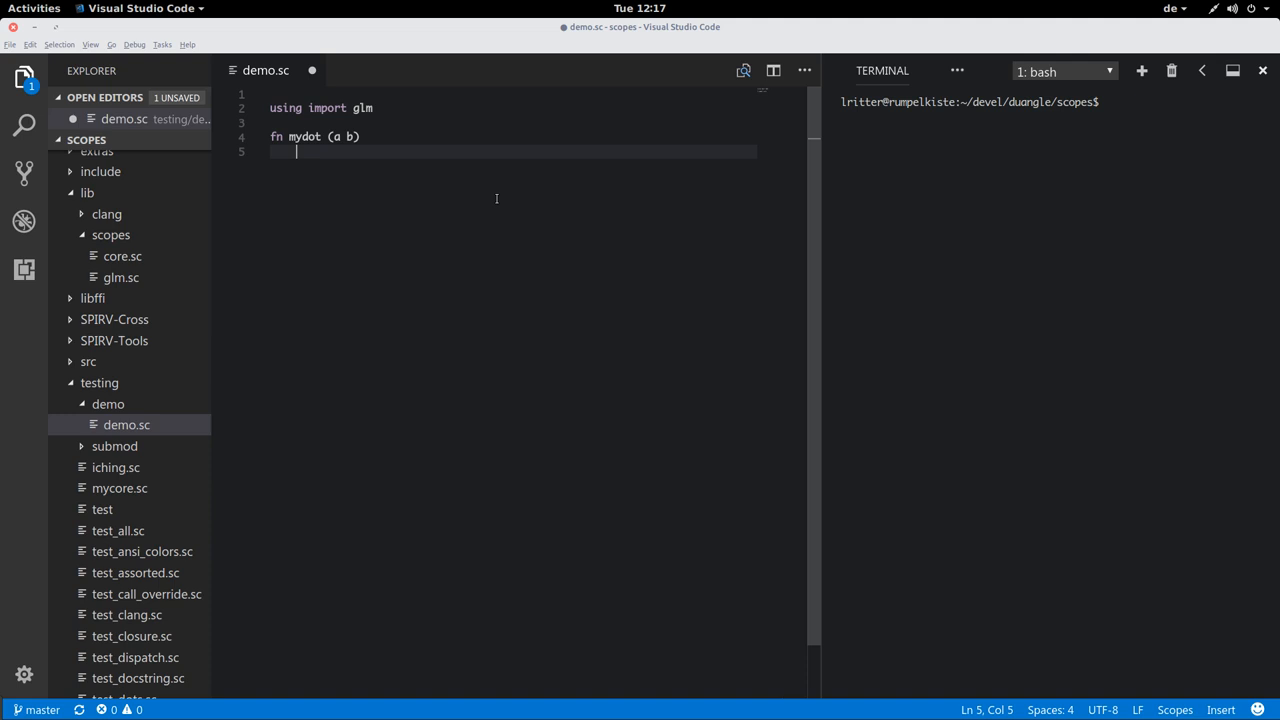
{"action": "type", "text": "a.x * b.x +"}
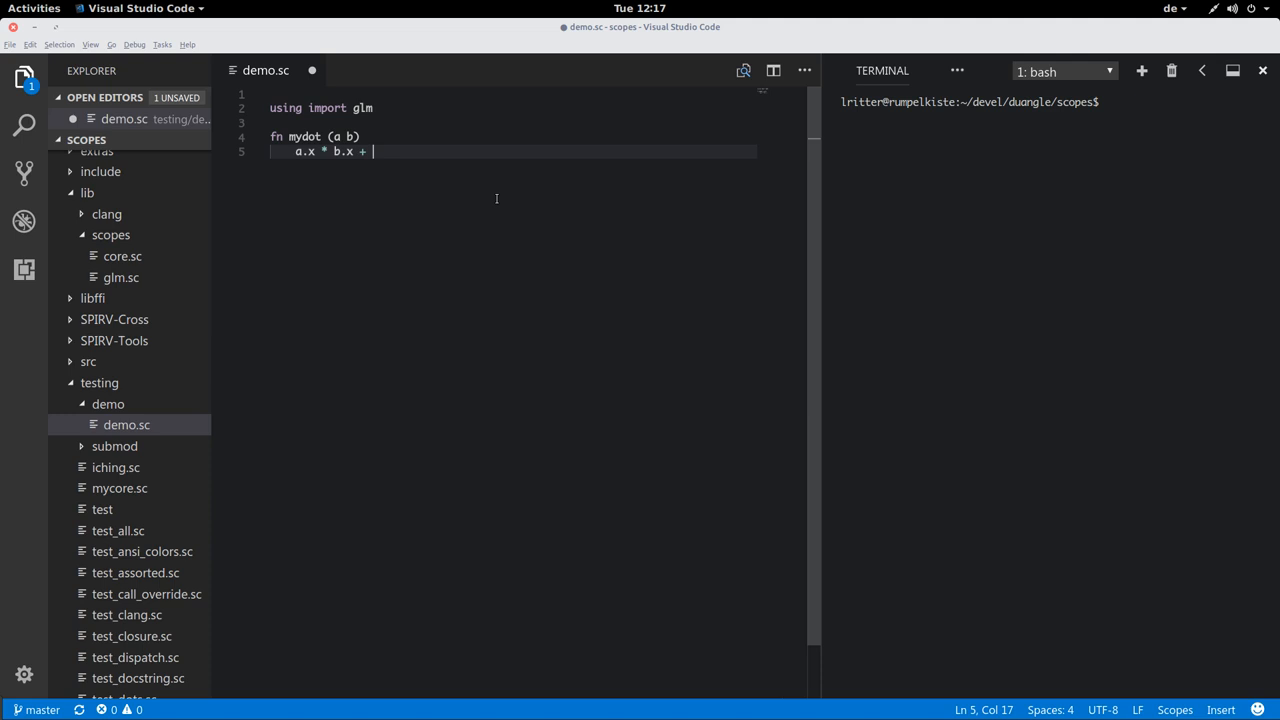
{"action": "type", "text": "a.y * b.y + a.z * b.z"}
{"action": "type", "text": "mydot"}
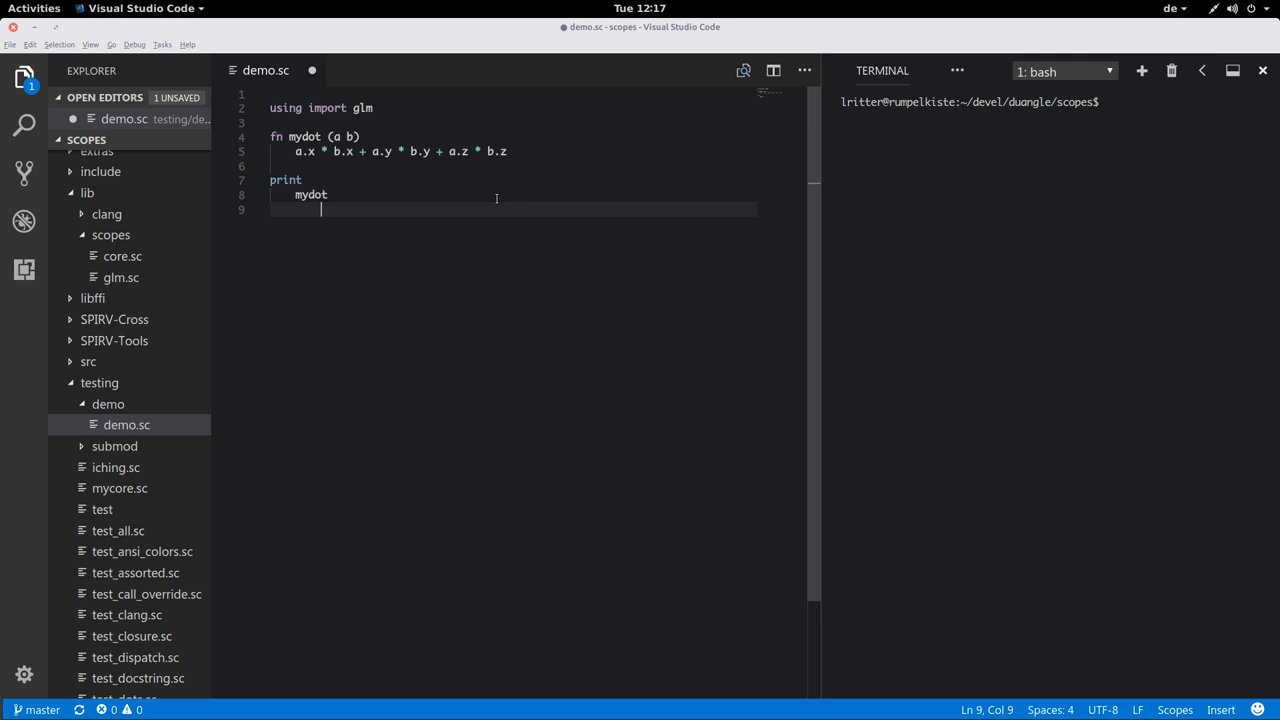
{"action": "type", "text": "vec3 1 2 3"}
{"action": "type", "text": "vec3 4 5 6"}
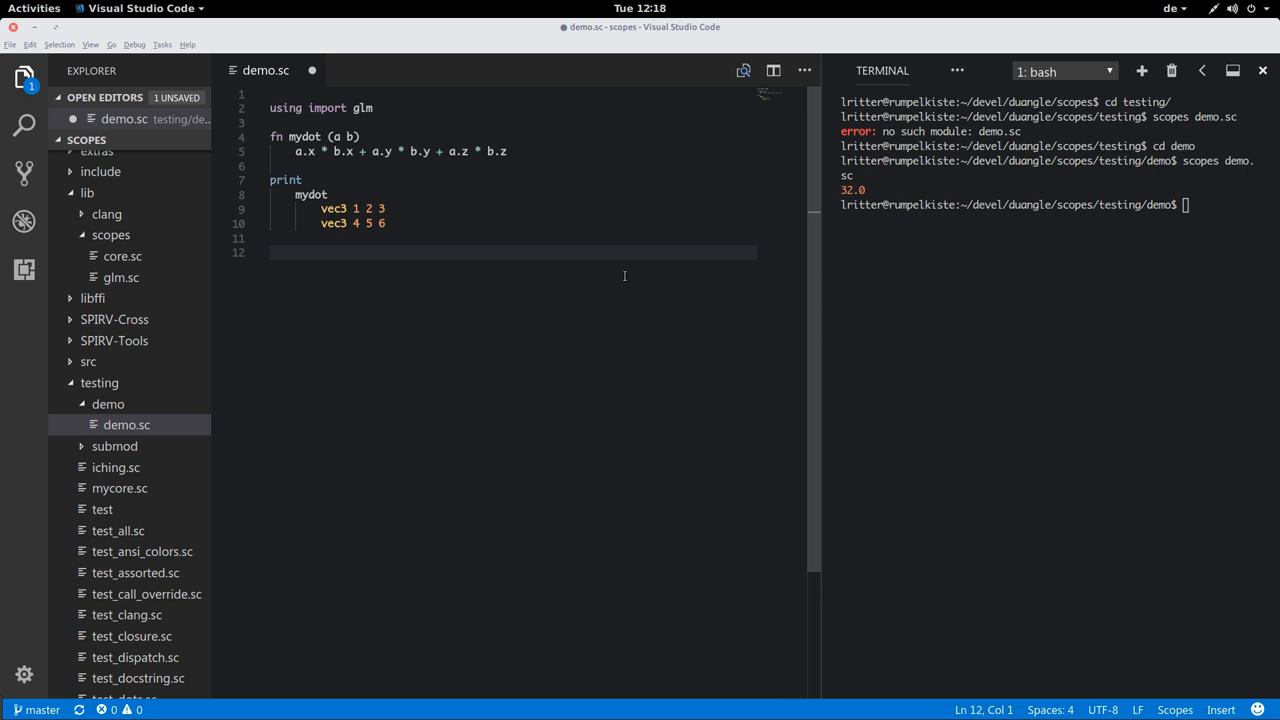
{"action": "mouse_move", "coordinate": [820, 252]}
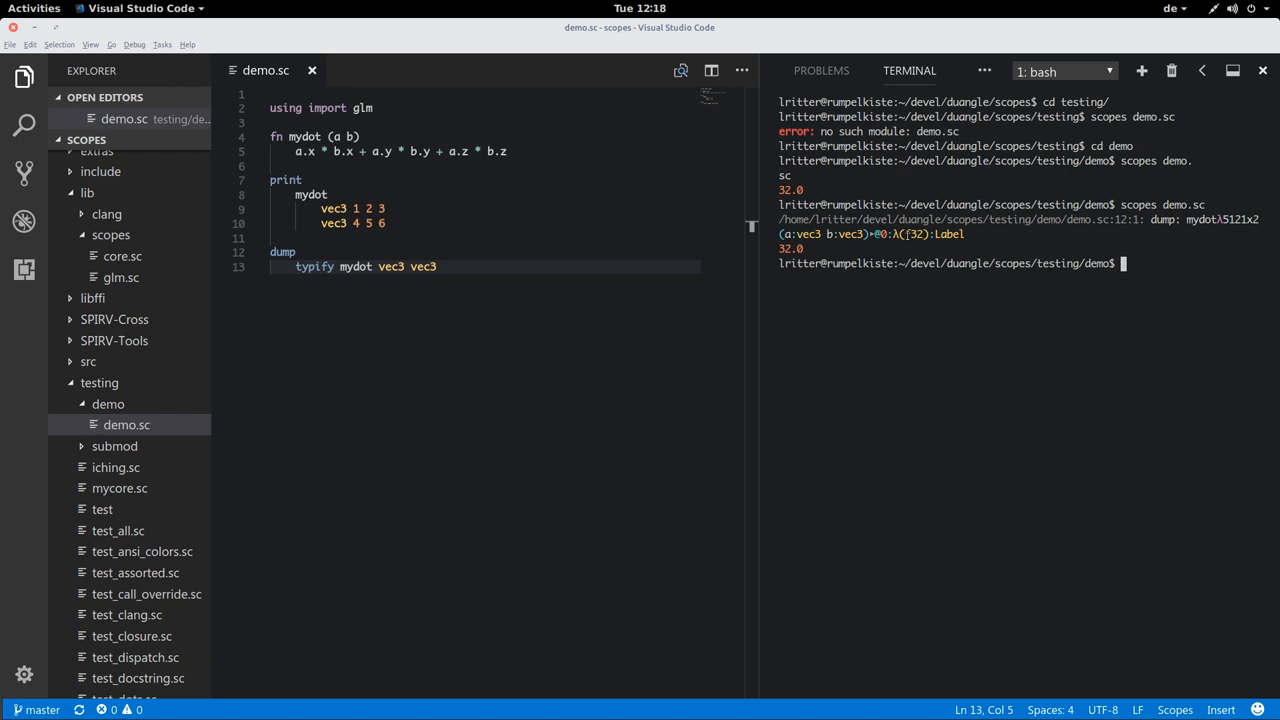
Change dump to dump-label on the typified mydot and rerun scopes demo.sc.
{"action": "type", "text": "-label"}
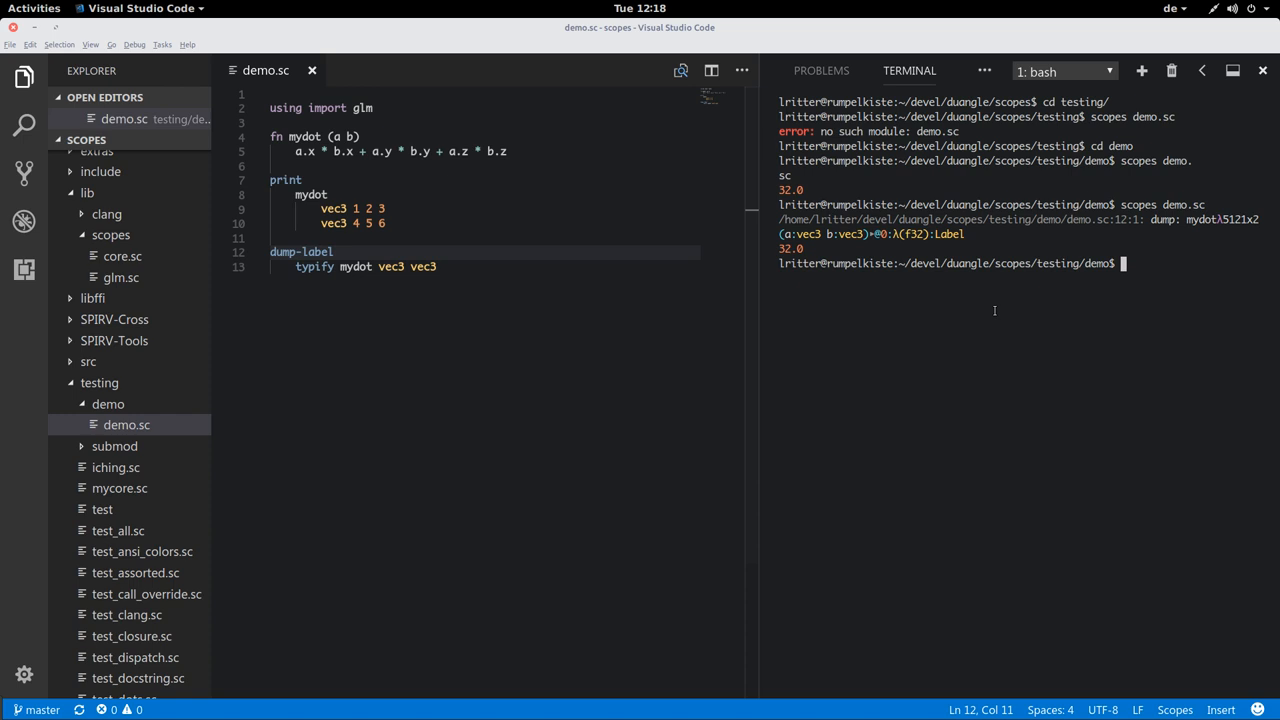
{"action": "type", "text": "let f ="}
{"action": "key", "text": "Return"}
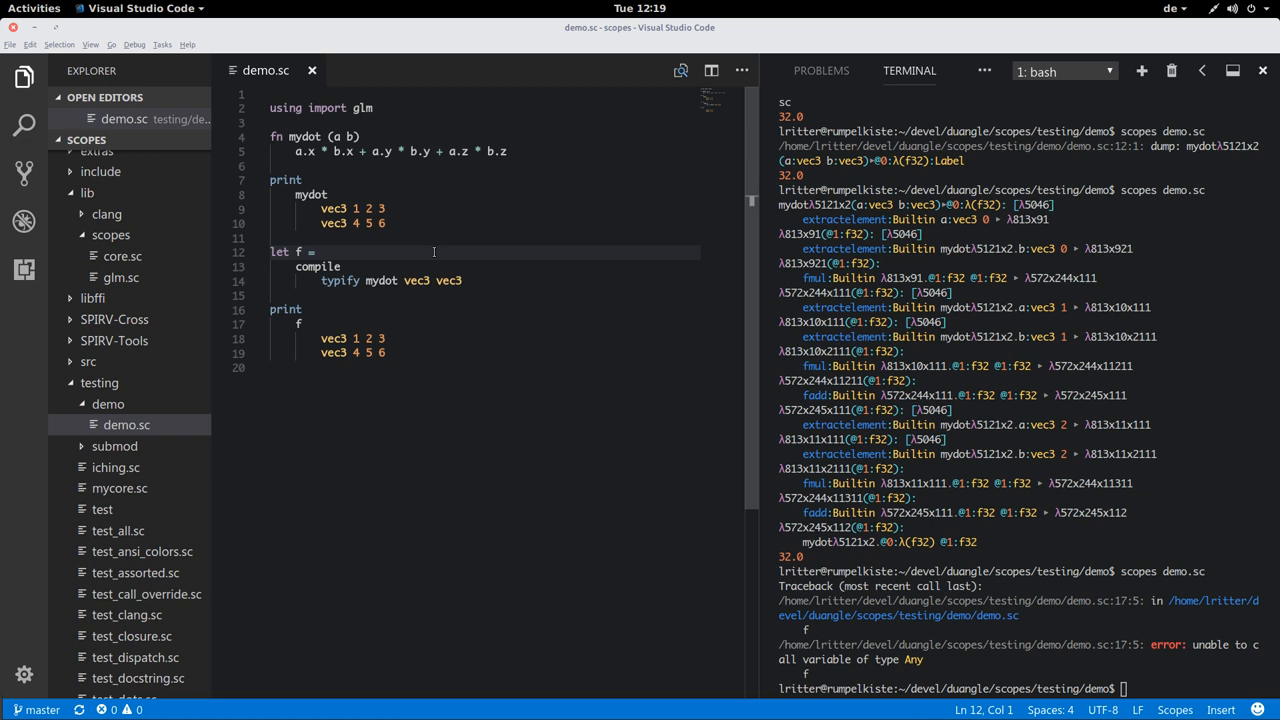
Edit the compile line into let f = compile typify mydot vec3 vec3 and call f on two vec3 values.
{"action": "left_click", "coordinate": [360, 136]}
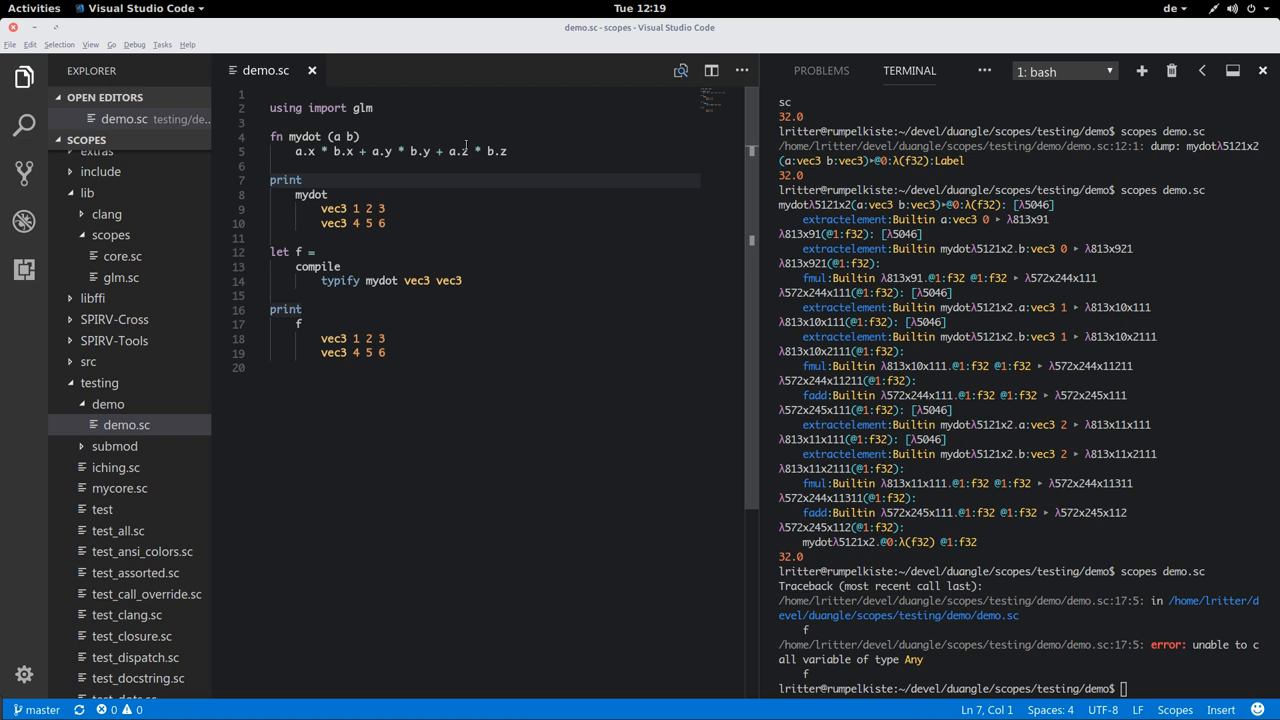
{"action": "left_click", "coordinate": [384, 208]}
{"action": "type", "text": "function"}
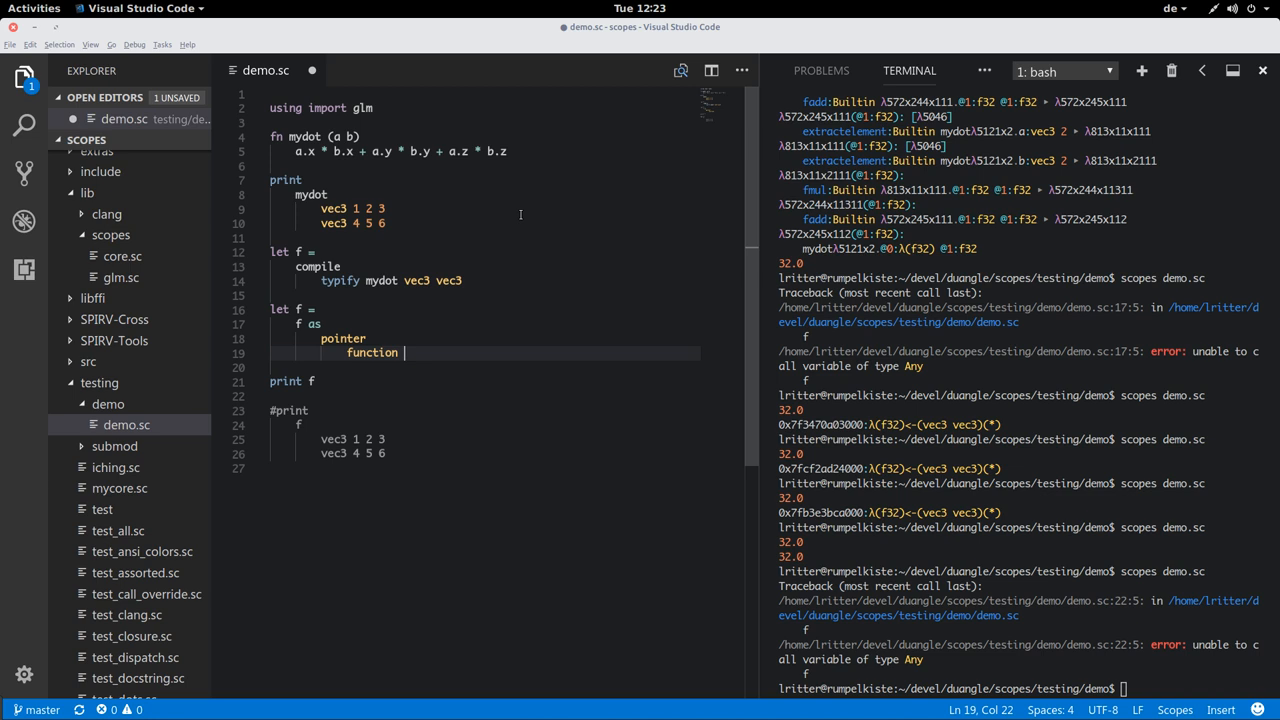
Cast f as a pointer to a function returning f32 from two vec3 arguments.
{"action": "type", "text": "f32 vec3 vec3"}
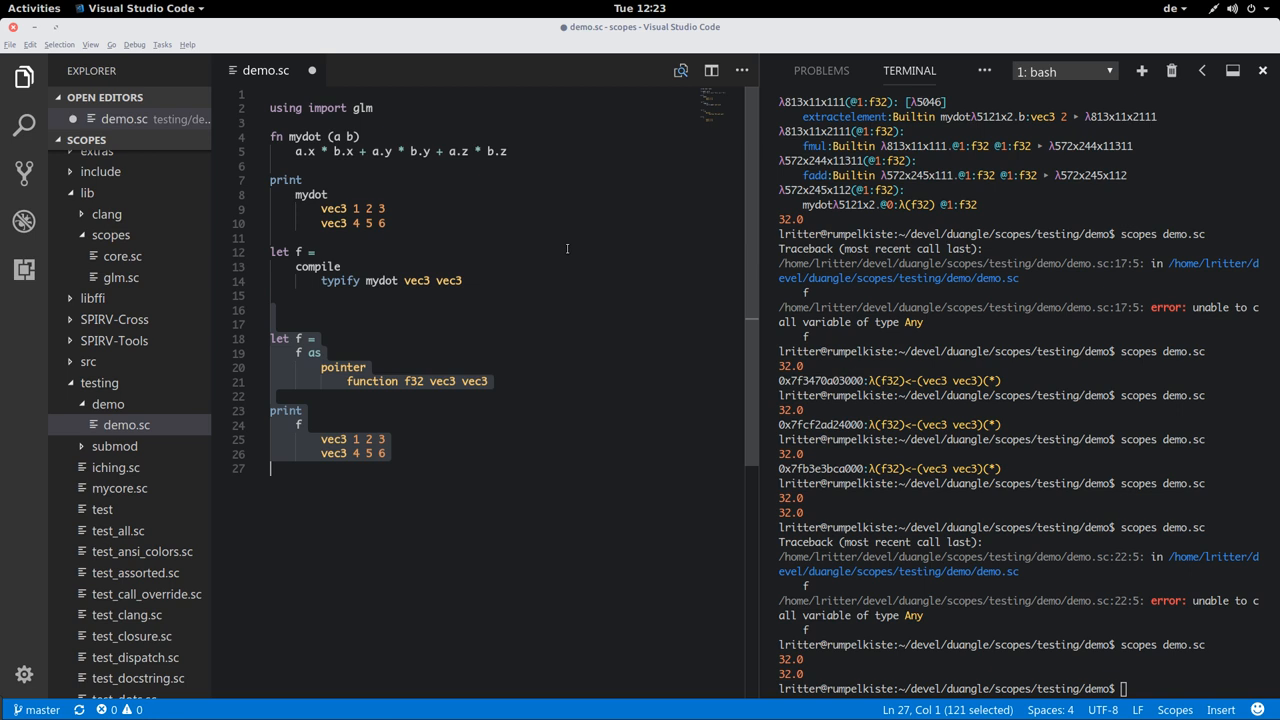
Disable the cast block under #do and add 'dump-function to the compile call.
{"action": "type", "text": "#do"}
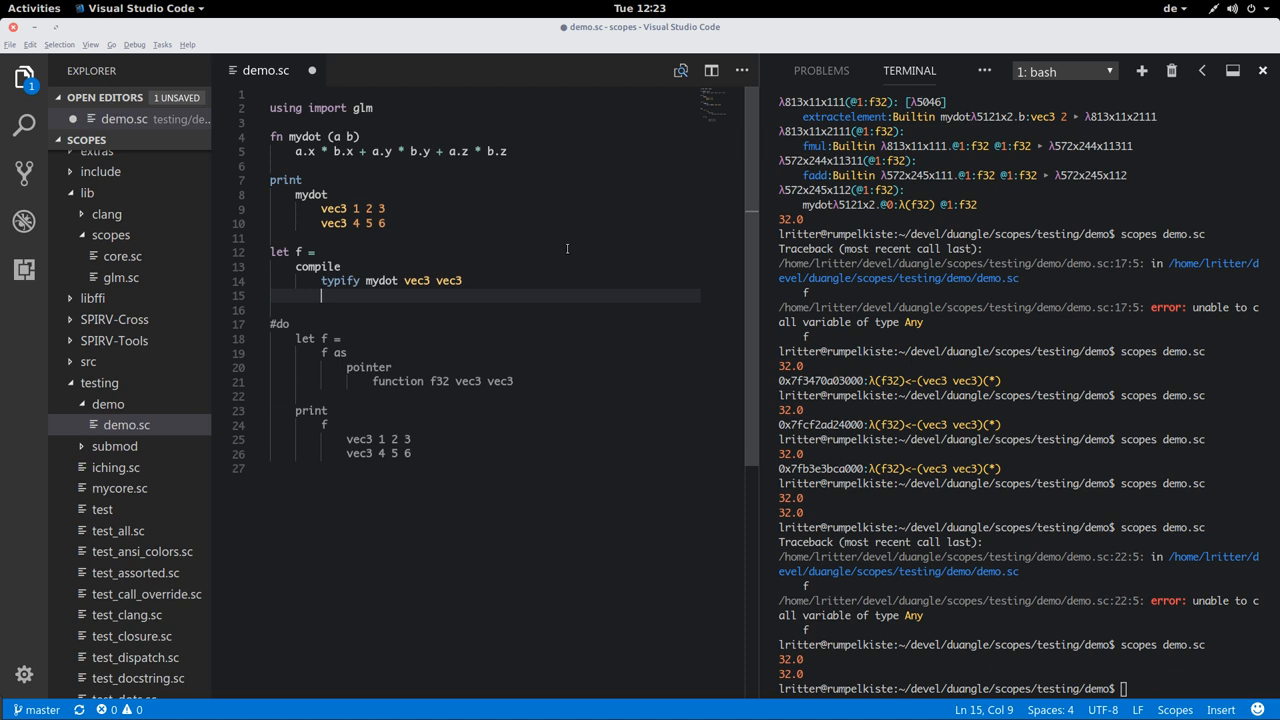
{"action": "type", "text": "'dump-function"}
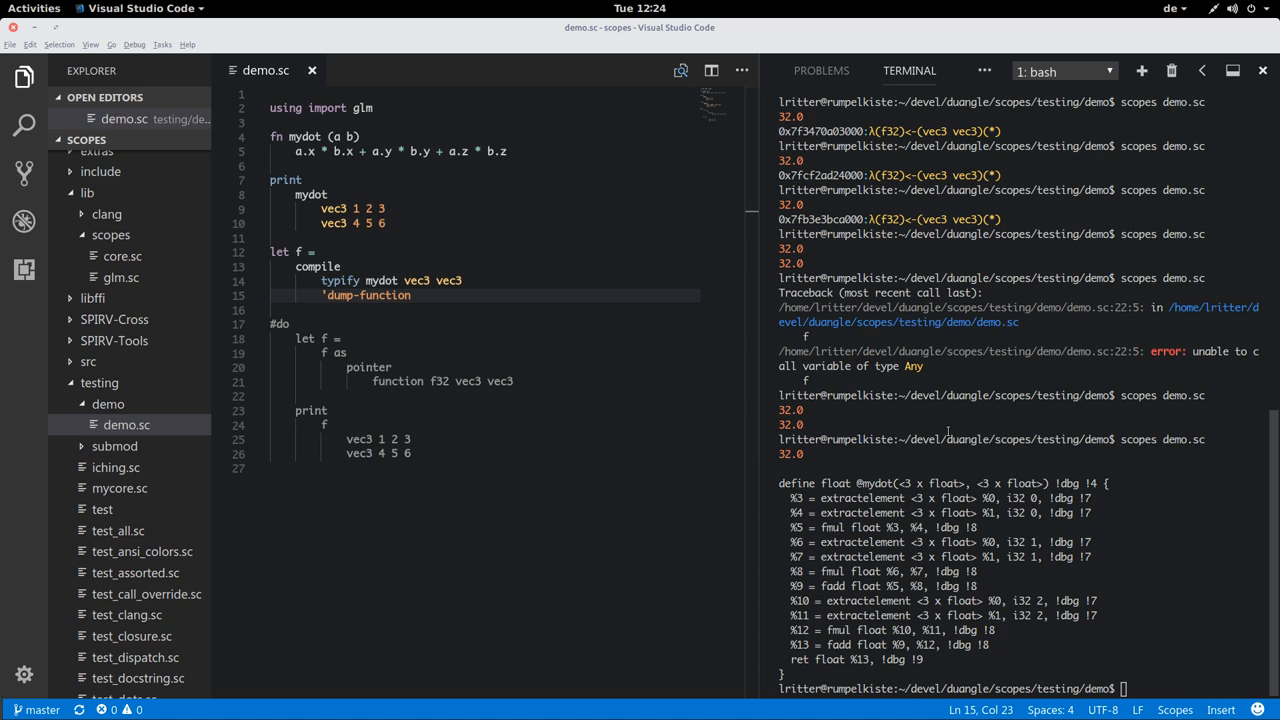
Add the 'O3 flag and 'dump-disassembly to the compile call.
{"action": "type", "text": "'03"}
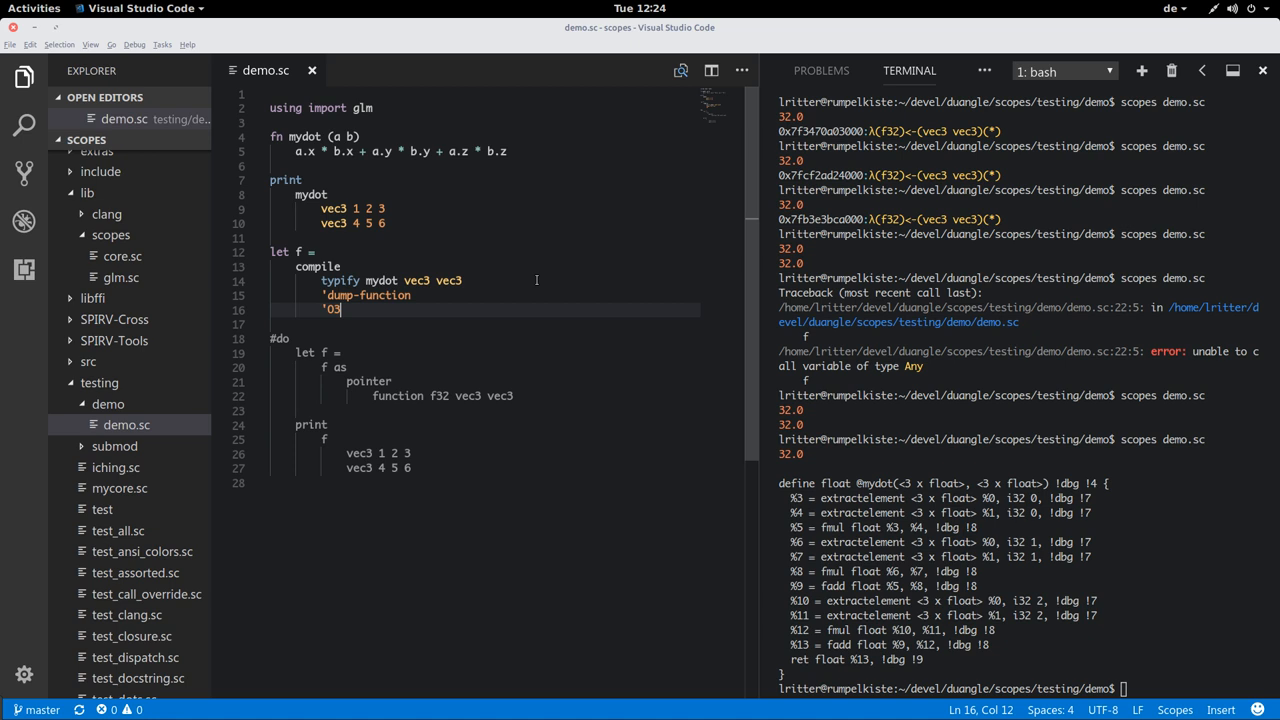
{"action": "mouse_move", "coordinate": [588, 316]}
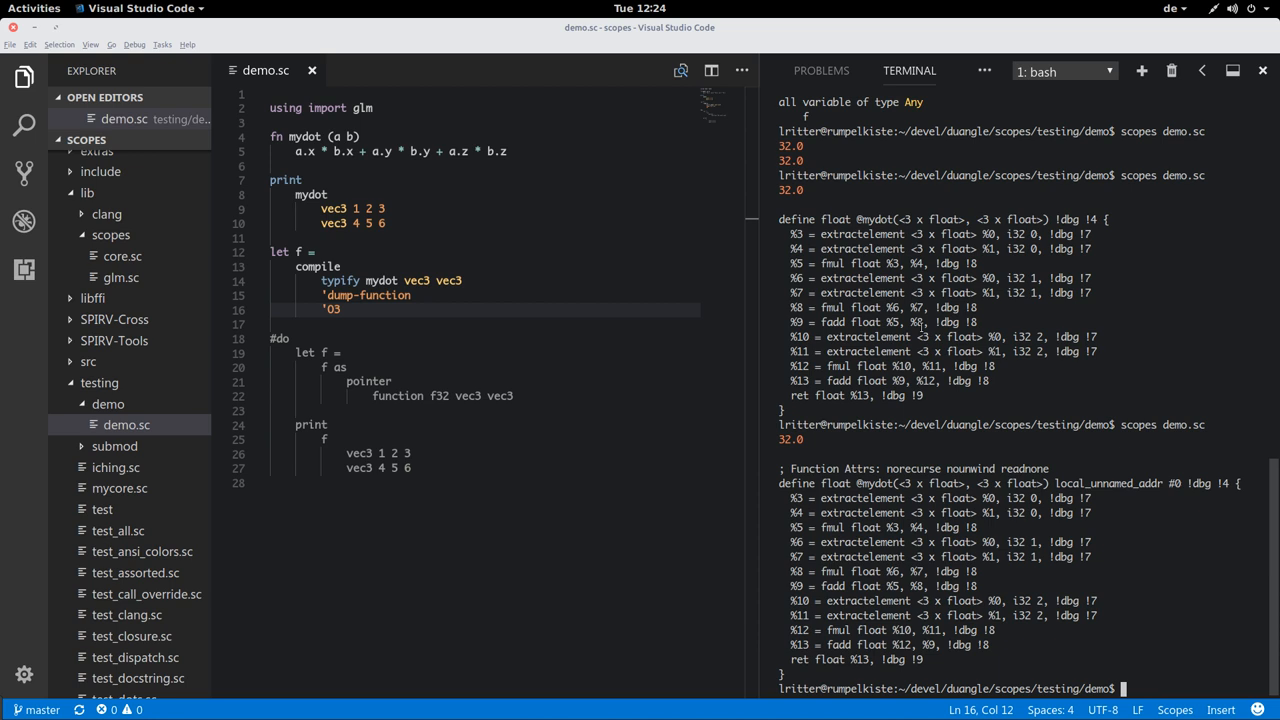
{"action": "mouse_move", "coordinate": [1116, 502]}
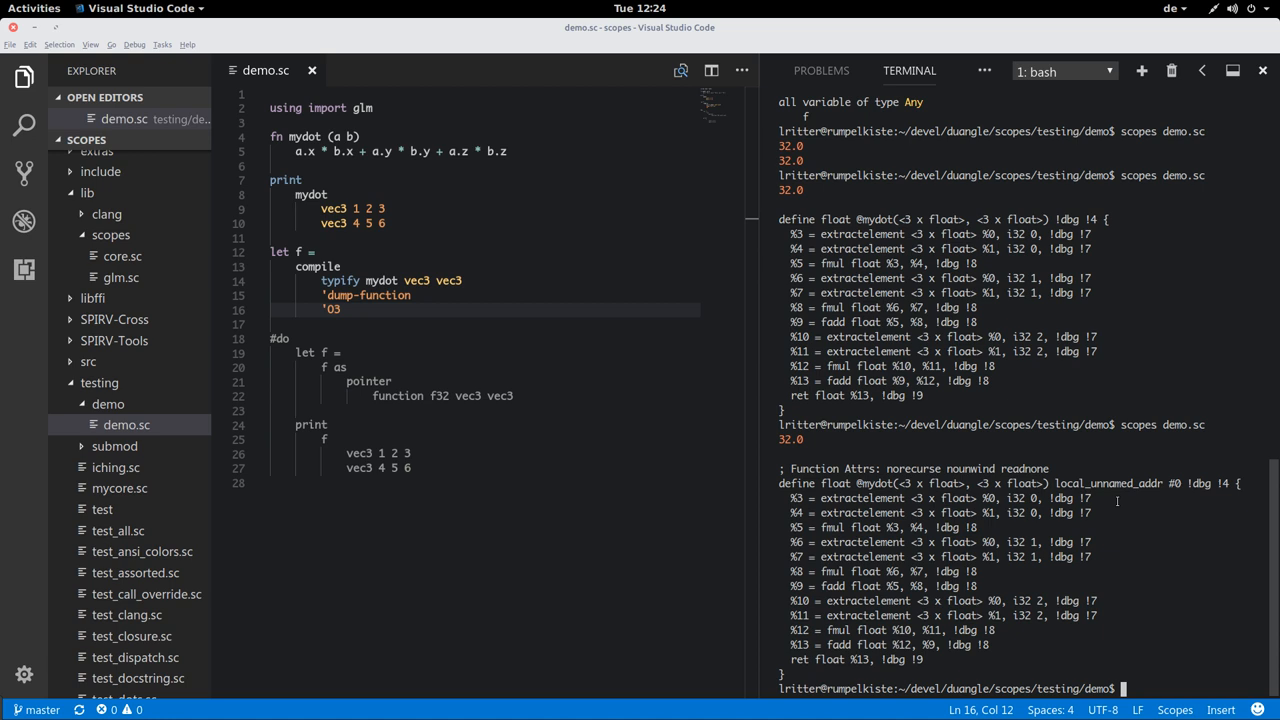
{"action": "type", "text": "'dump-disassembly"}
{"action": "left_click", "coordinate": [484, 294]}
{"action": "type", "text": "#"}
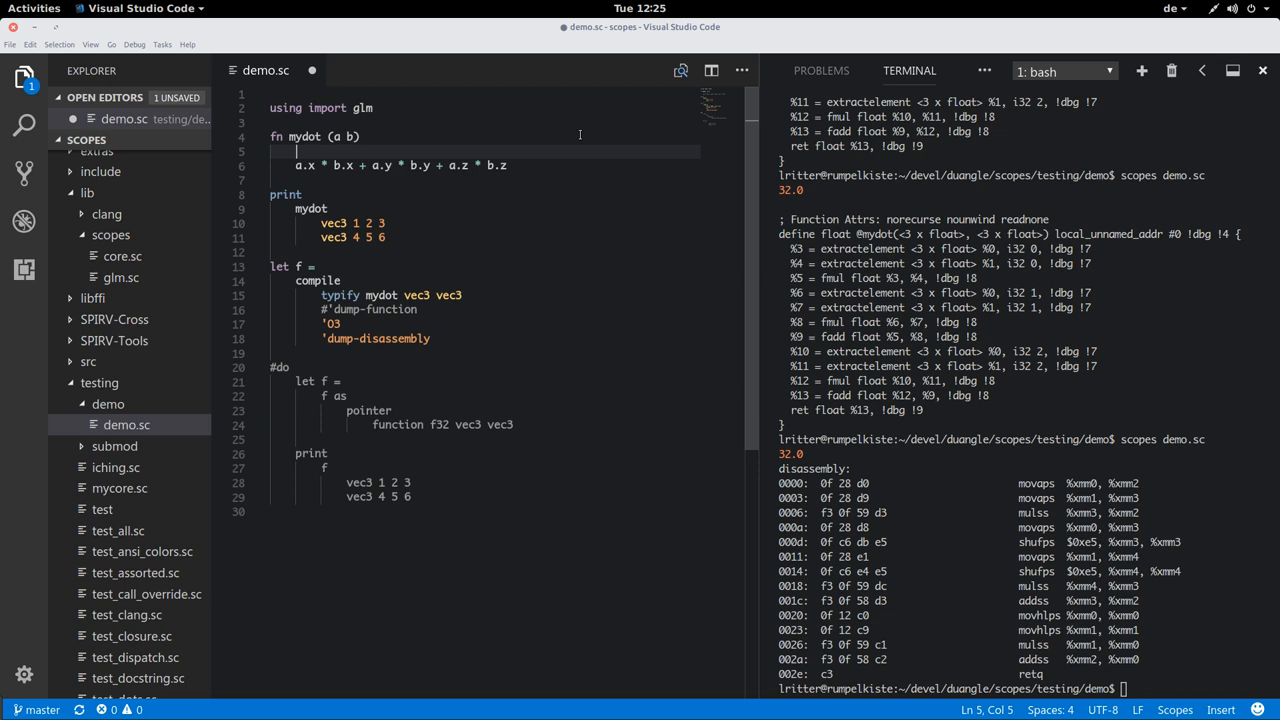
Rewrite mydot as let k = (a * b) returning k.x + k.y + k.z.
{"action": "type", "text": "le"}
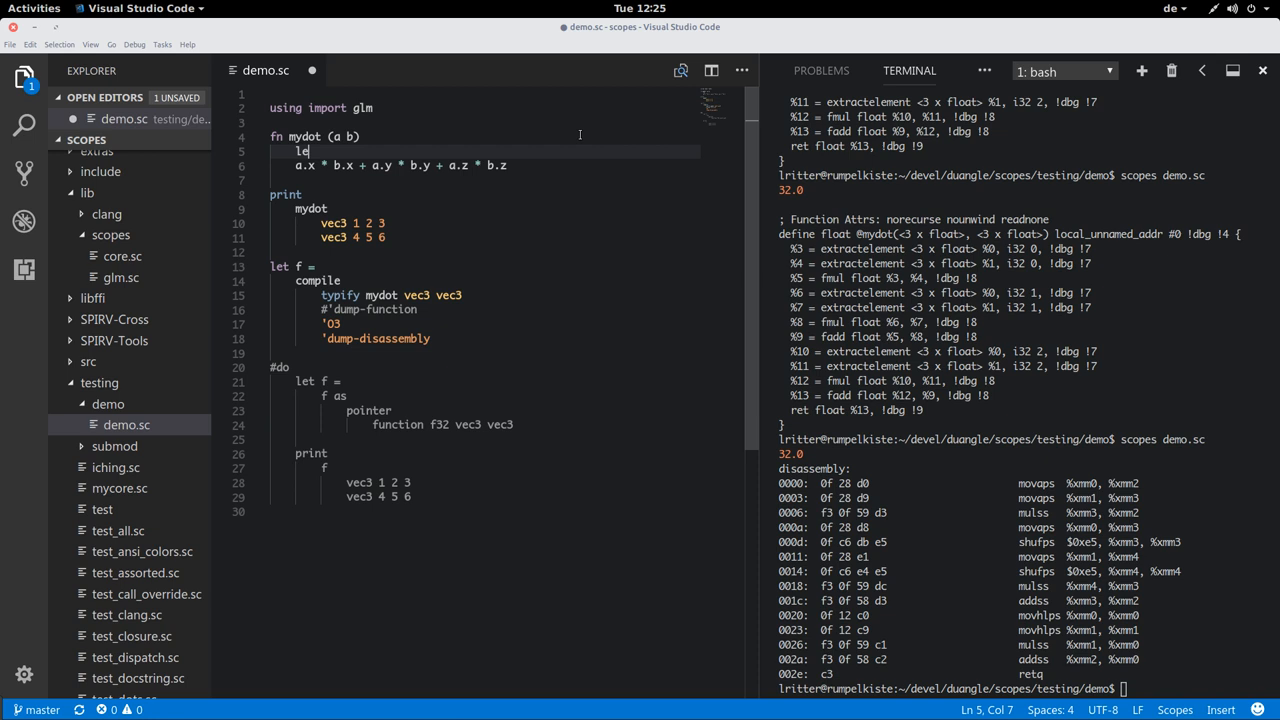
{"action": "type", "text": "k = (@"}
{"action": "left_click", "coordinate": [388, 164]}
{"action": "type", "text": "k.x + k.y + k"}
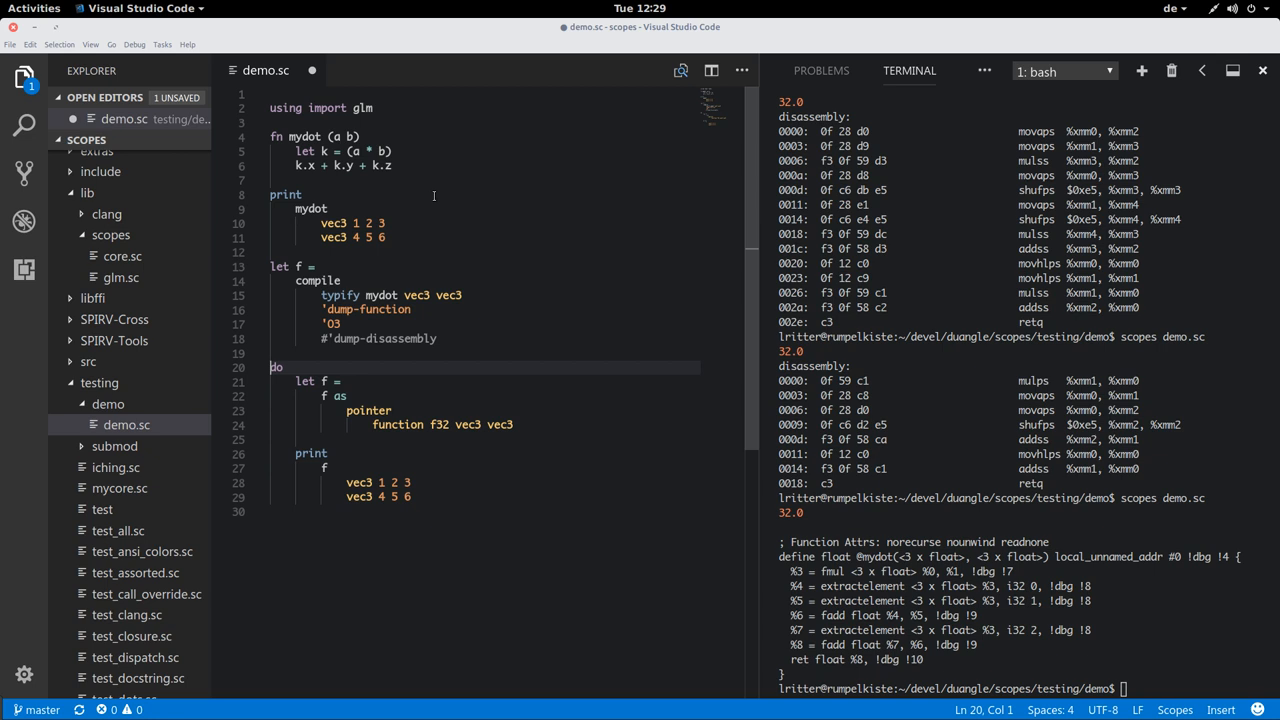
Uncomment the do block and point out the 'as pointer' cast of f.
{"action": "double_click", "coordinate": [338, 396]}
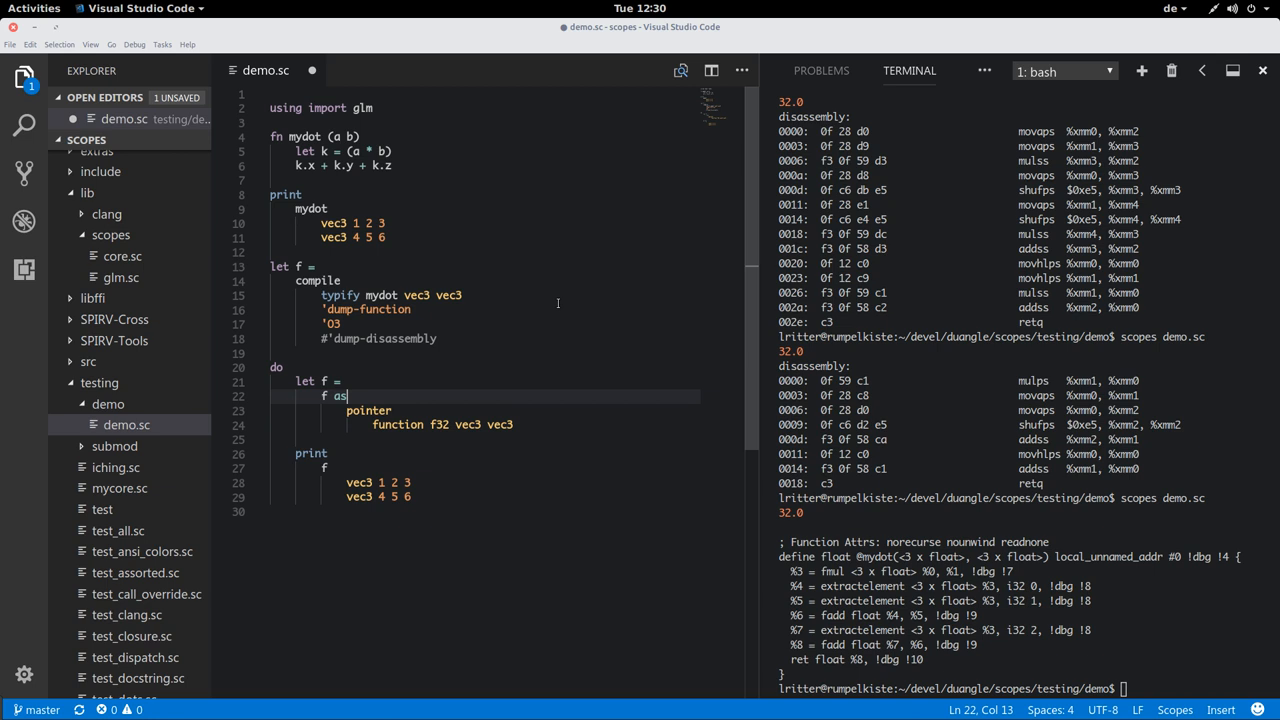
{"action": "double_click", "coordinate": [340, 396]}
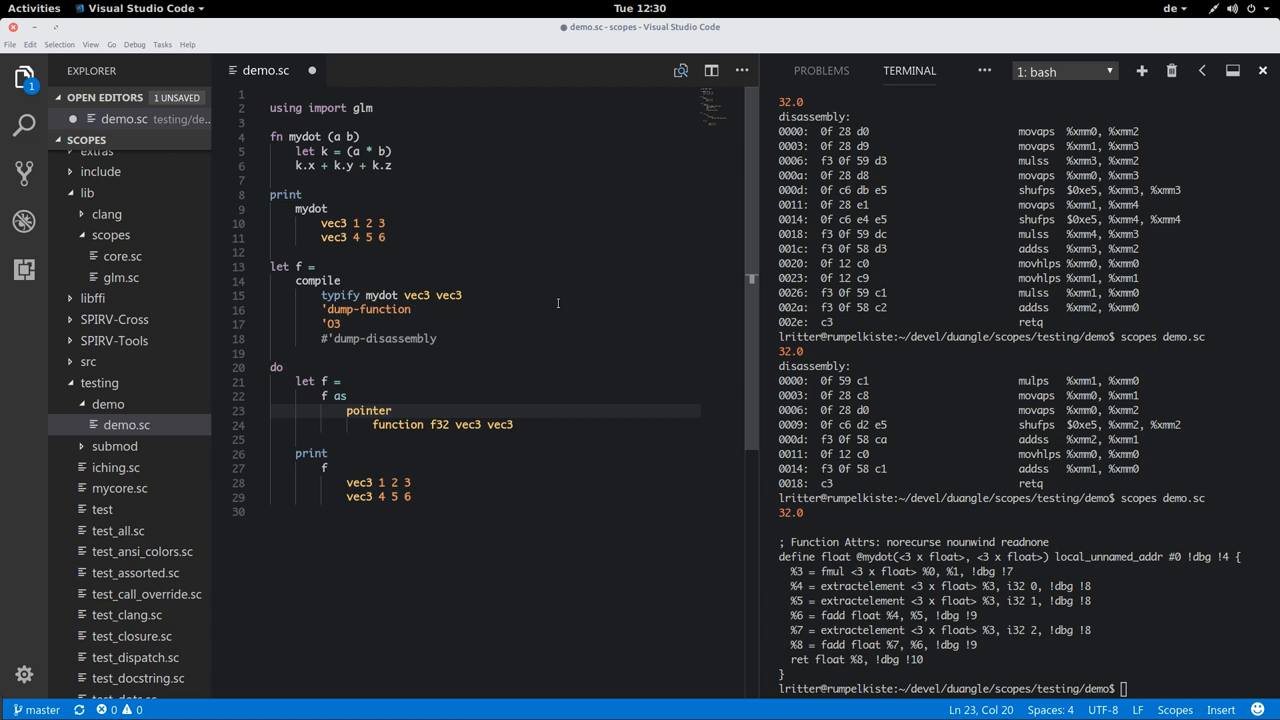
{"action": "left_click", "coordinate": [424, 424]}
{"action": "type", "text": "var x"}
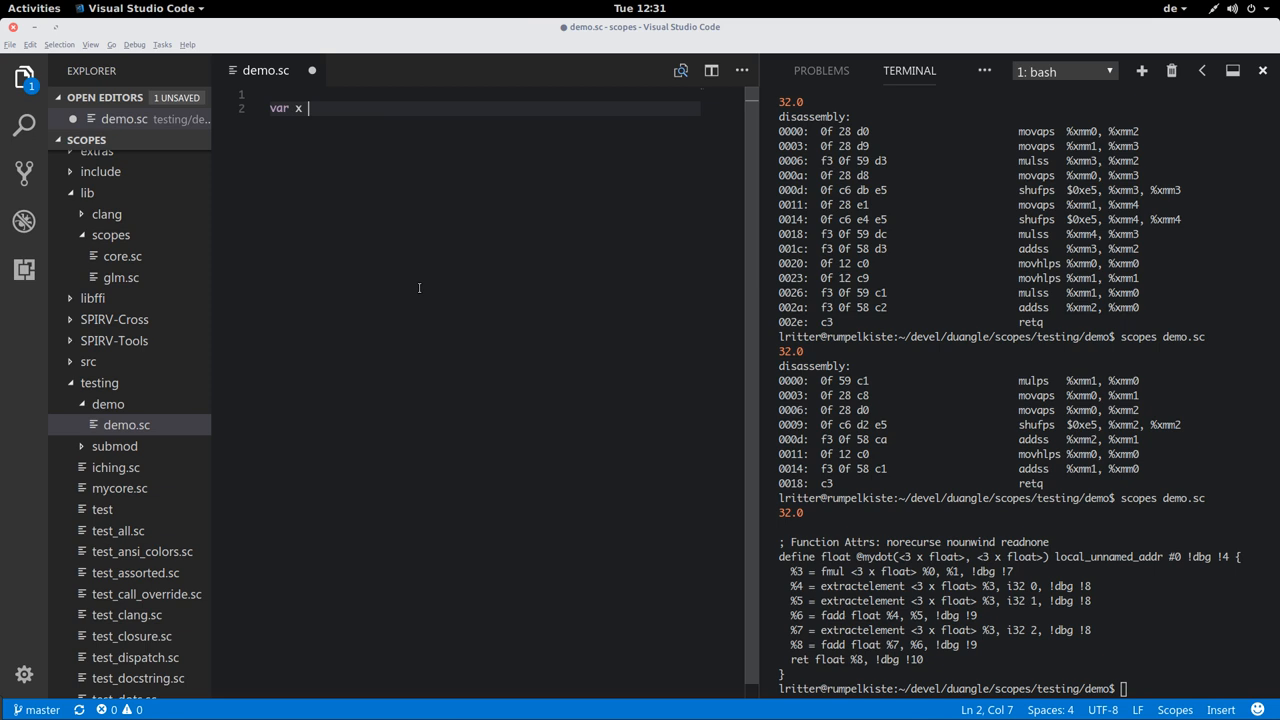
Write var x = 5 and print x as immutable as u8.
{"action": "type", "text": "= 5"}
{"action": "type", "text": "print x"}
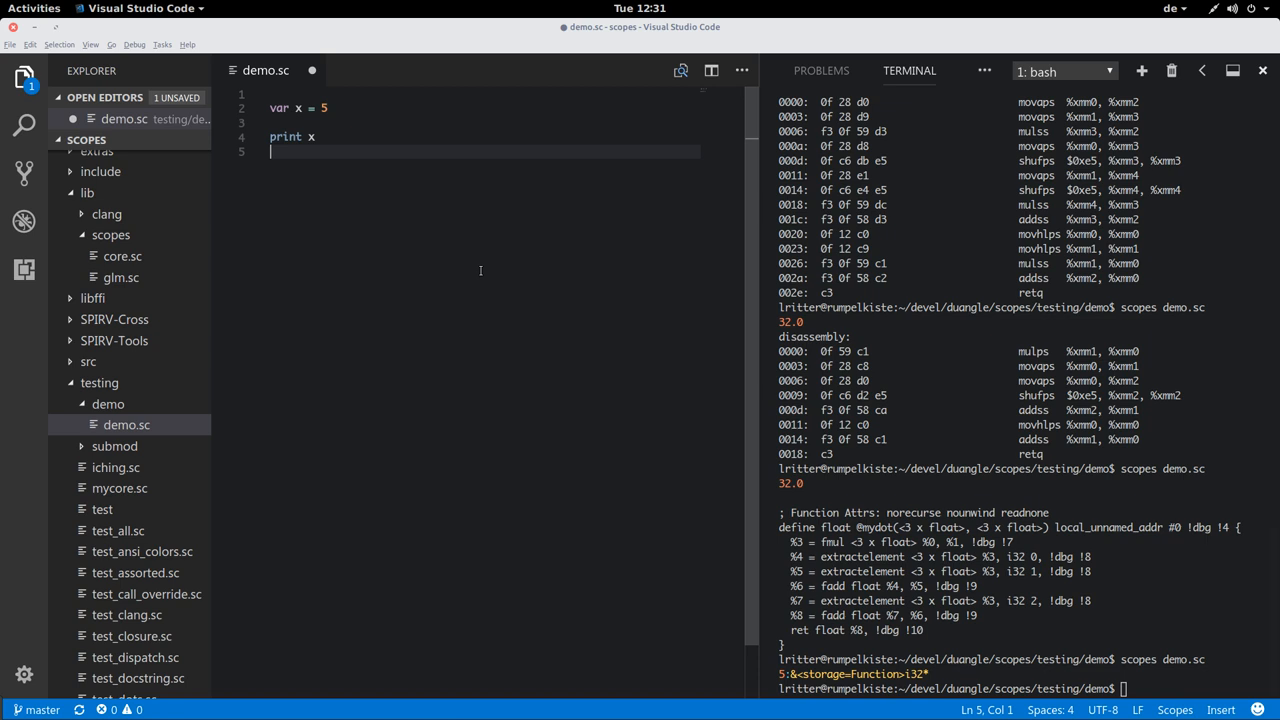
{"action": "key", "text": "Enter"}
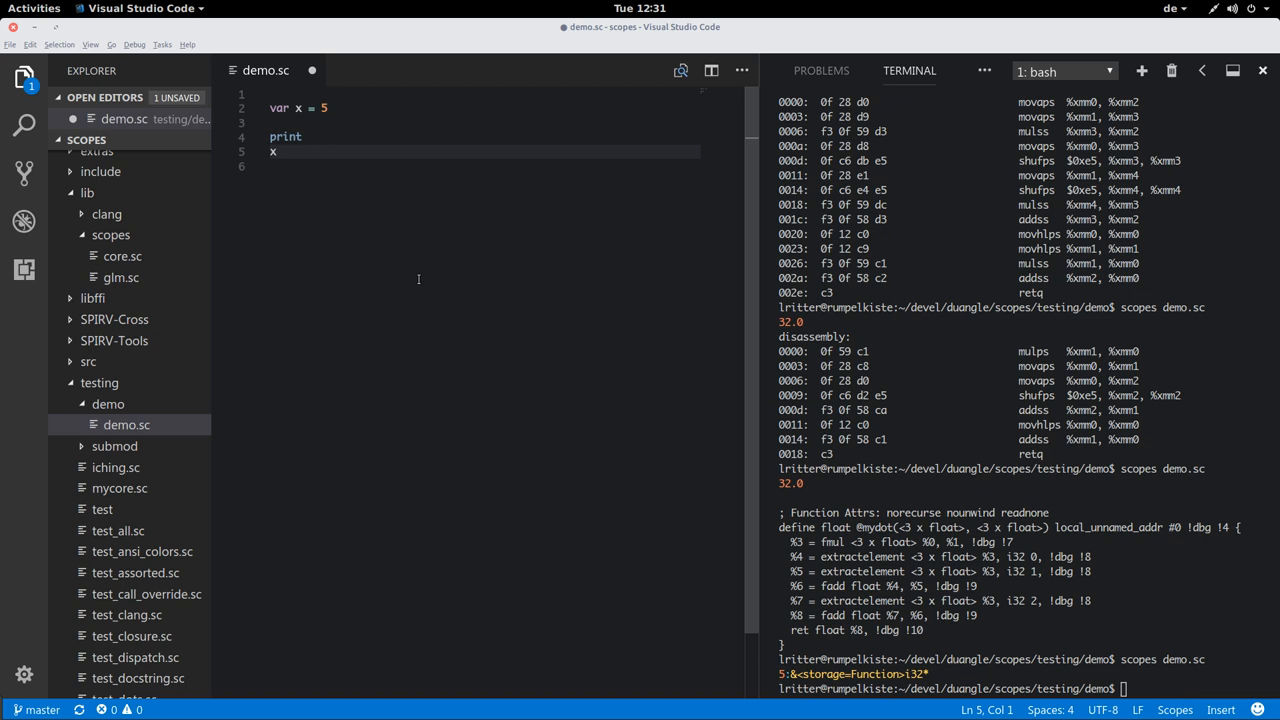
{"action": "type", "text": "as immutable as"}
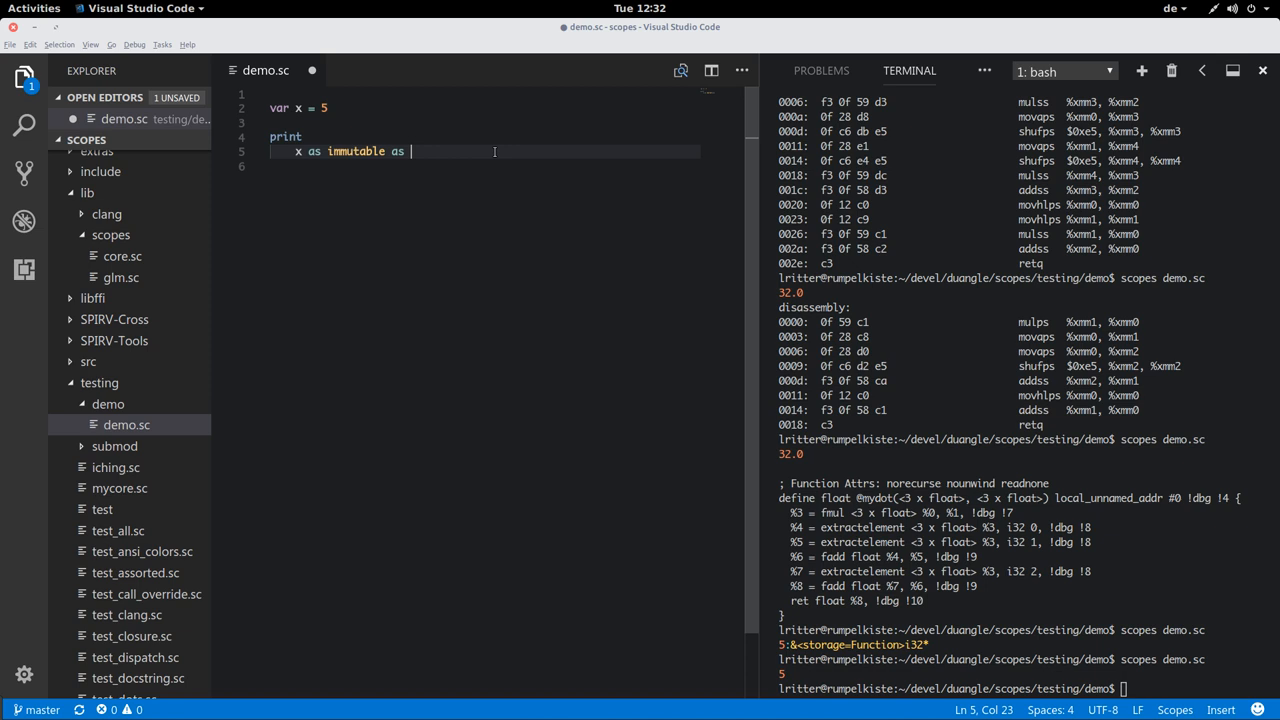
{"action": "type", "text": "u8"}
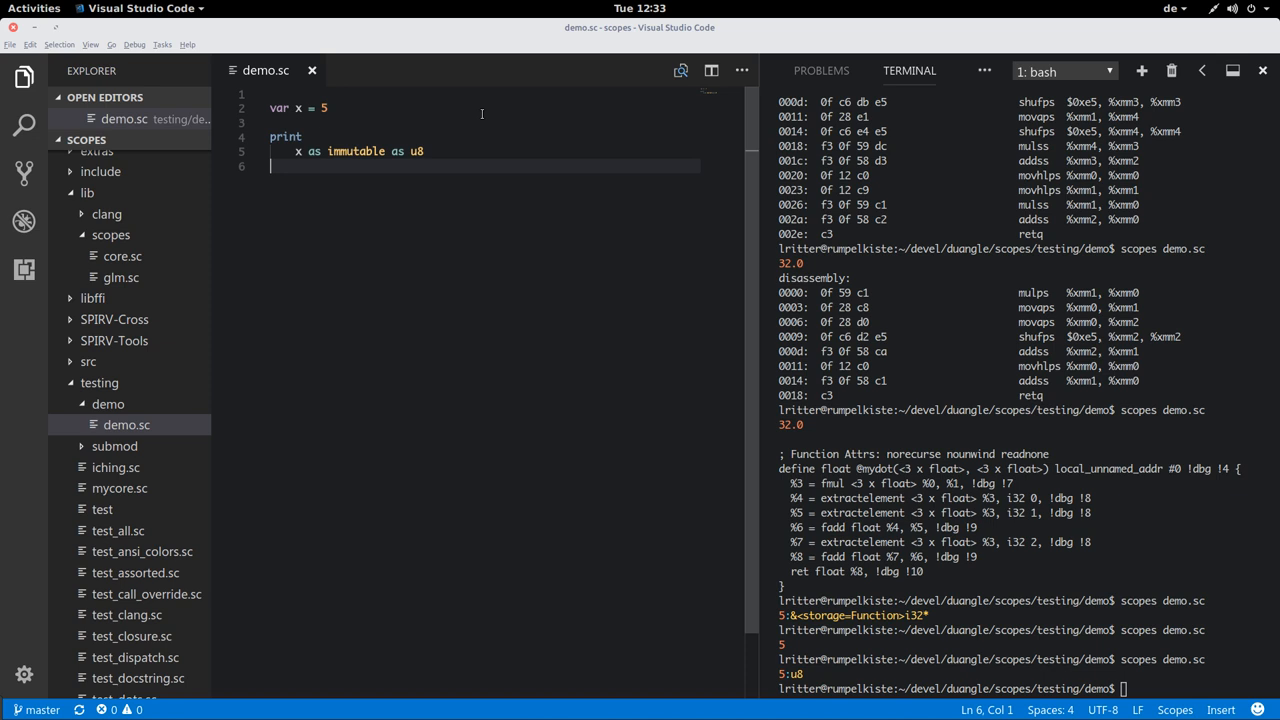
Replace the print with x = 6 and assert (x == 6) below var x = 5.
{"action": "left_click", "coordinate": [320, 108]}
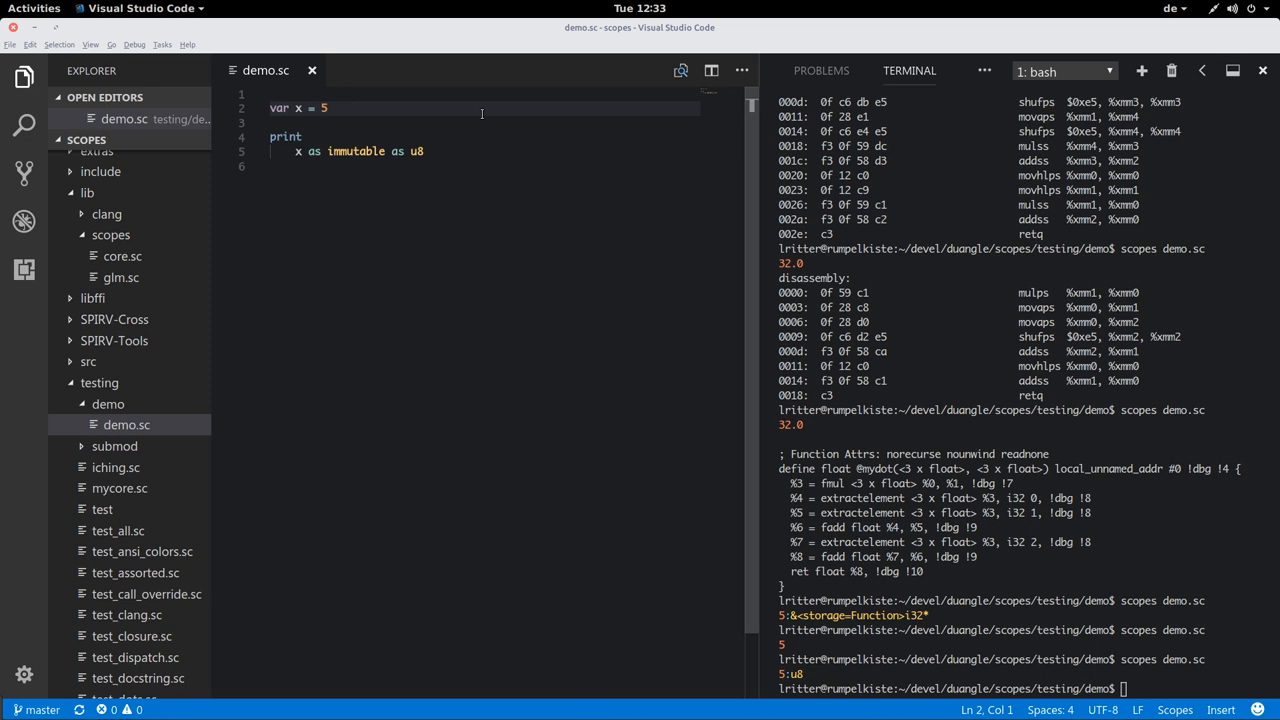
{"action": "left_click", "coordinate": [330, 108]}
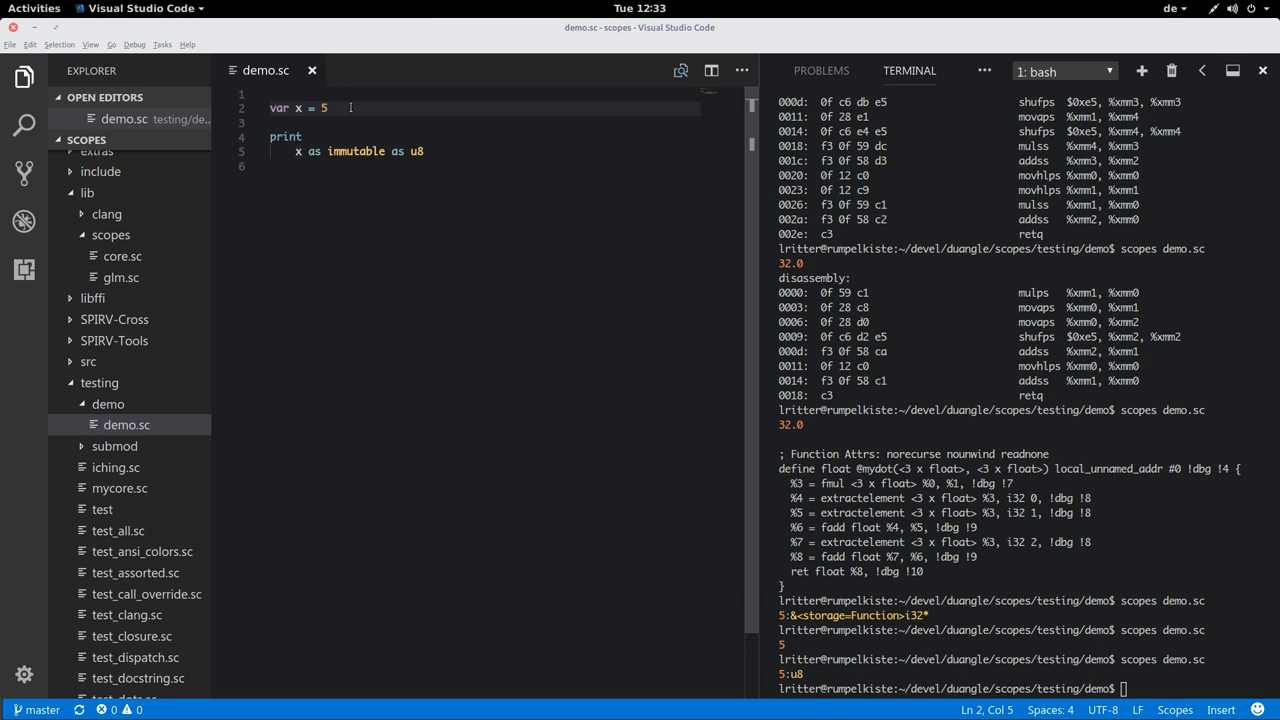
{"action": "left_click", "coordinate": [300, 136]}
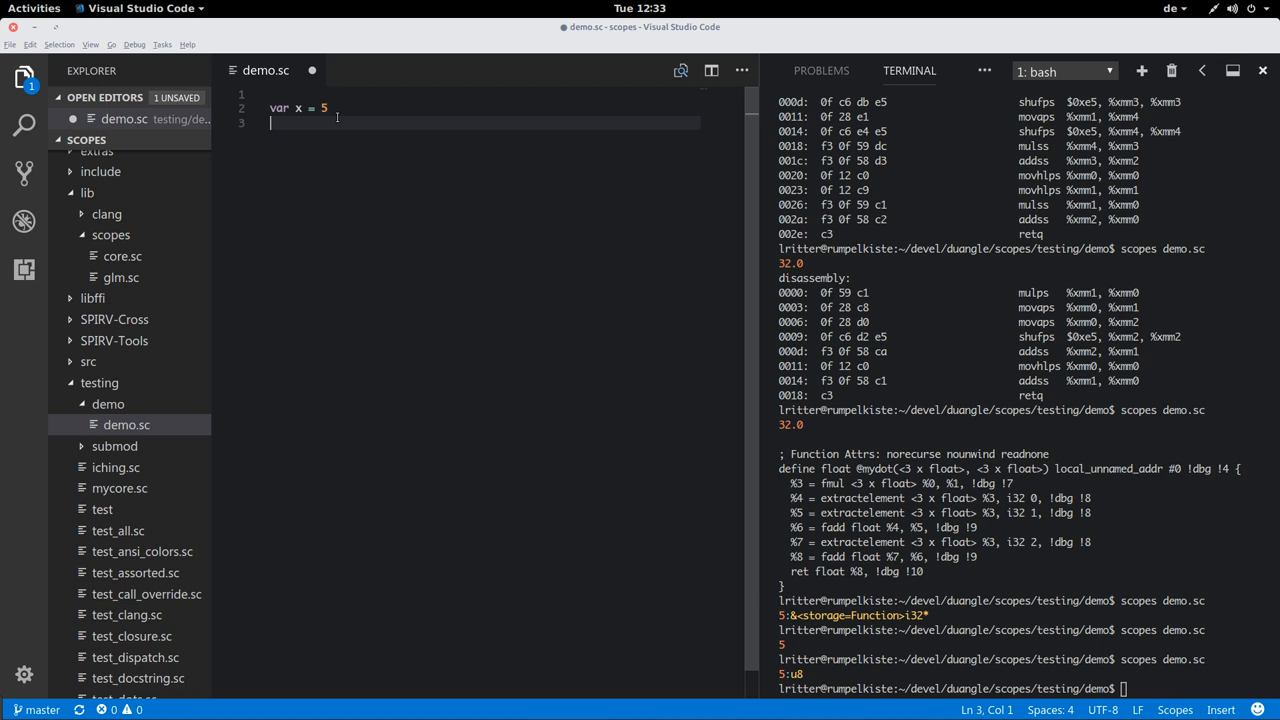
{"action": "type", "text": "x = 6"}
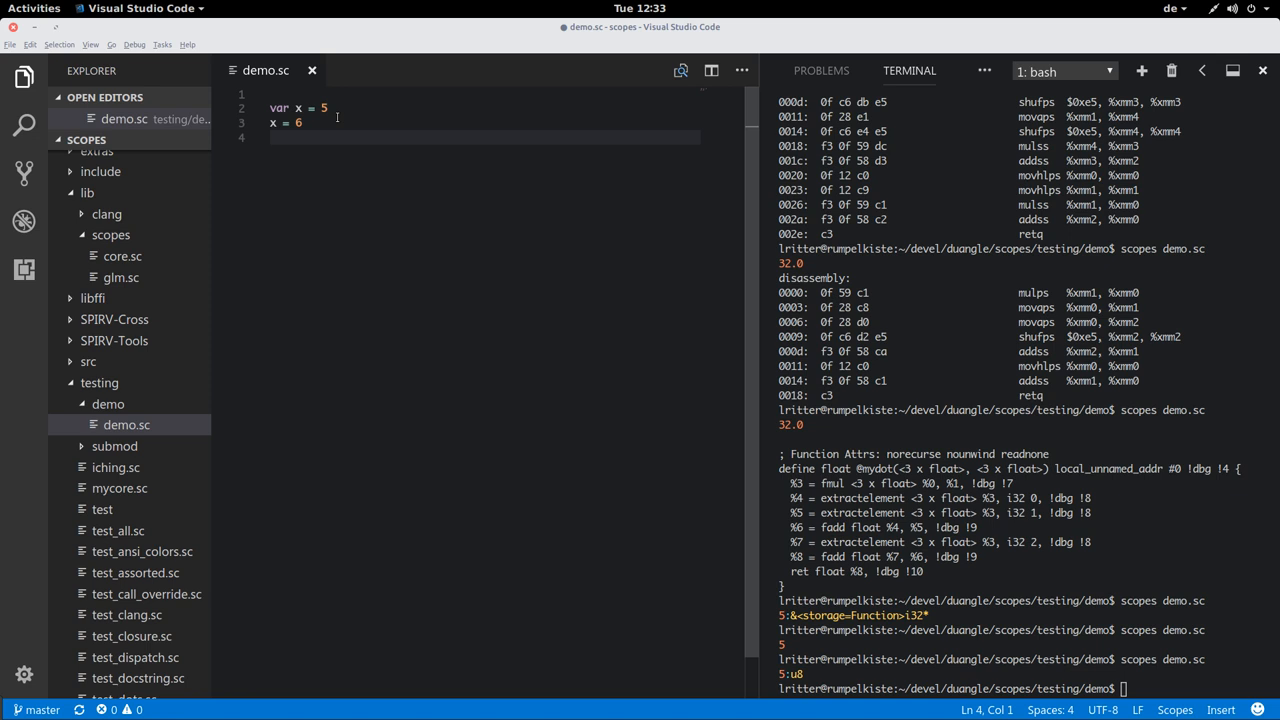
{"action": "type", "text": "assert (x == 6"}
{"action": "left_click", "coordinate": [1024, 688]}
{"action": "type", "text": "scopes demo.sc"}
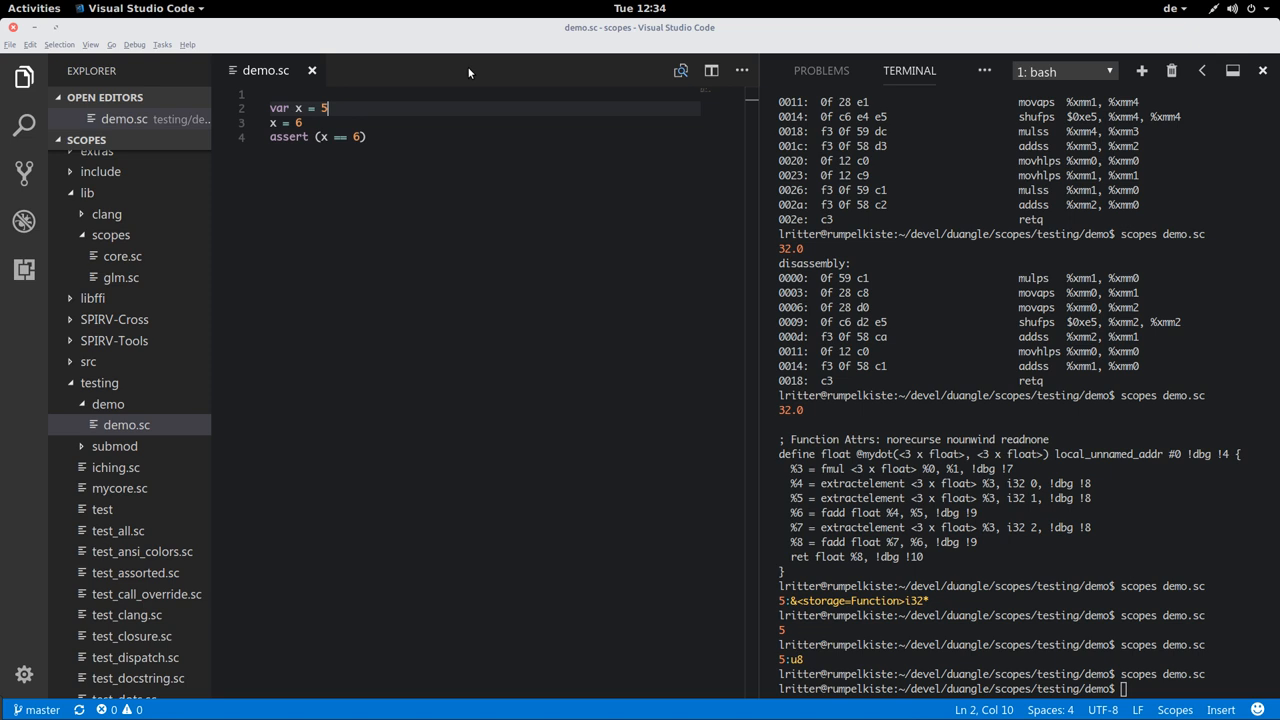
{"action": "left_click", "coordinate": [364, 136]}
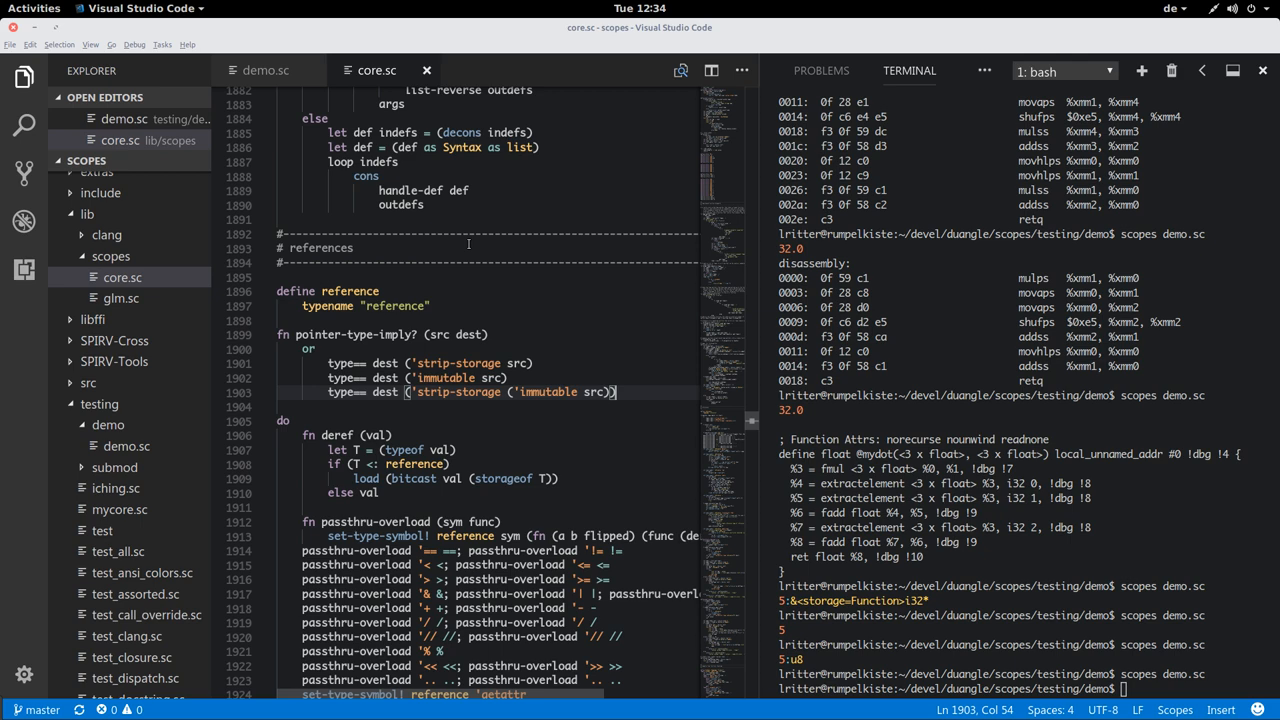
Scroll through core.sc's references section down to 'define-block-scope-macro var'.
{"action": "scroll", "scroll_direction": "down", "scroll_amount": 3}
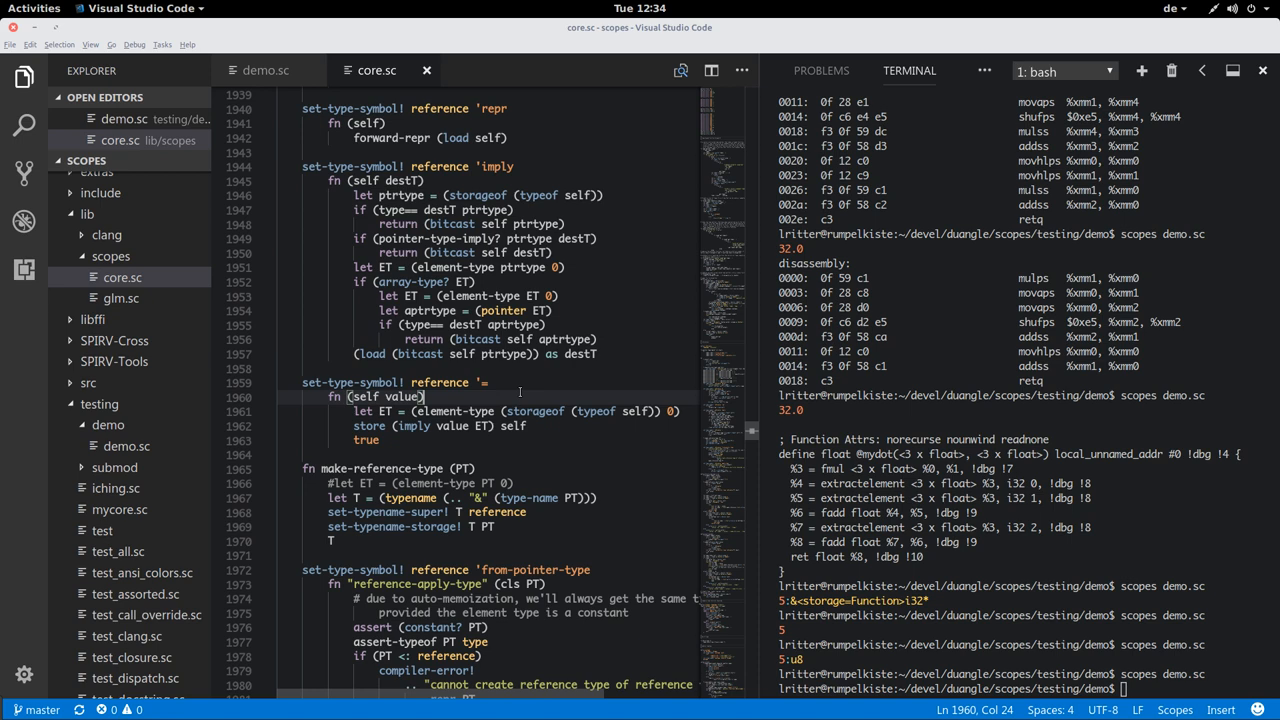
{"action": "scroll", "scroll_direction": "down", "scroll_amount": 3}
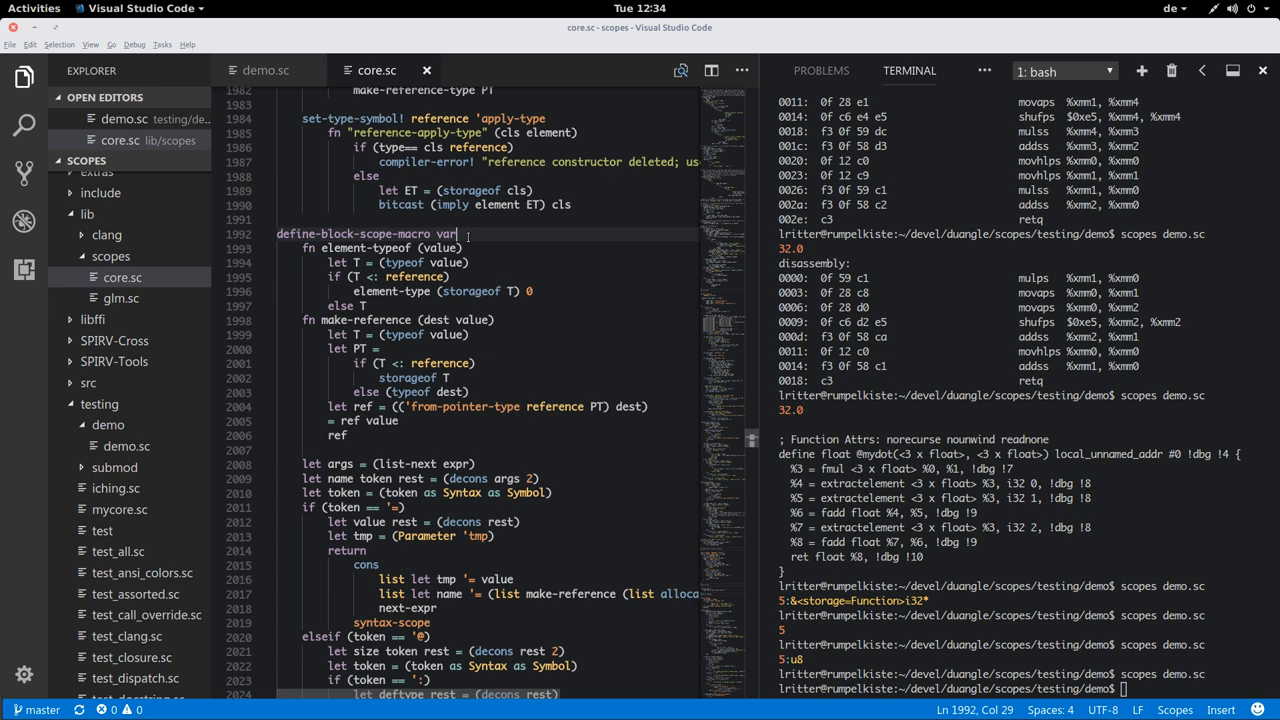
{"action": "scroll", "scroll_direction": "down", "scroll_amount": 3}
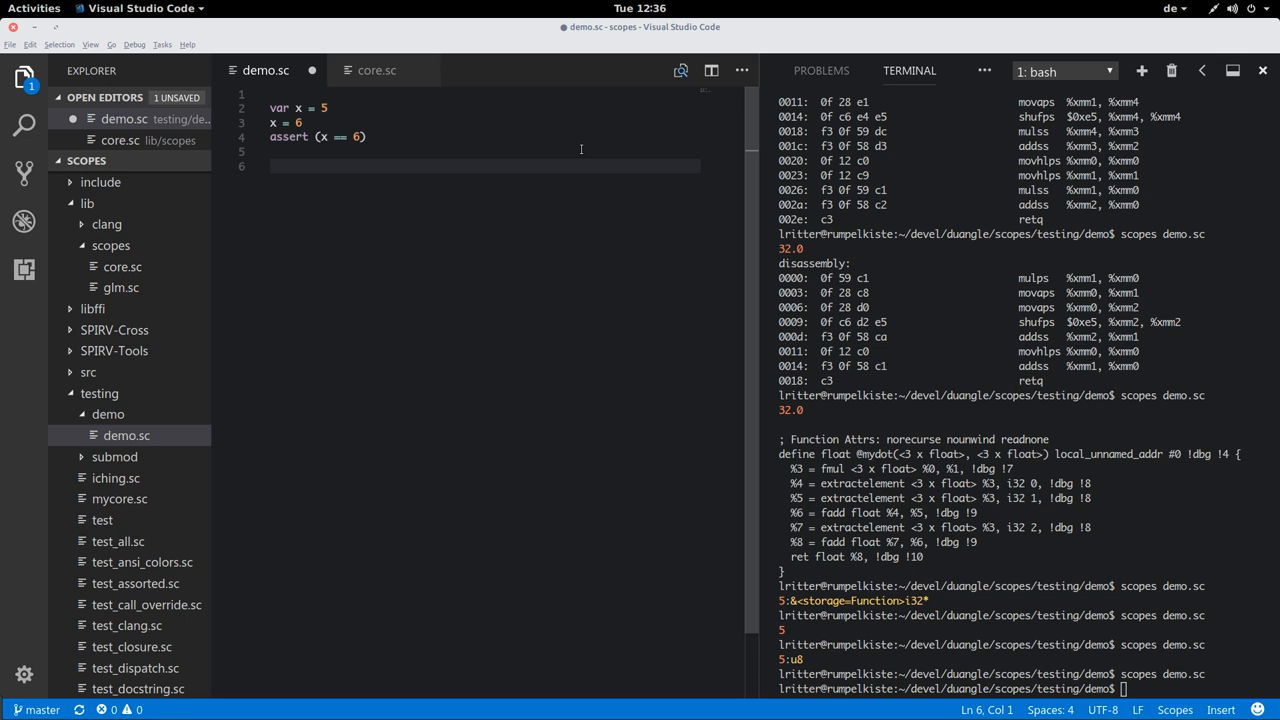
Declare a struct, first named MyStruct then renamed ListElement.
{"action": "type", "text": "struct MyS"}
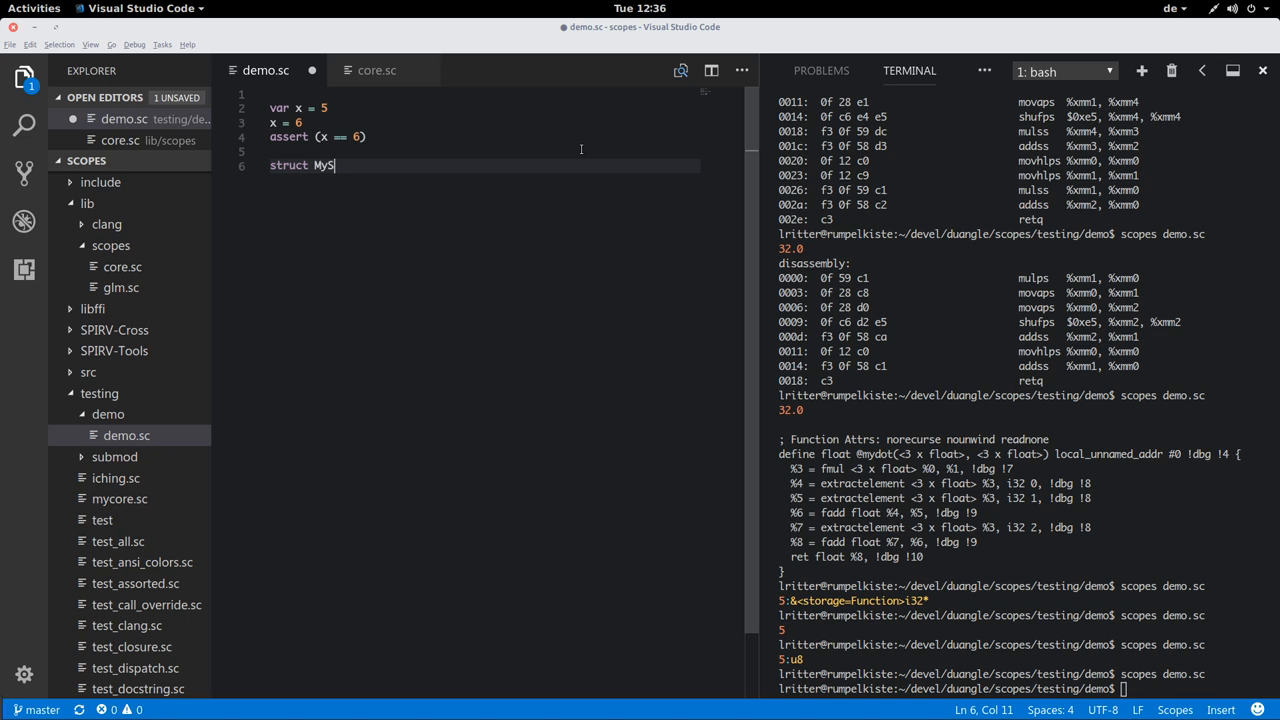
{"action": "type", "text": "truct"}
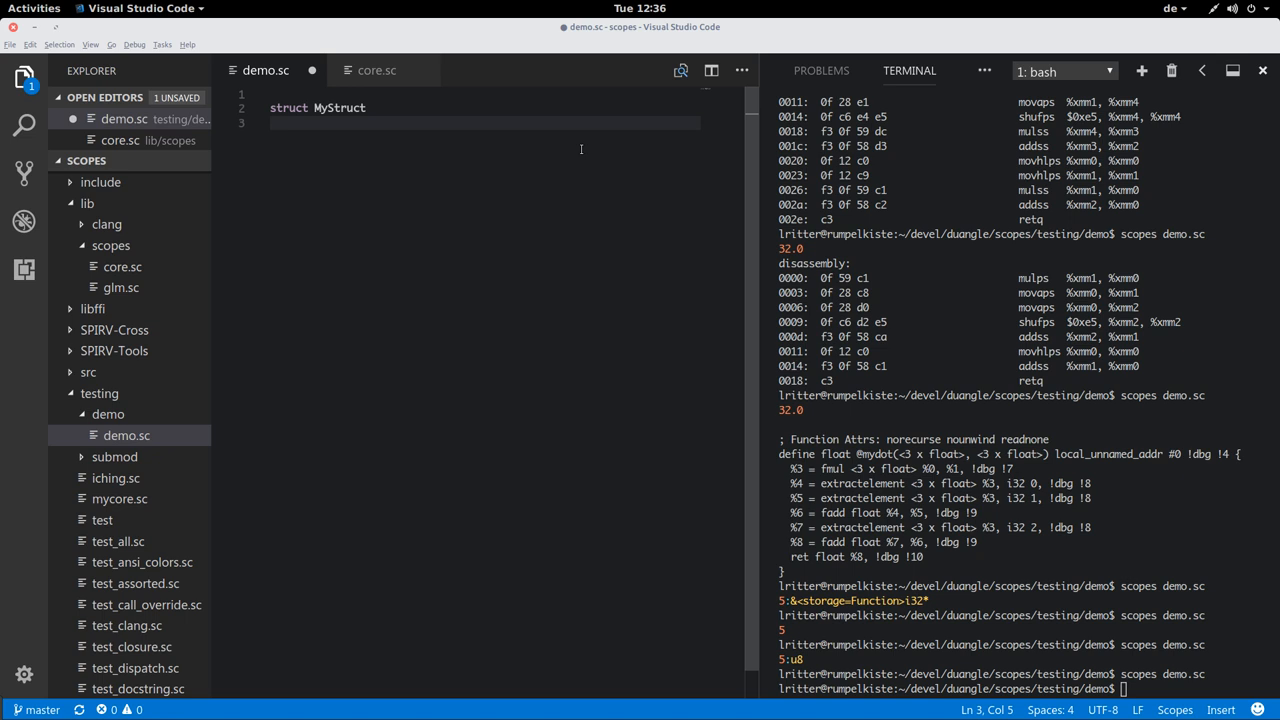
{"action": "type", "text": "ListElement"}
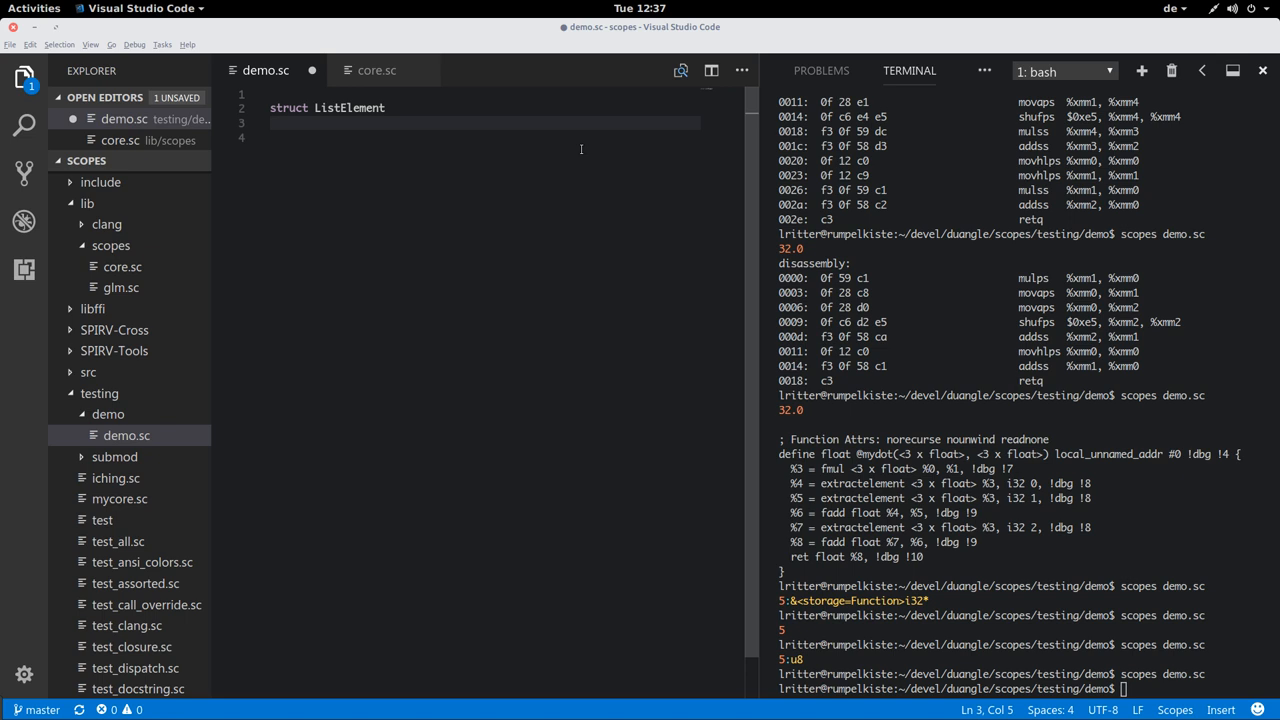
Give ListElement fields x : i32 and next : (pointer ListElement), and start a print line.
{"action": "type", "text": "x : i32"}
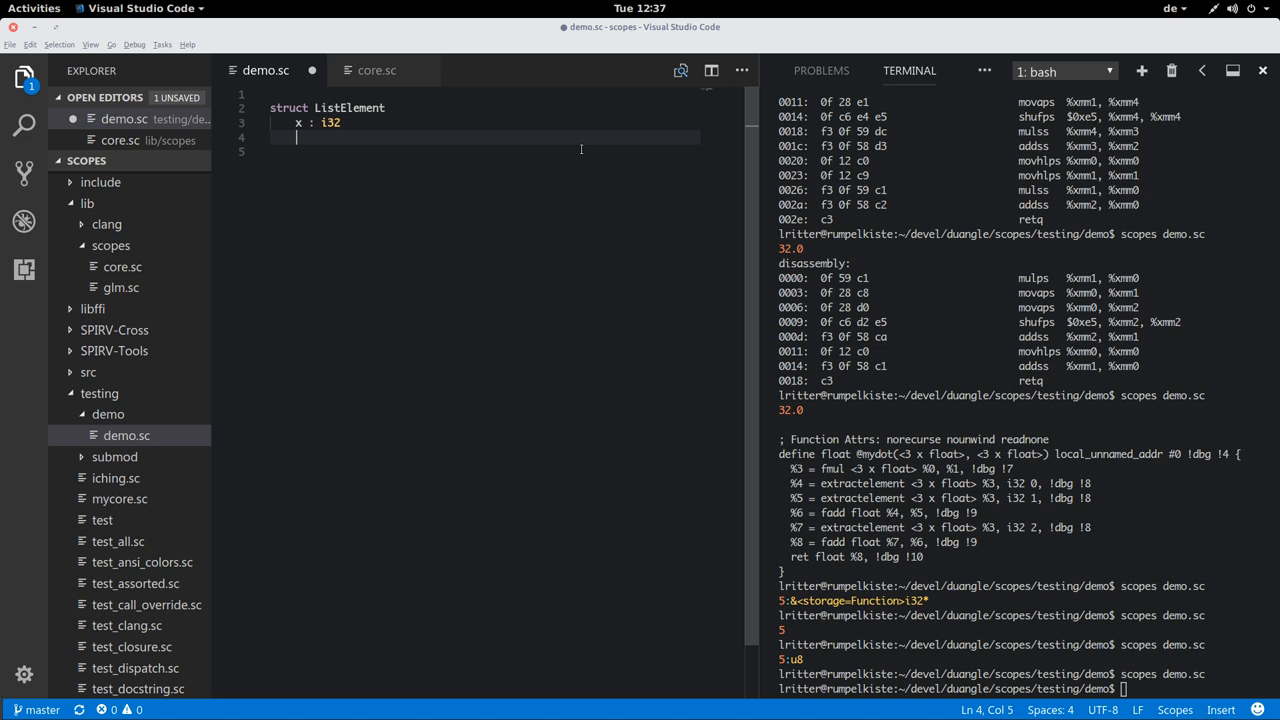
{"action": "type", "text": "next : (pointer ListElement"}
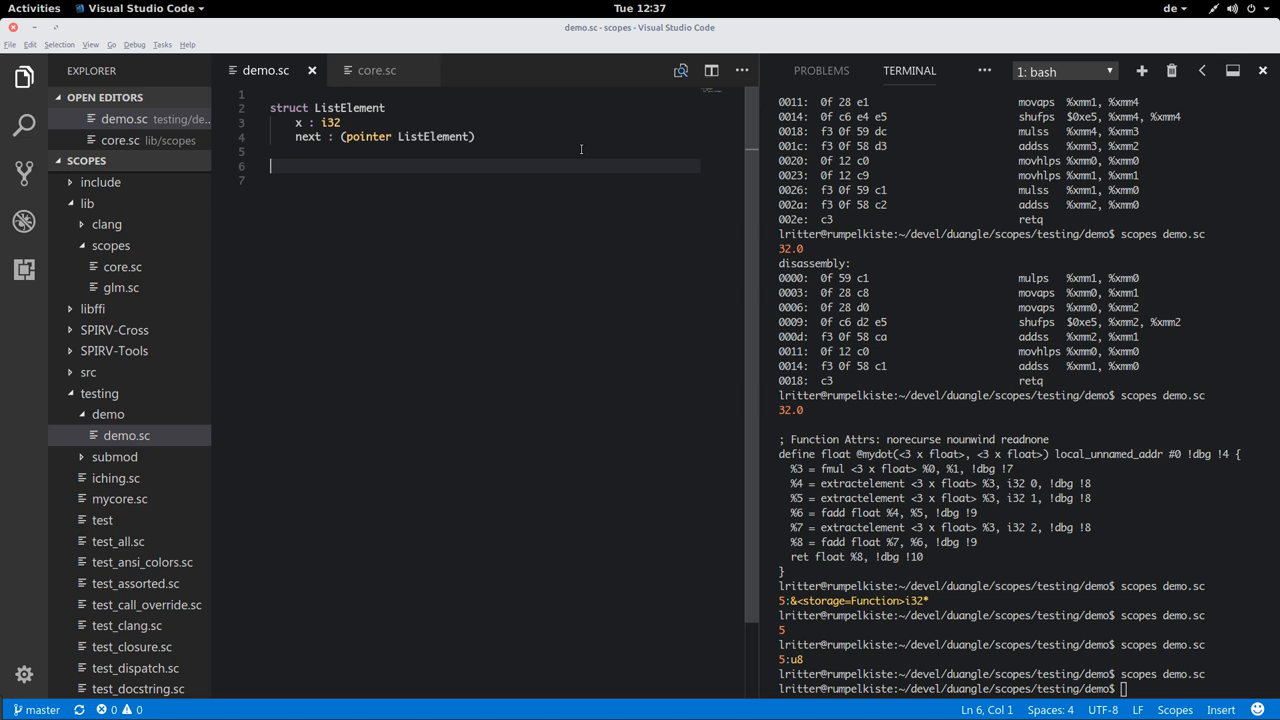
{"action": "type", "text": "print"}
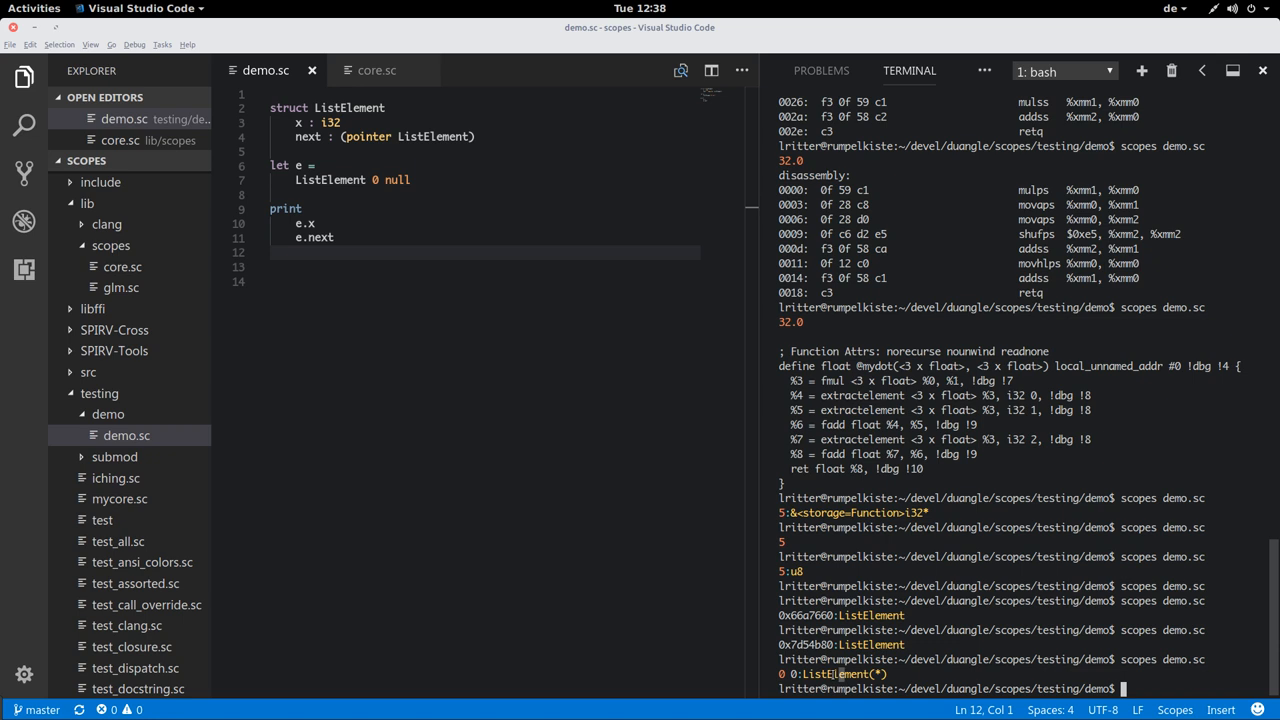
Return to demo.sc to build e as ListElement 0 null and print e.x e.next.
{"action": "left_click", "coordinate": [320, 164]}
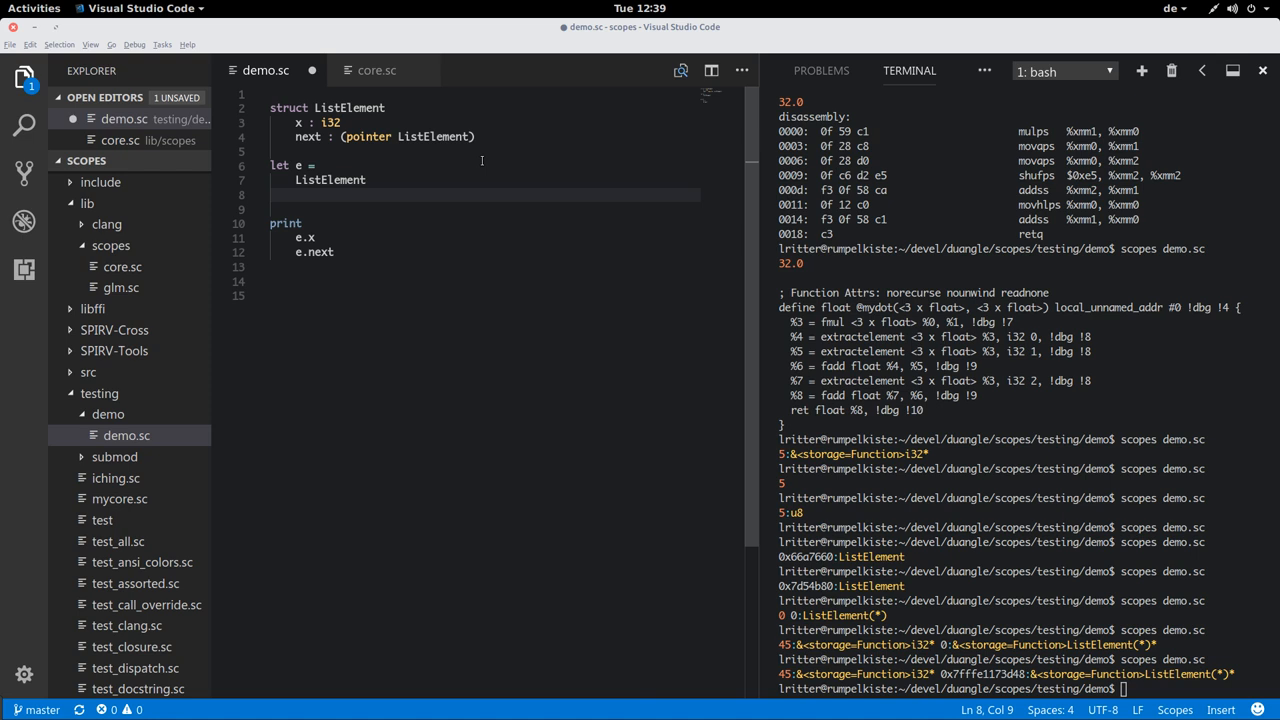
Initialize e with named fields x = 5 and next = null under ListElement.
{"action": "type", "text": "x ="}
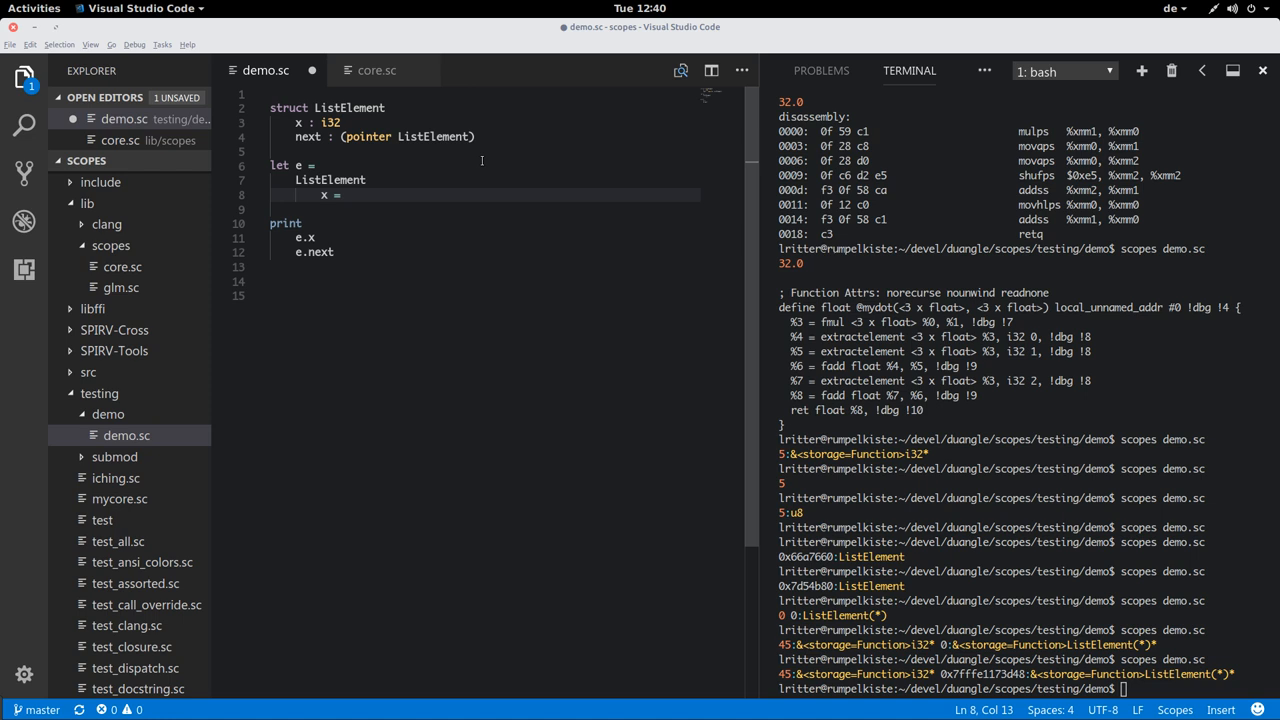
{"action": "type", "text": "5"}
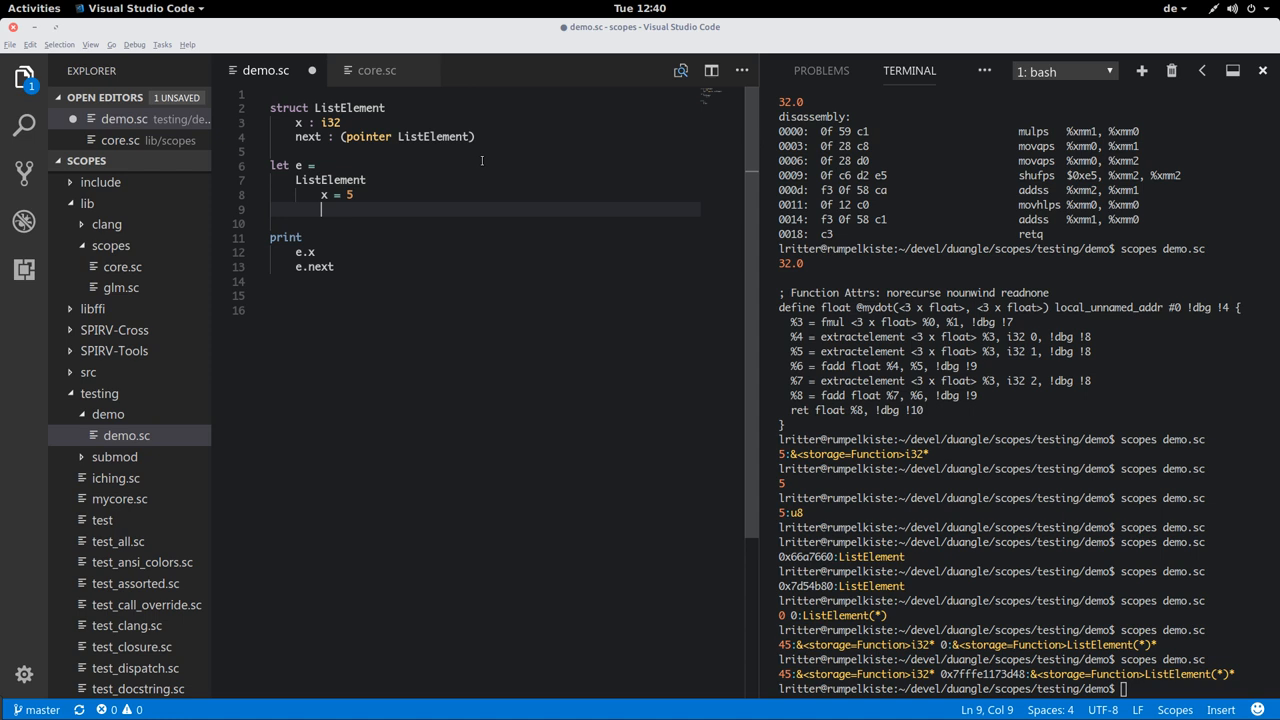
{"action": "type", "text": "next = null"}
{"action": "left_click", "coordinate": [480, 92]}
{"action": "type", "text": "struct union"}
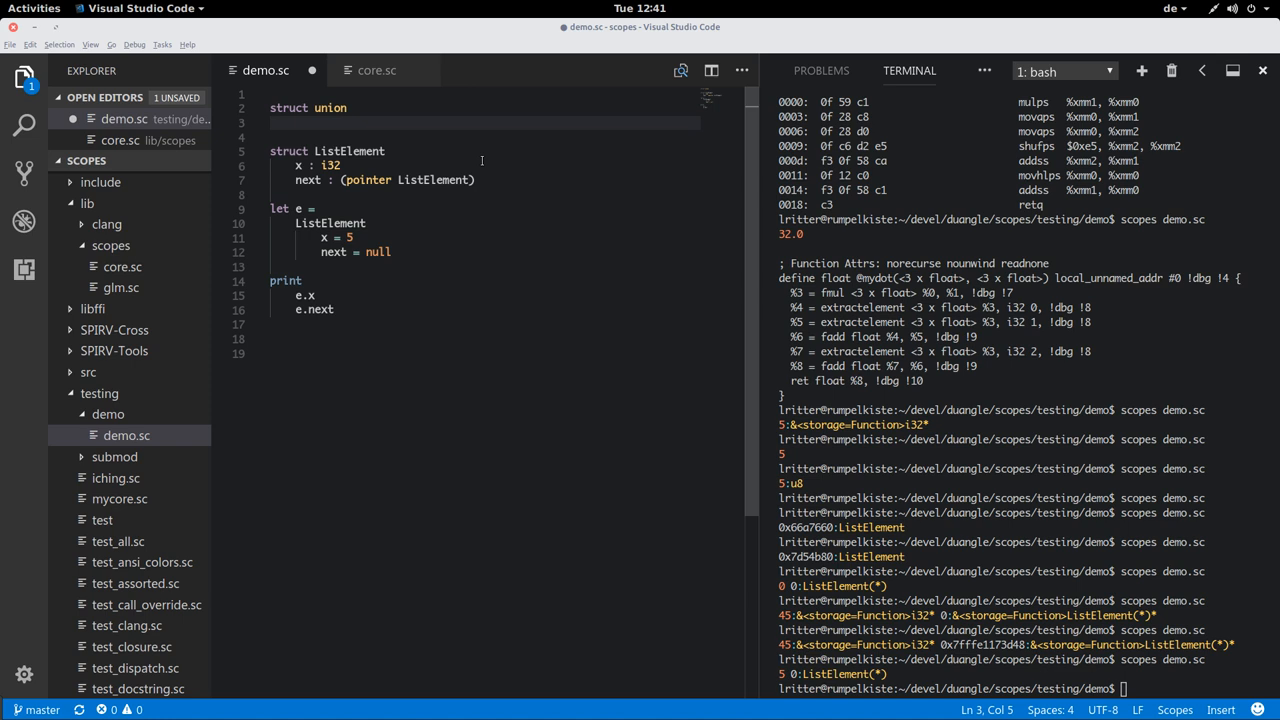
Define a union with int-value : i32 and real-value : f32, named Header and used as ListElement's head.
{"action": "type", "text": "int-value : i32"}
{"action": "left_click", "coordinate": [480, 136]}
{"action": "type", "text": "real-value : f32"}
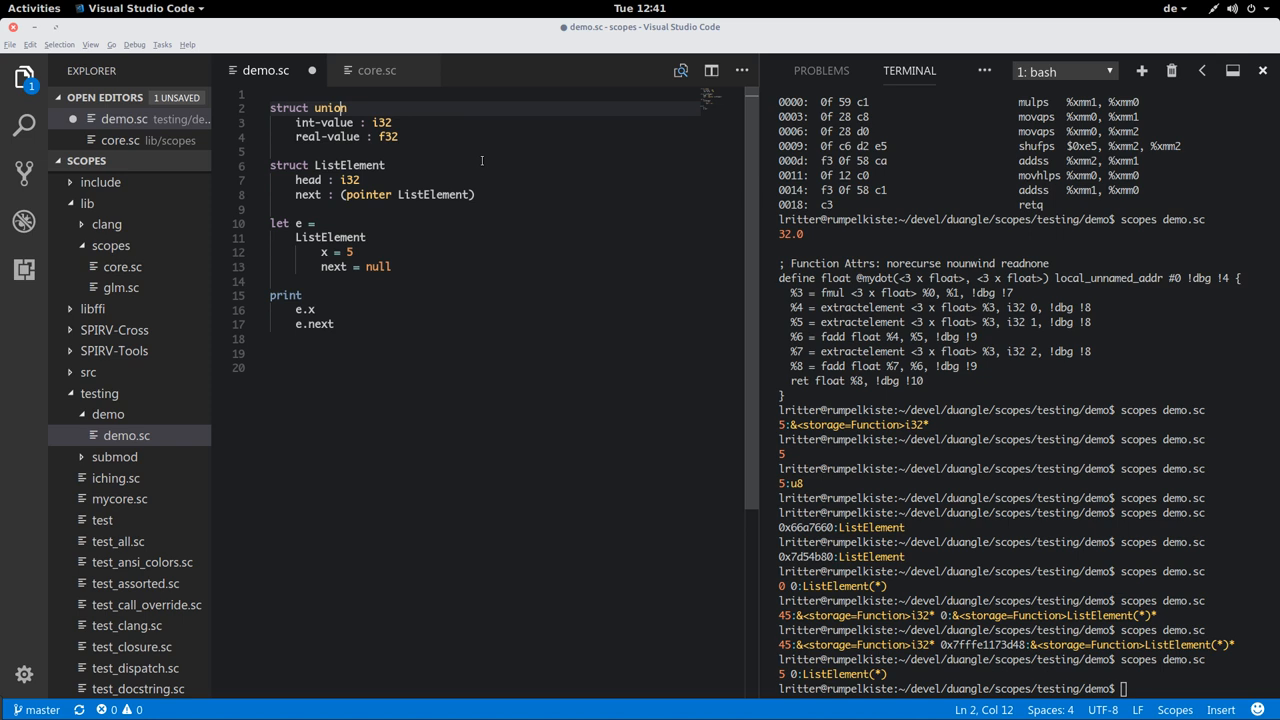
{"action": "type", "text": "Header"}
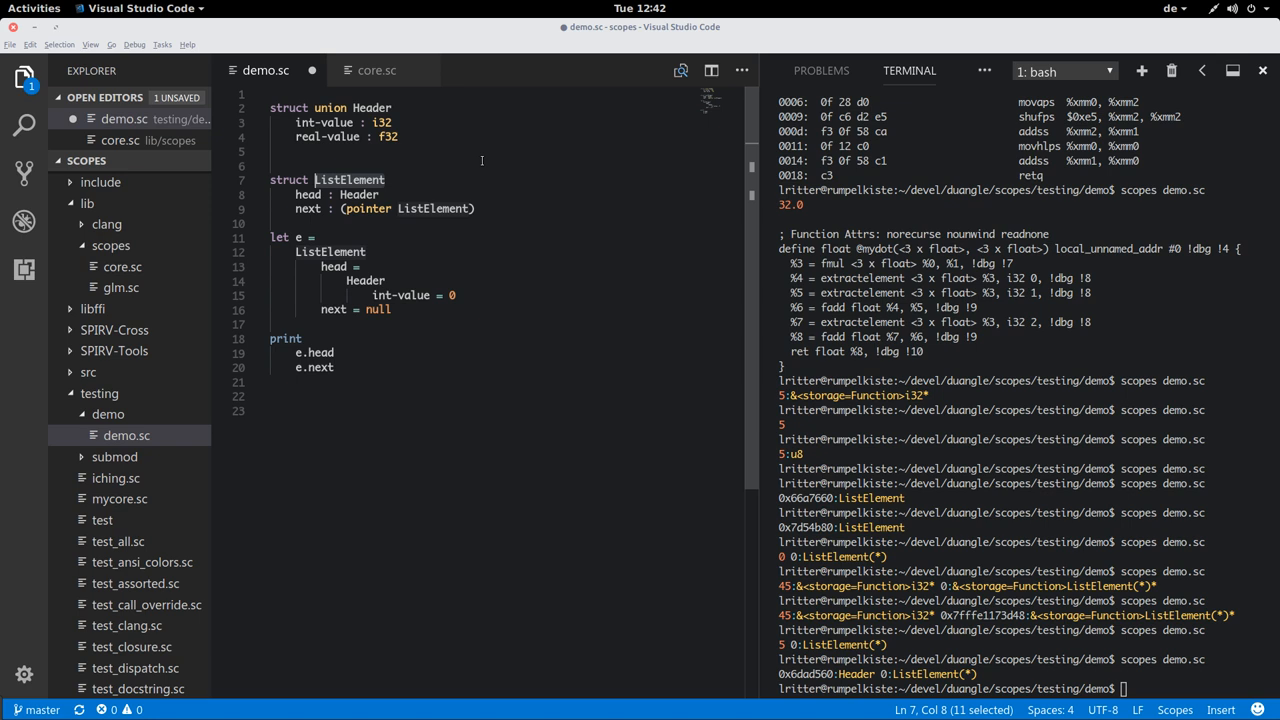
Add a list-value : ListElement pointer field to Header and forward-declare struct ListElement to fix the opaque type error.
{"action": "type", "text": "list-value : ListEl"}
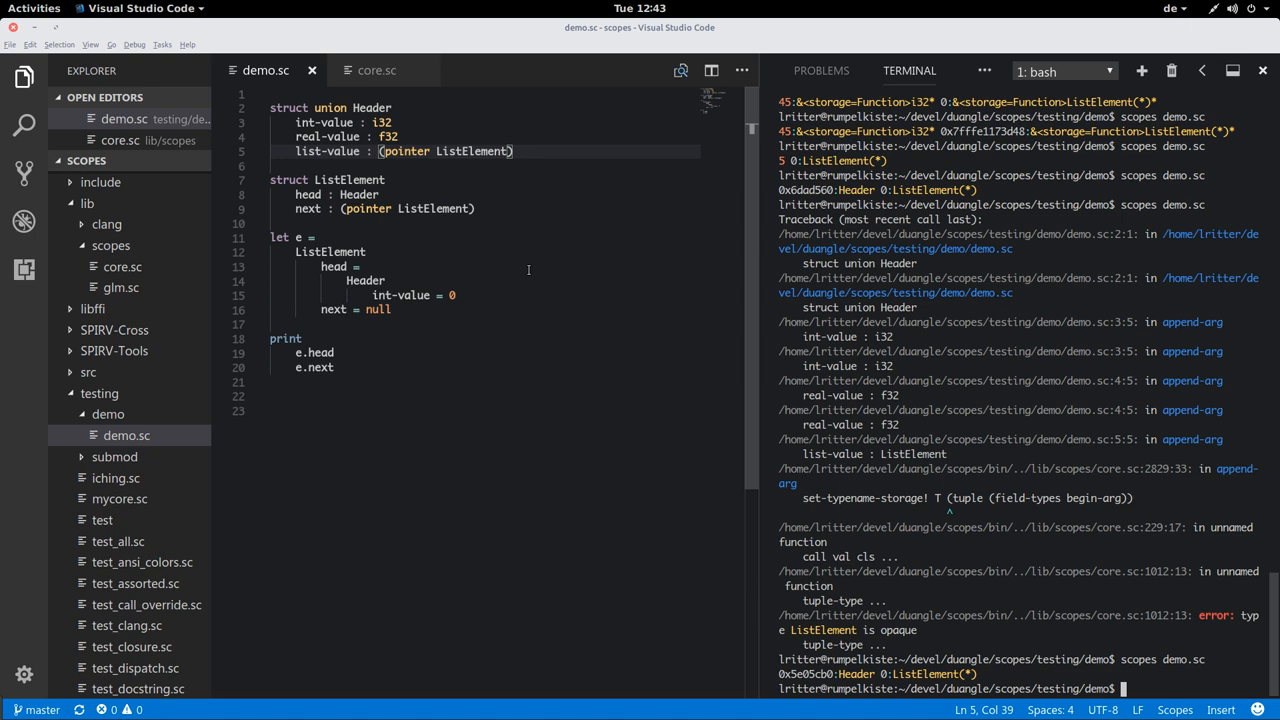
{"action": "left_click", "coordinate": [380, 194]}
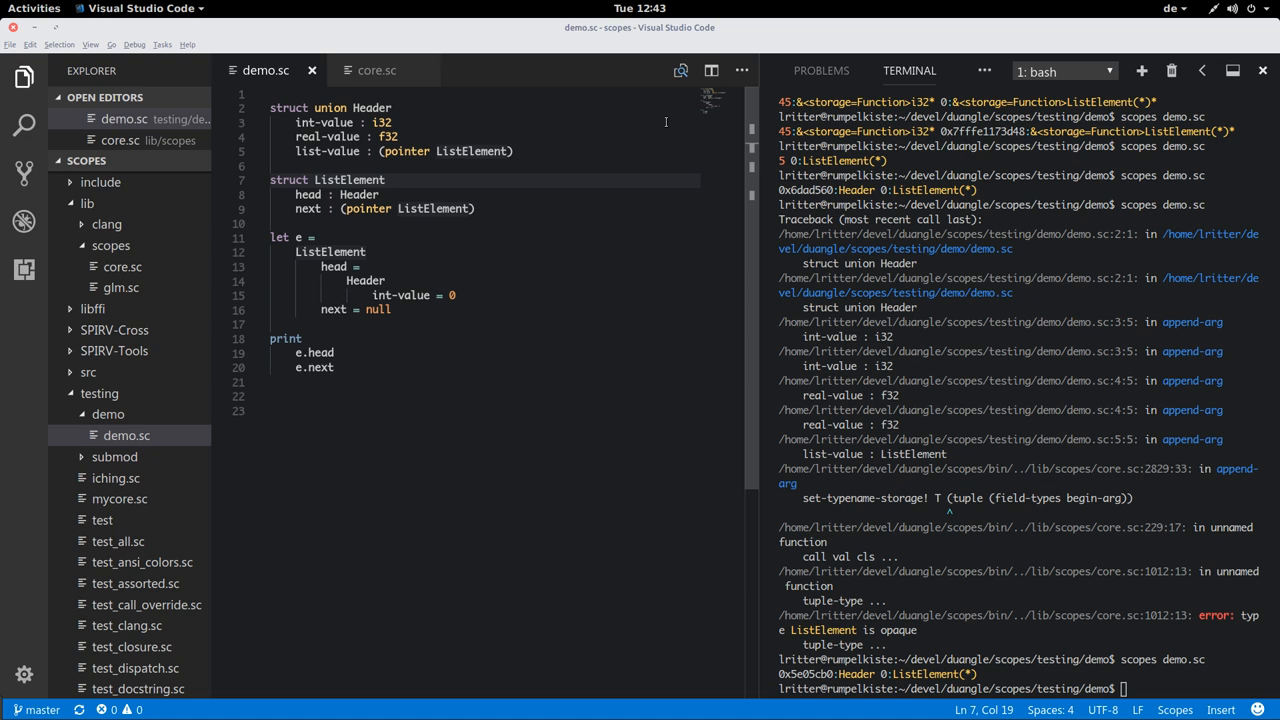
{"action": "type", "text": "struct ListElement"}
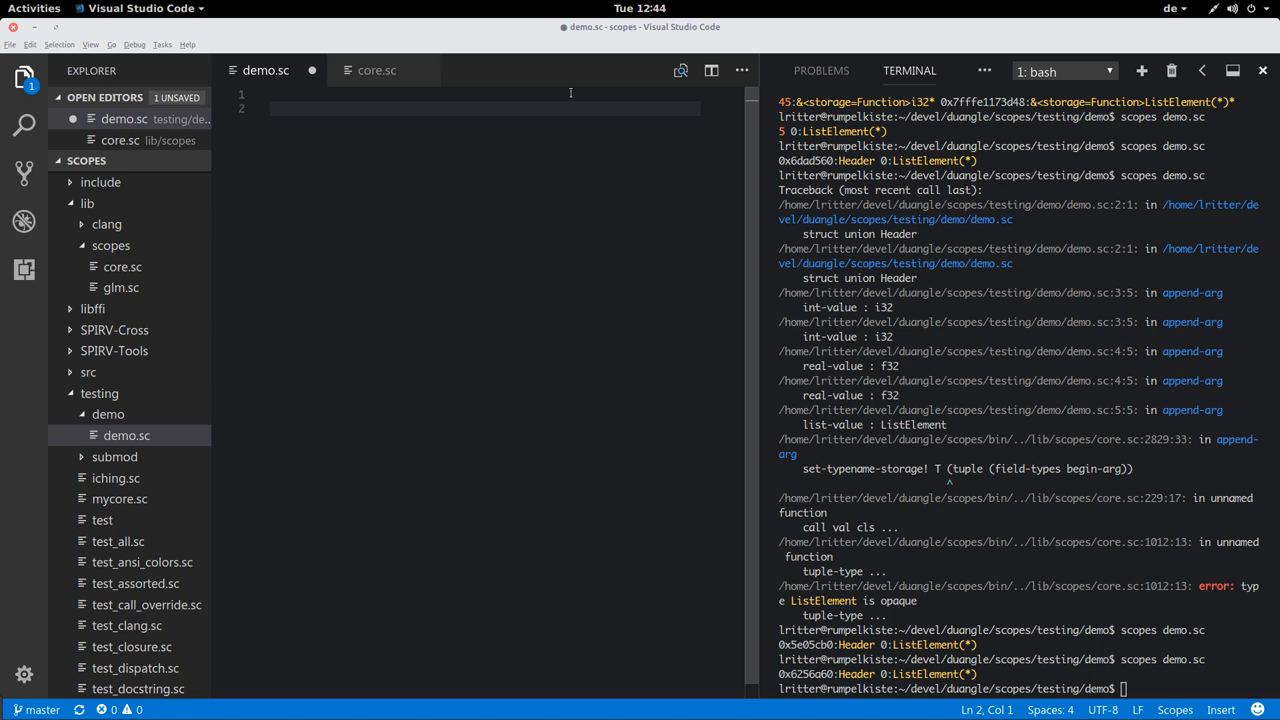
Start a new definition let lib = import-c in the emptied demo.sc.
{"action": "left_click", "coordinate": [270, 108]}
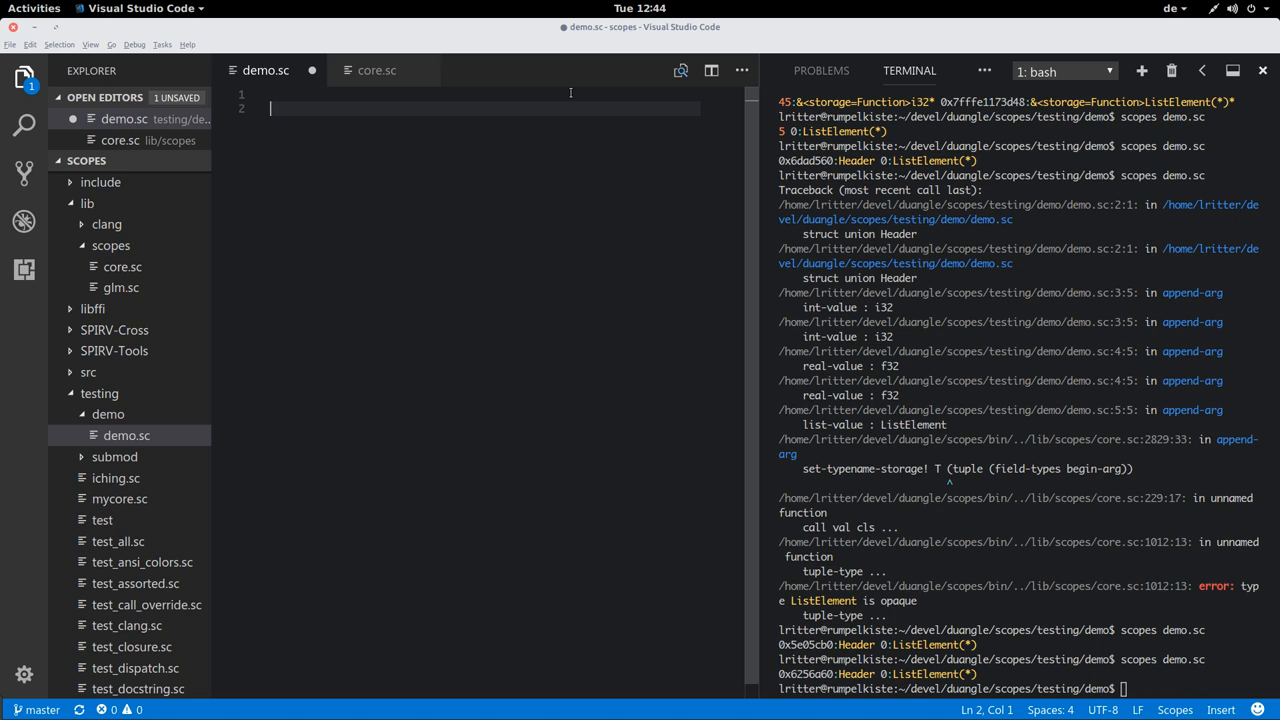
{"action": "type", "text": "let"}
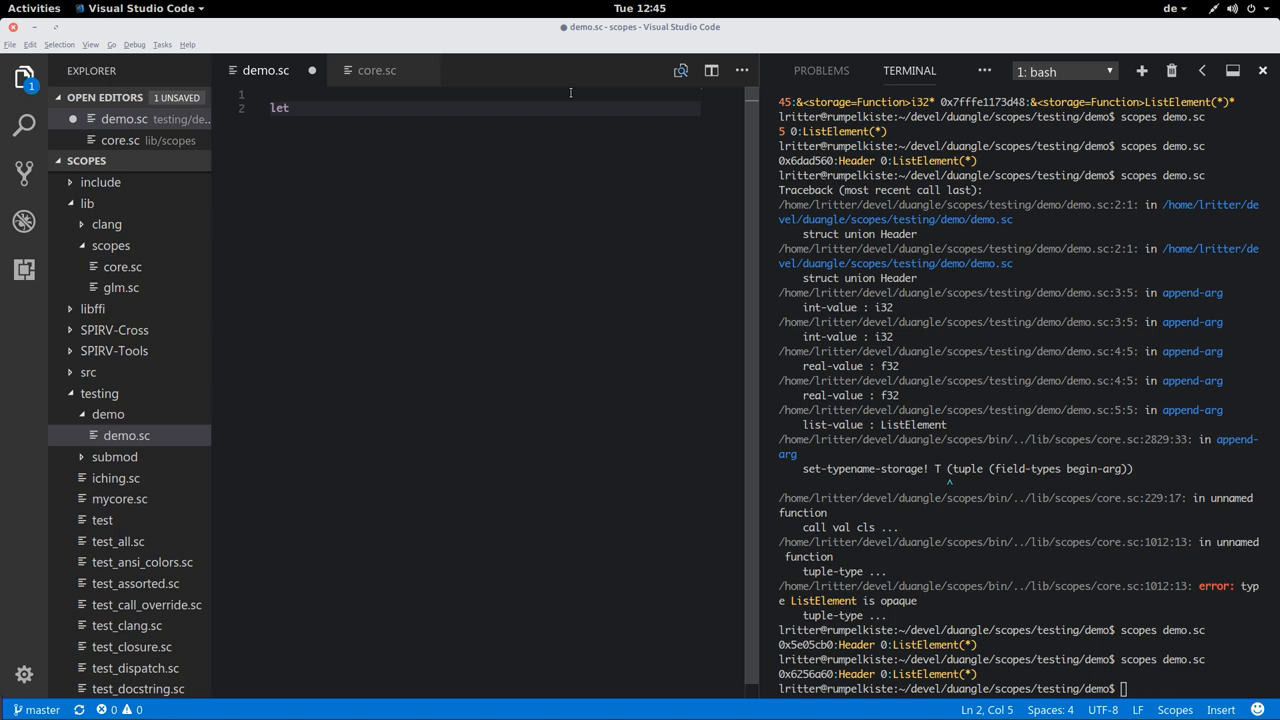
{"action": "type", "text": "lib ="}
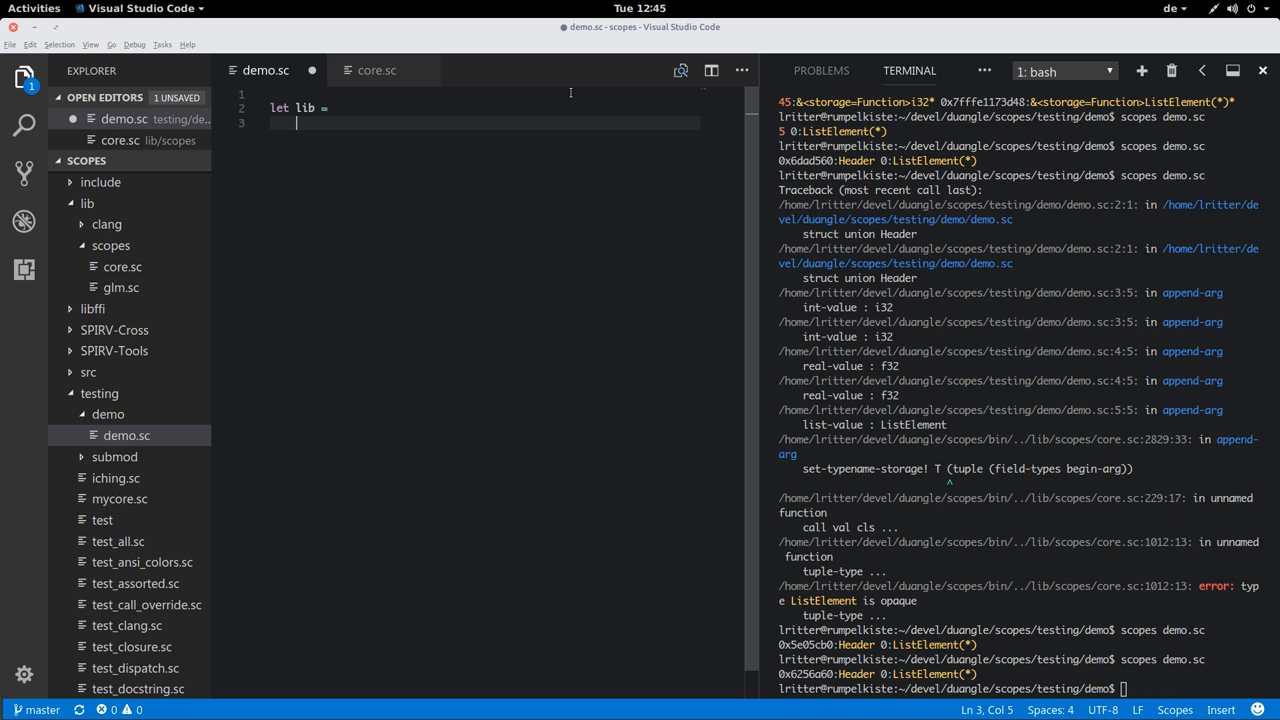
{"action": "type", "text": "import-c \""}
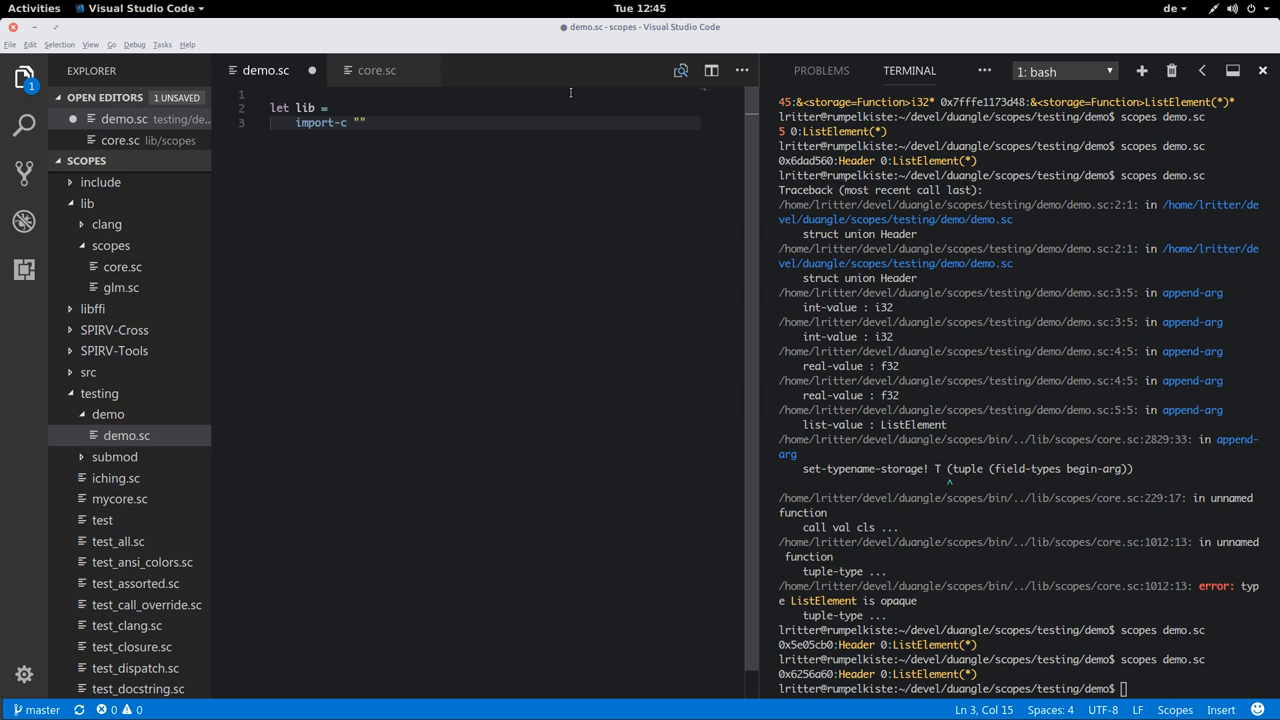
Name the imported file "demo.cpp" and open the quoted source string.
{"action": "type", "text": "demo.c"}
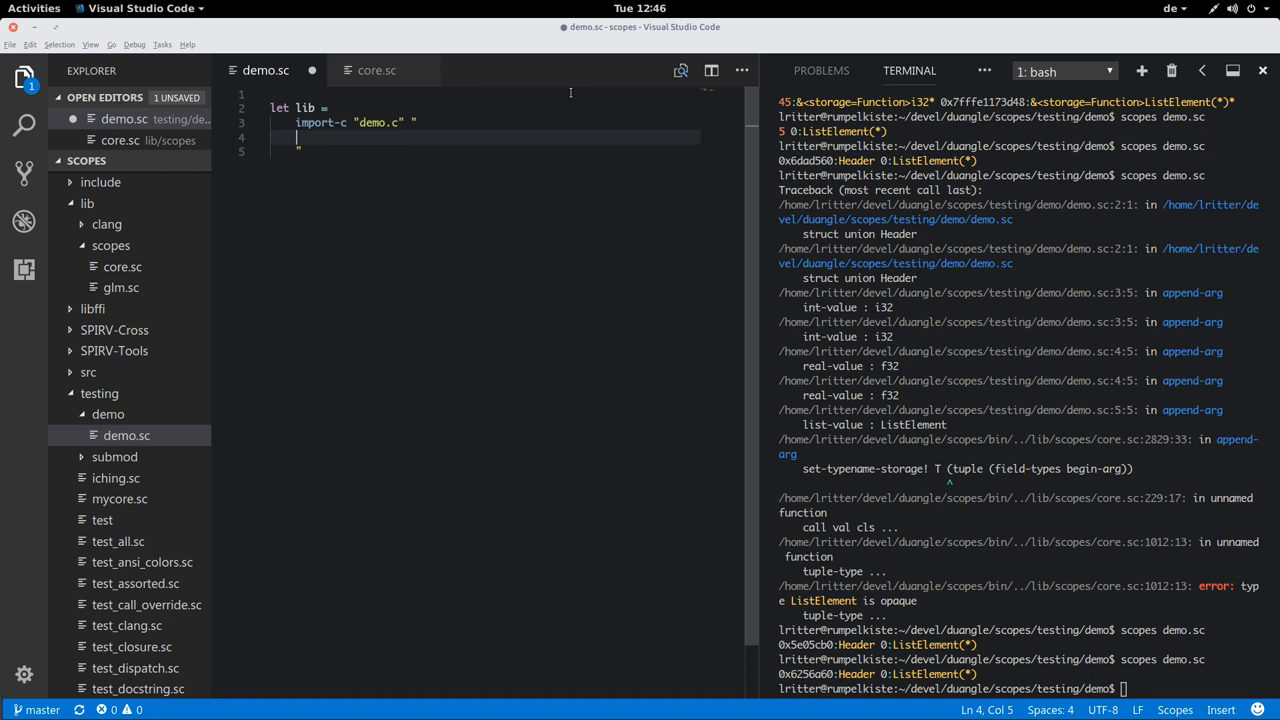
{"action": "type", "text": "pp"}
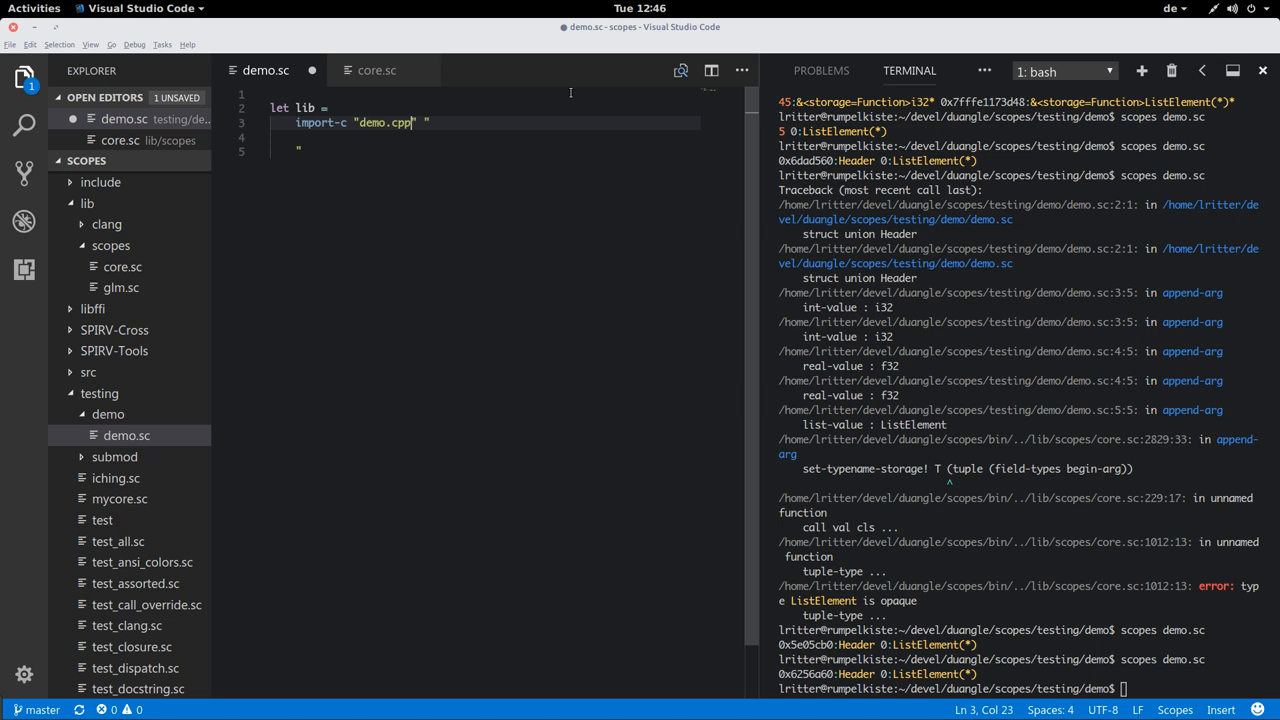
{"action": "type", "text": "\""}
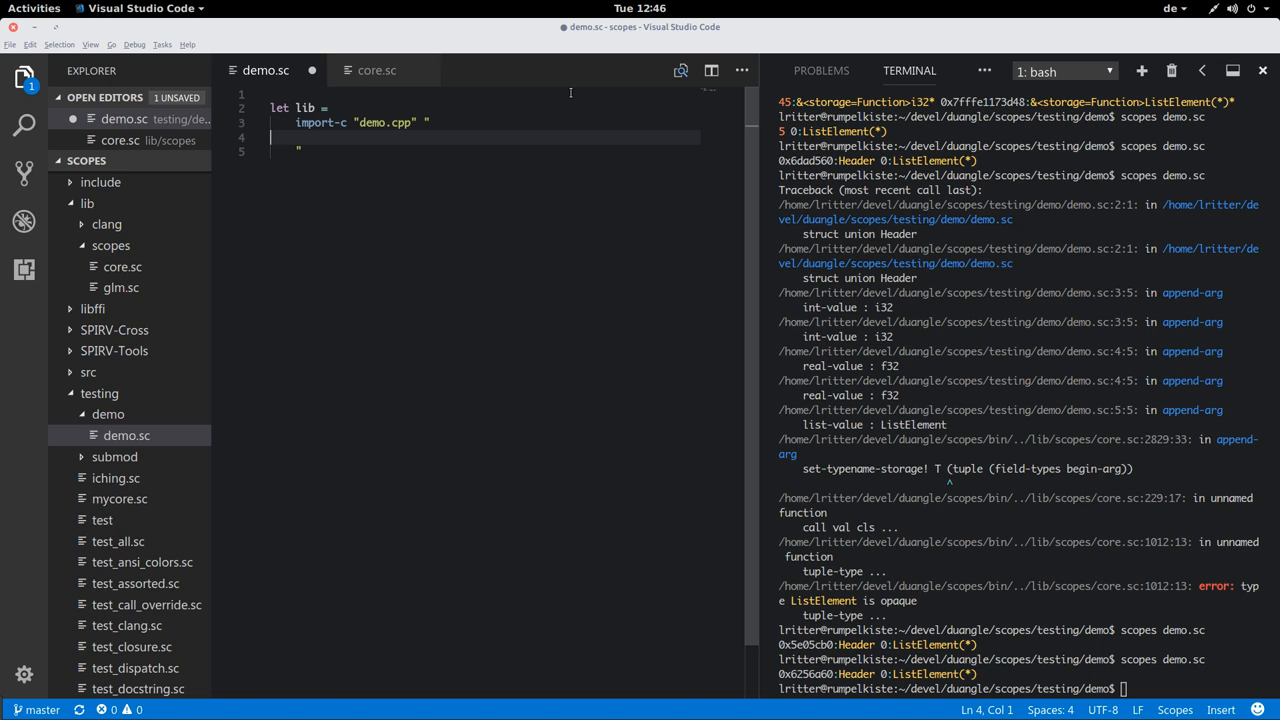
Put #include <stdio.h> in the source string and add an options list "-I" "/us...".
{"action": "type", "text": "#include"}
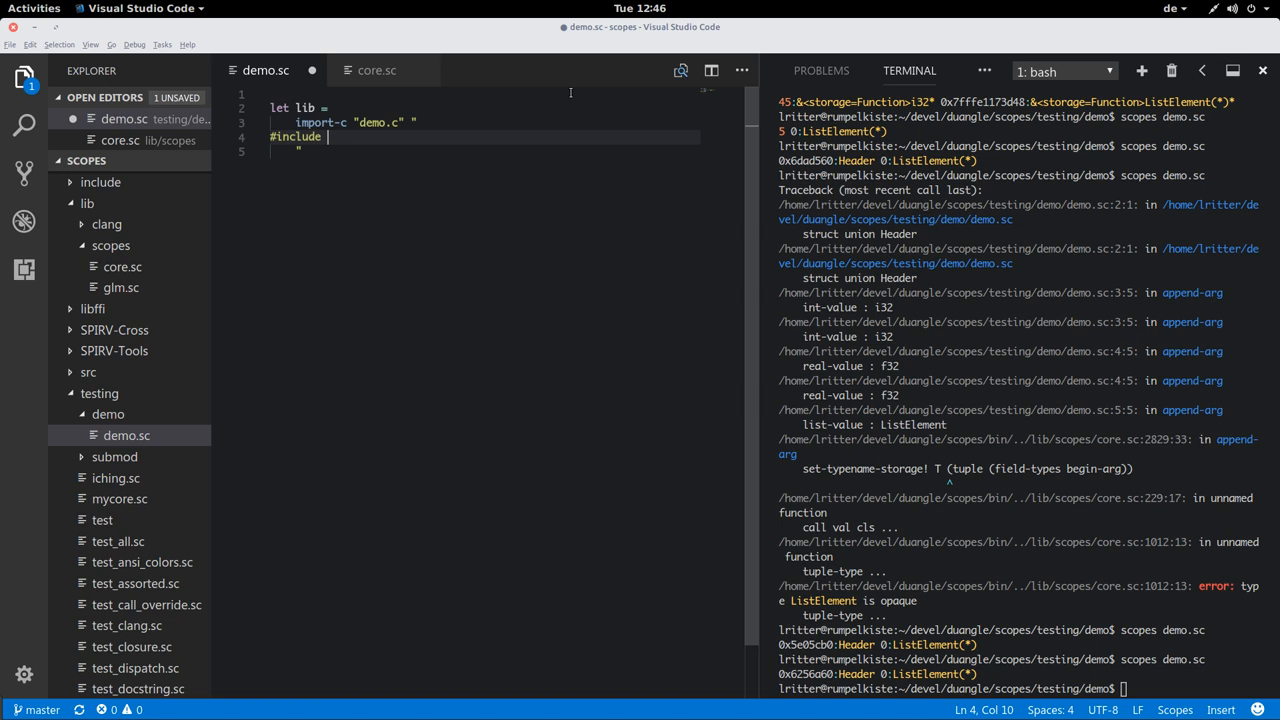
{"action": "type", "text": "<stdio.h>"}
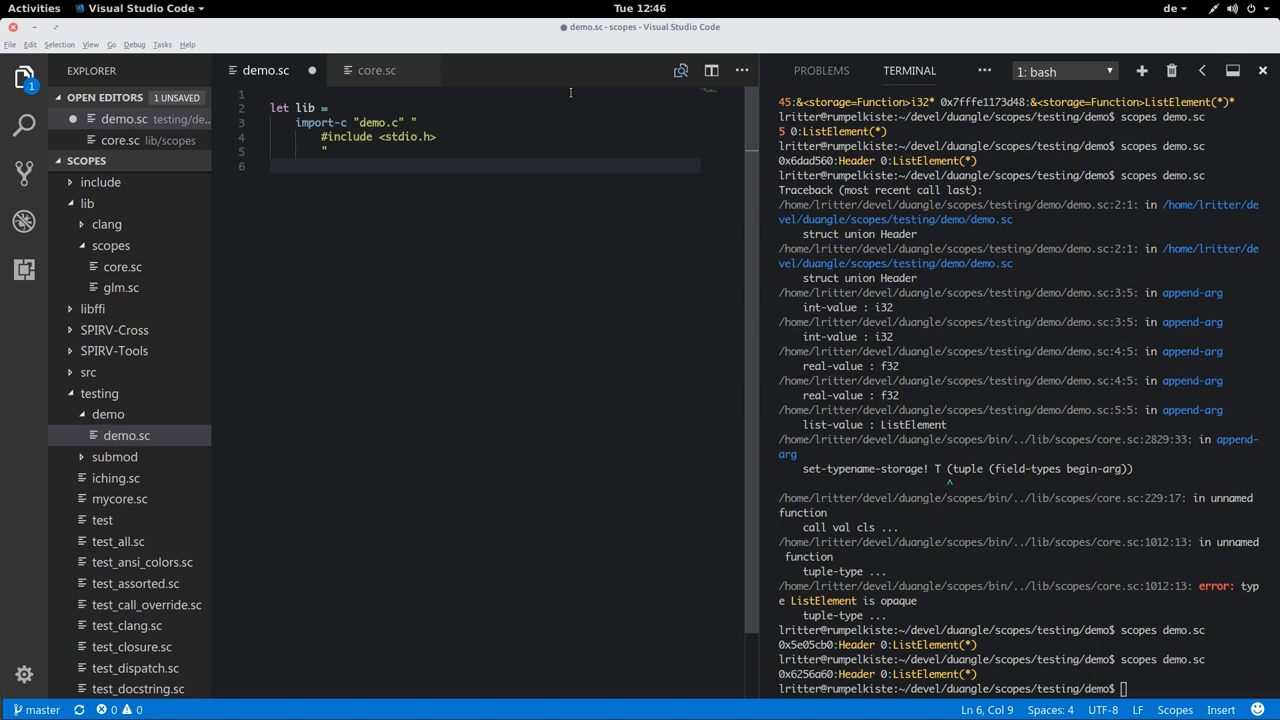
{"action": "type", "text": "list \"-I\" \"/us"}
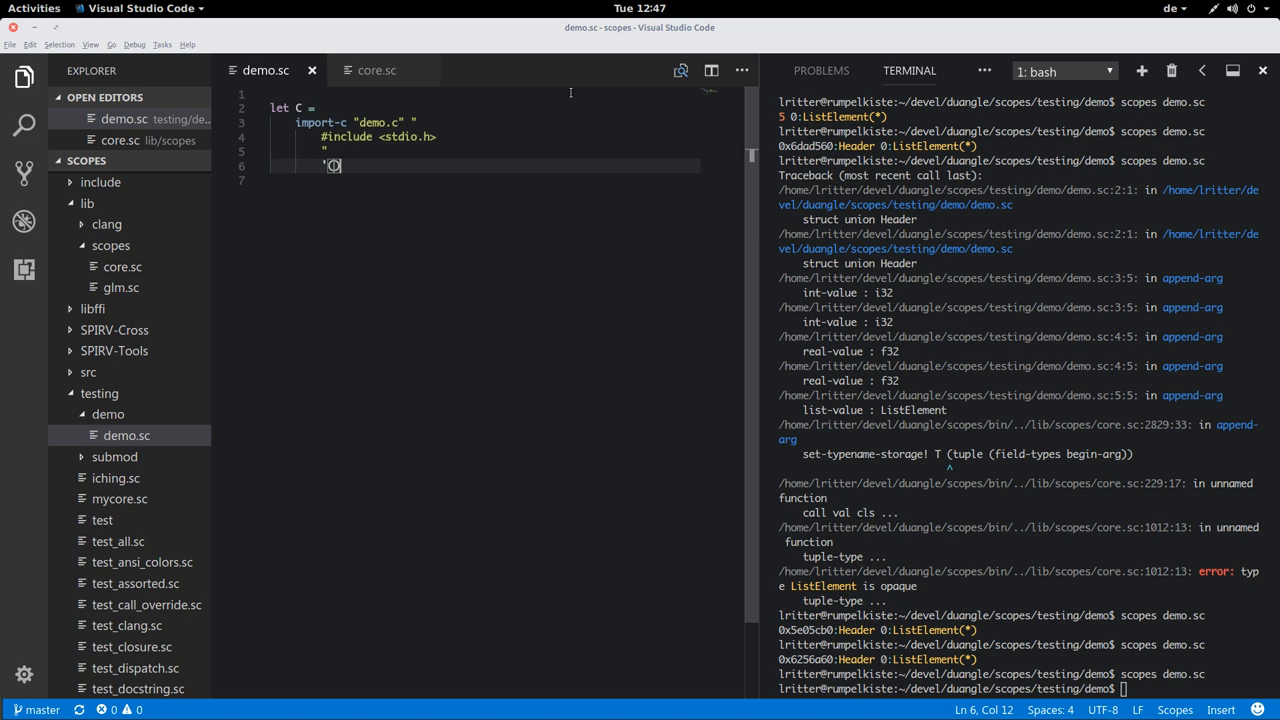
Write main calling C.printf "hello world!\n", run it, and begin a compile of main.
{"action": "type", "text": "printf \""}
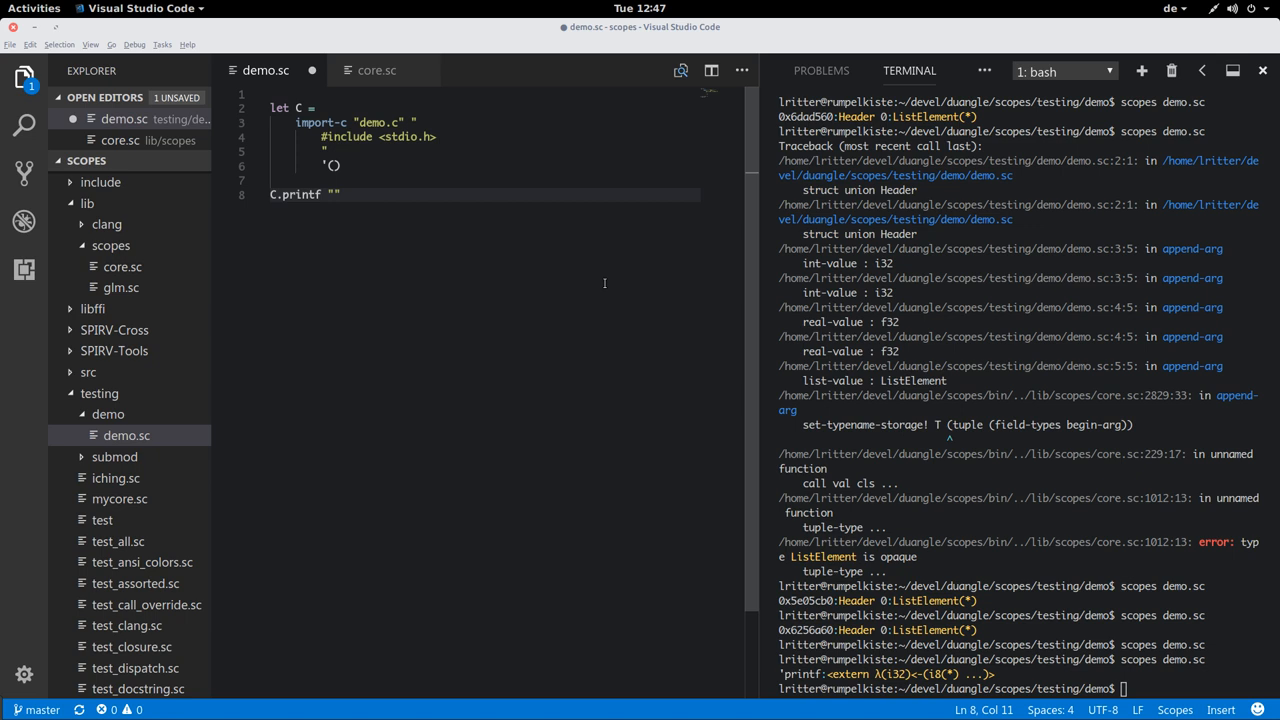
{"action": "type", "text": "hello world!\\n"}
{"action": "type", "text": "fn main ("}
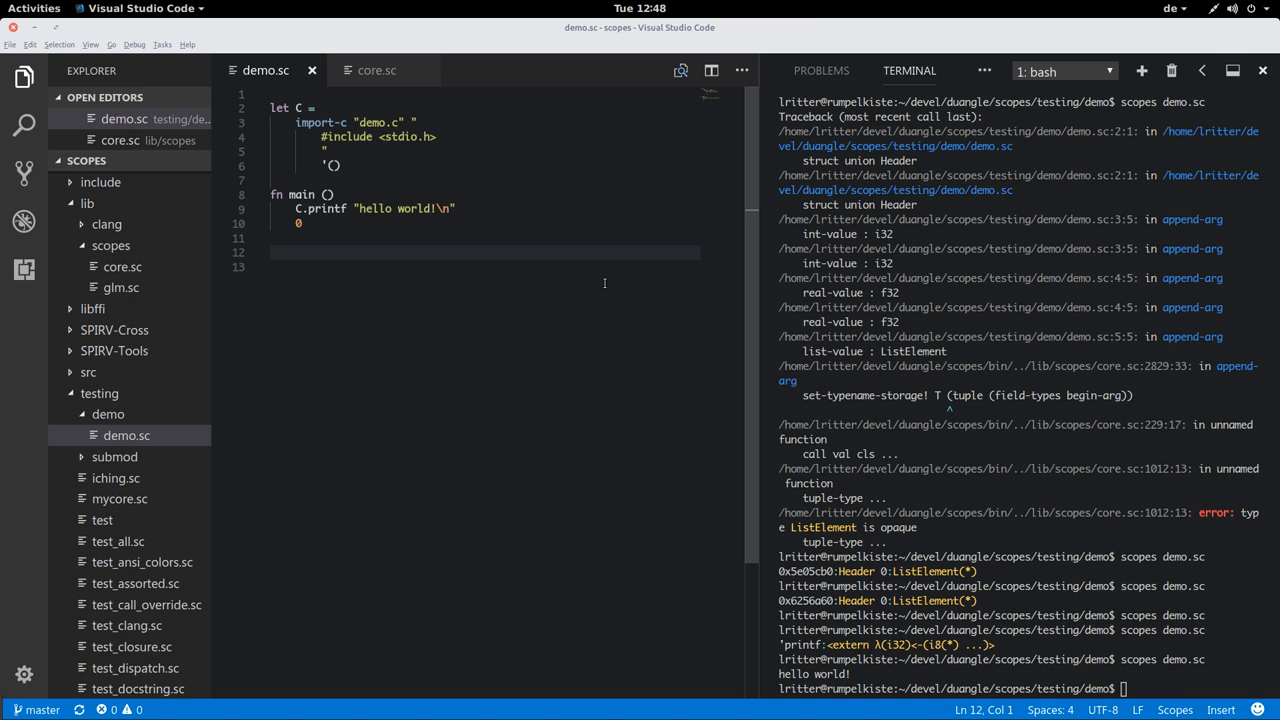
{"action": "type", "text": "compile"}
{"action": "type", "text": "typify main"}
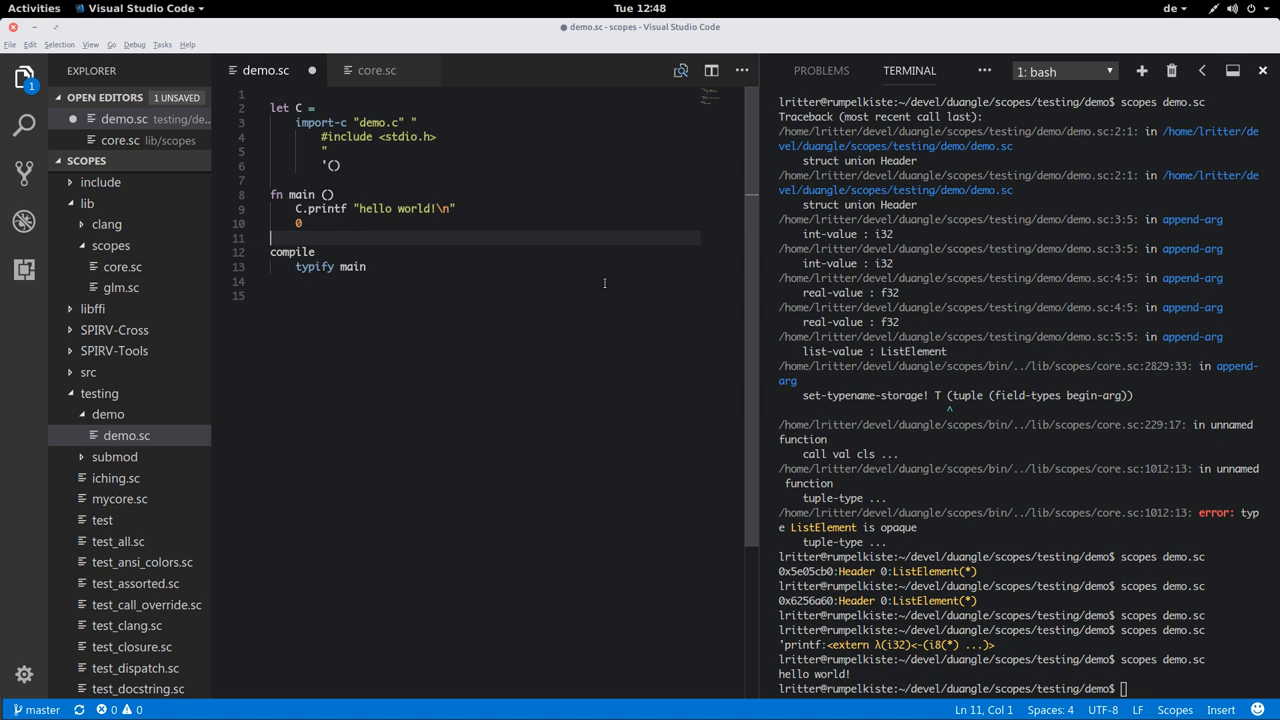
Add 'dump-module to the compile call, run it, and change main's return 0 to unconst 0.
{"action": "type", "text": "'dump-"}
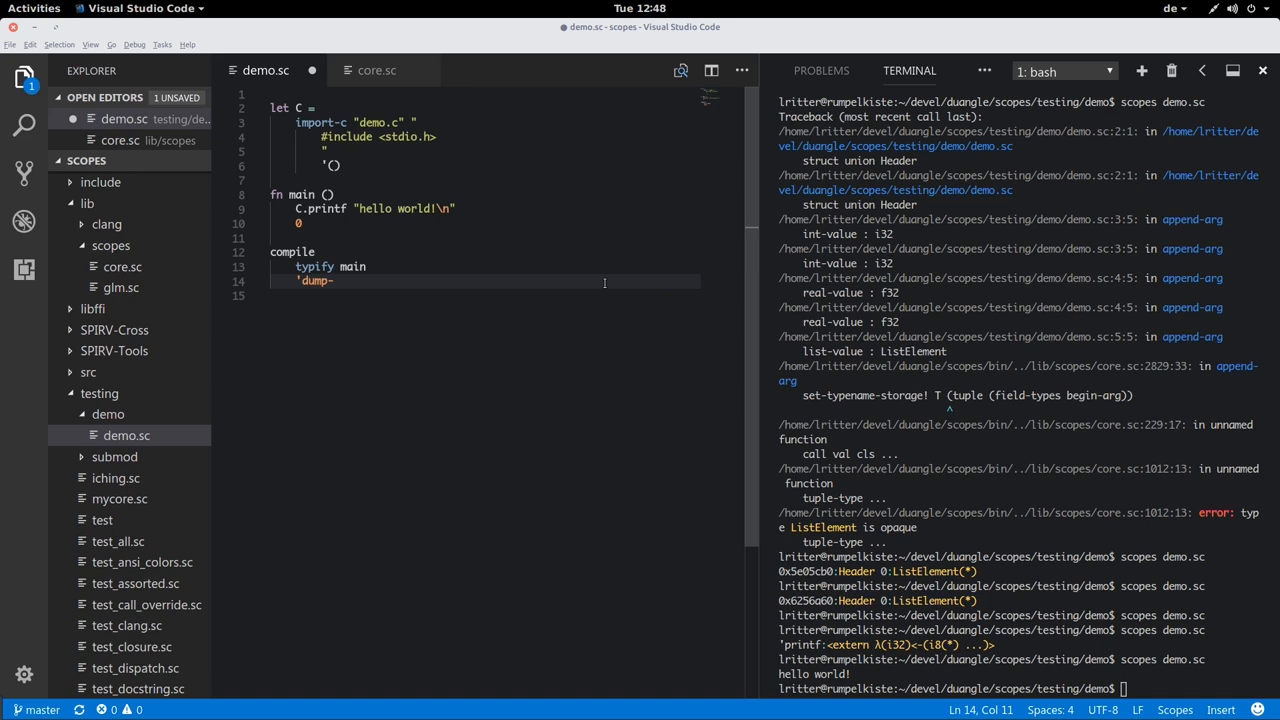
{"action": "type", "text": "module"}
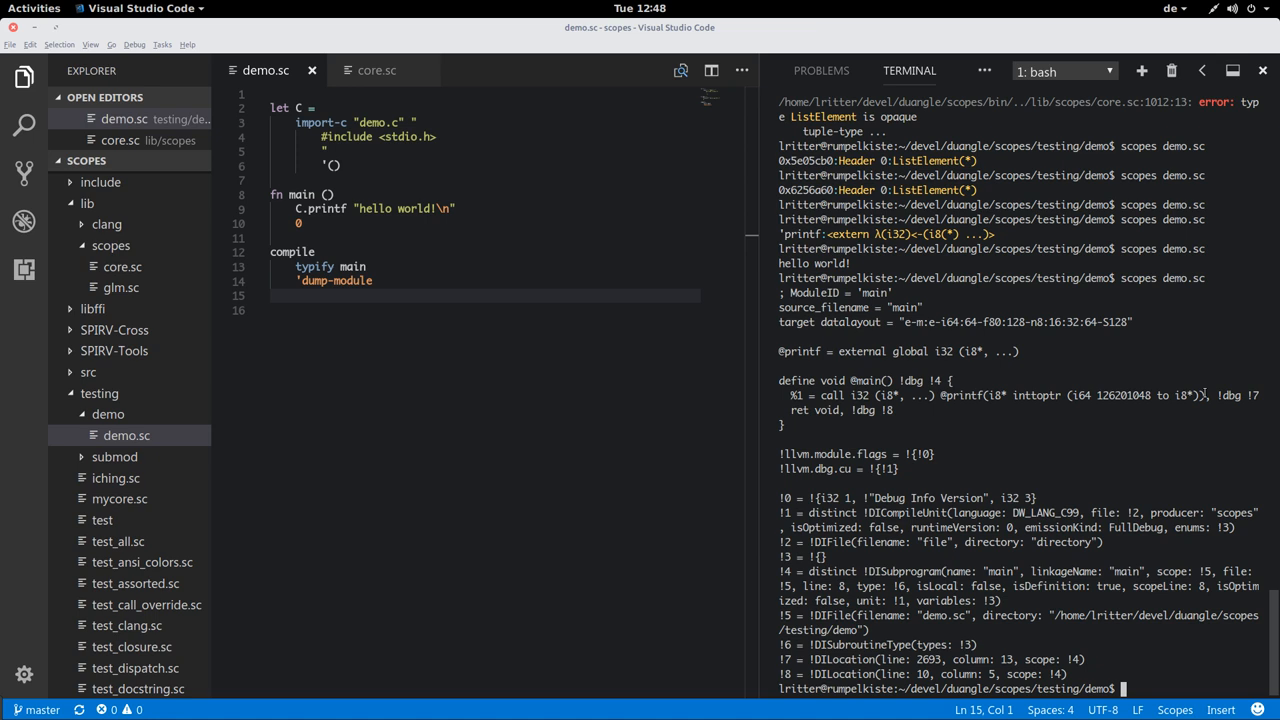
{"action": "double_click", "coordinate": [1124, 396]}
{"action": "type", "text": "unconst "}
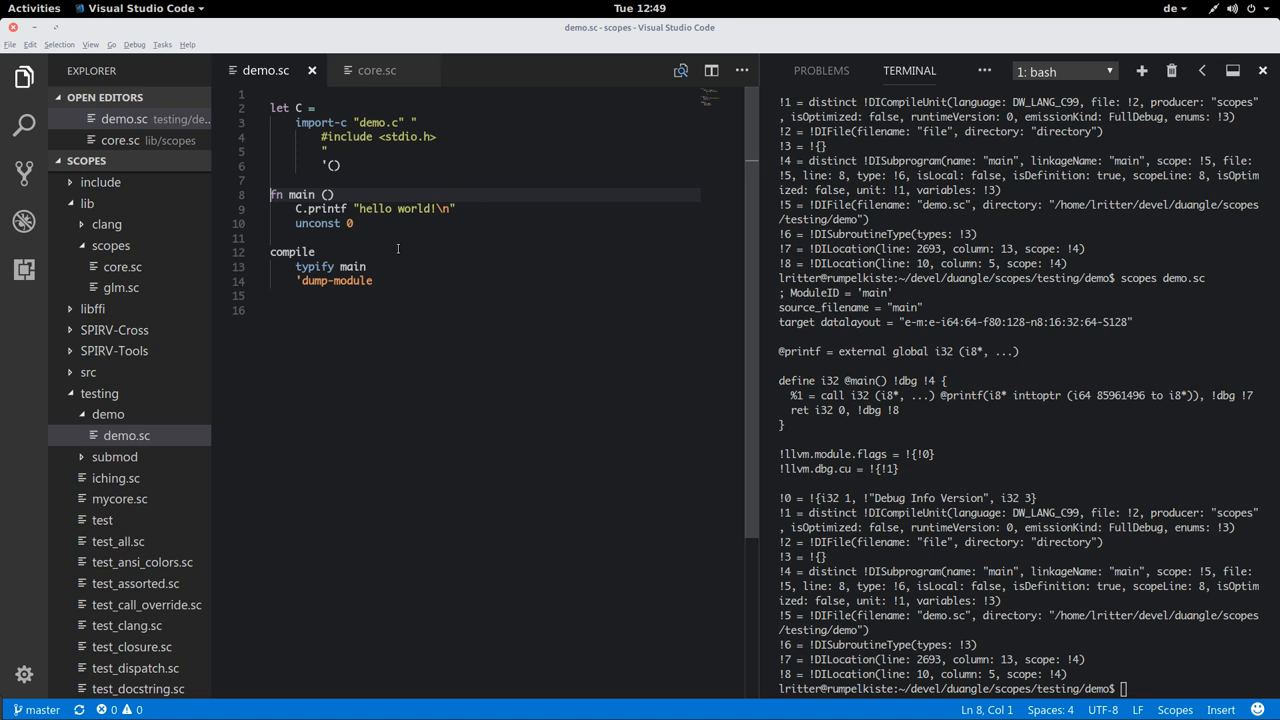
Define void my_own_printf printing "hello world!" in the C string, call it from main, then begin typedef struct _K.
{"action": "type", "text": "void"}
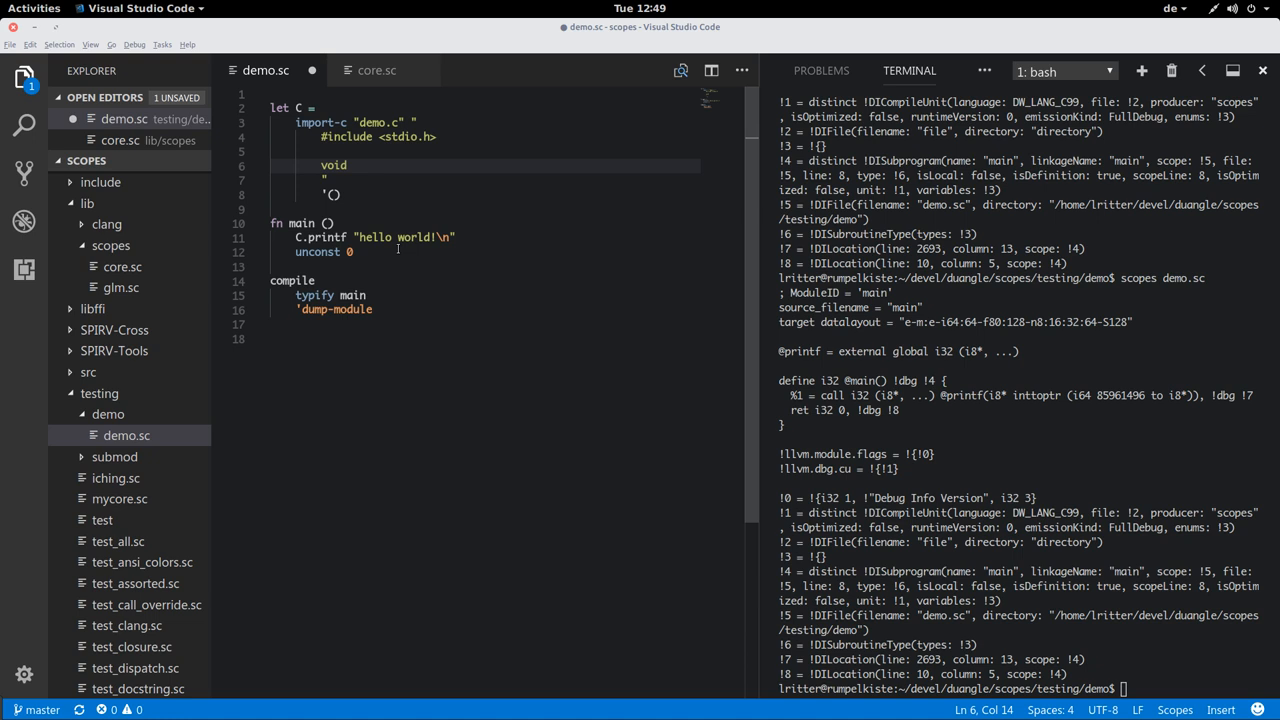
{"action": "type", "text": "my_own_printf () {"}
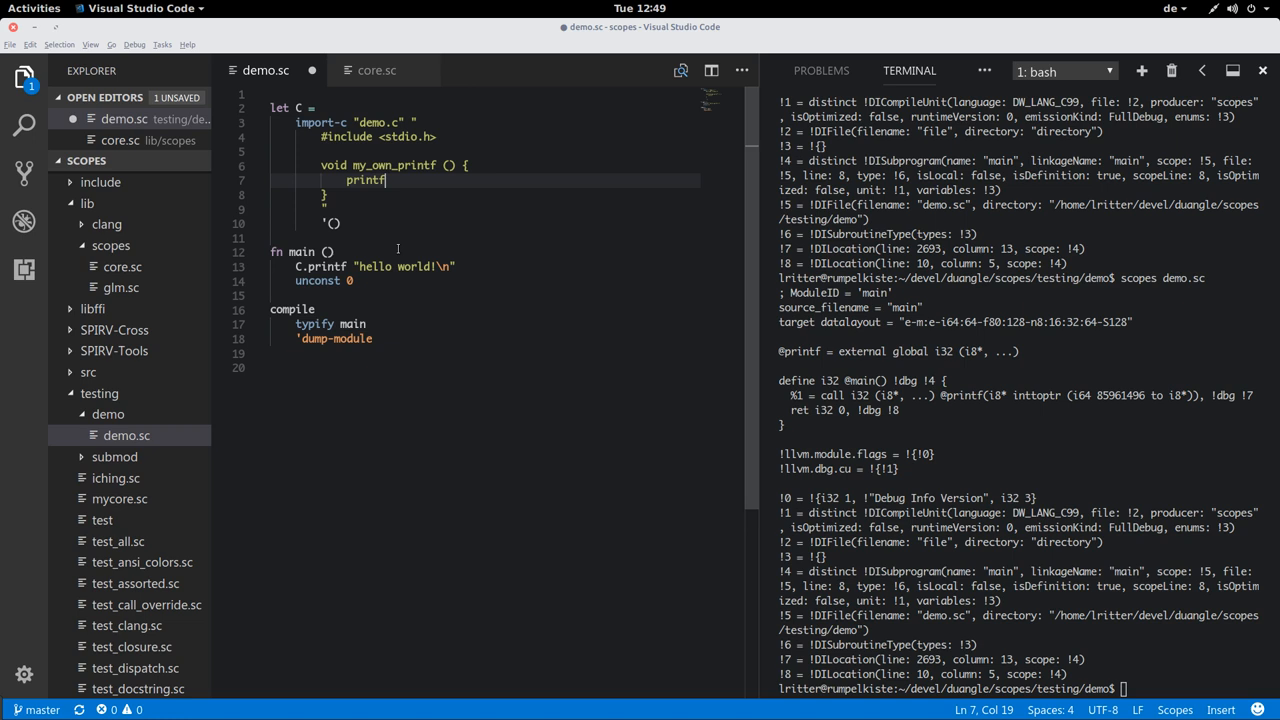
{"action": "type", "text": "(\\\"hello world!"}
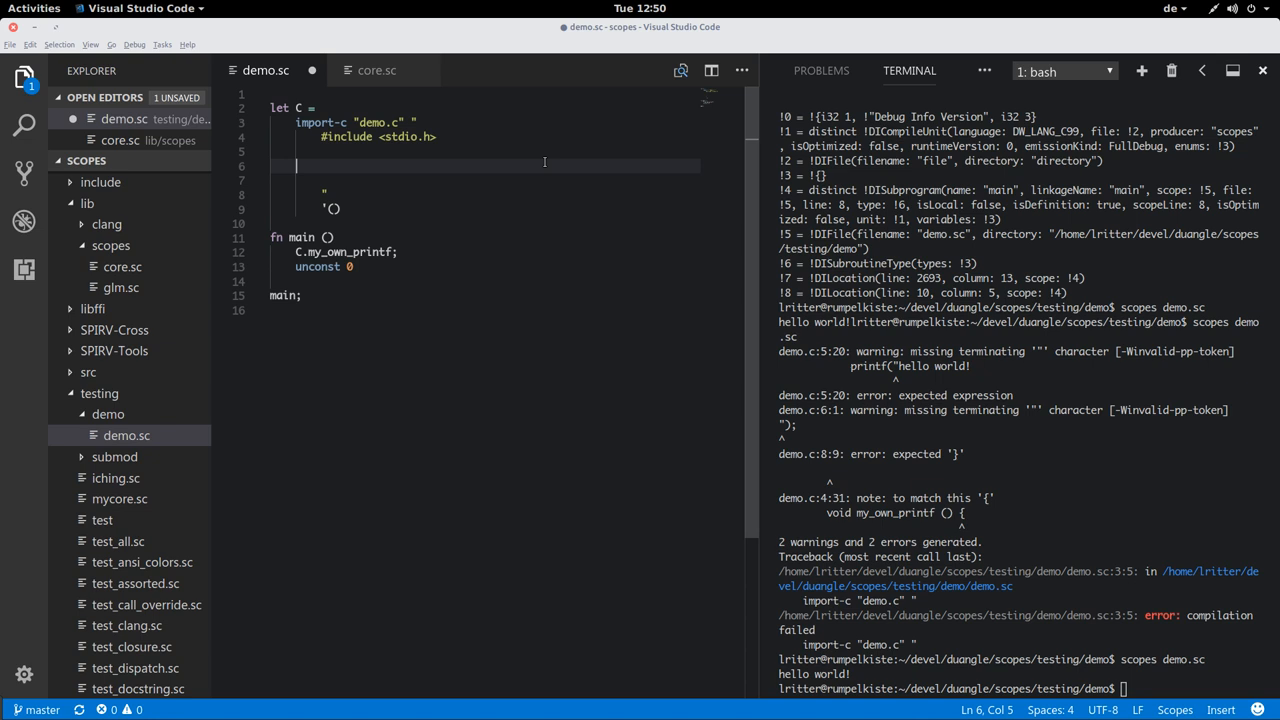
{"action": "type", "text": "typedef struct _K {"}
{"action": "left_click", "coordinate": [484, 180]}
{"action": "type", "text": "};"}
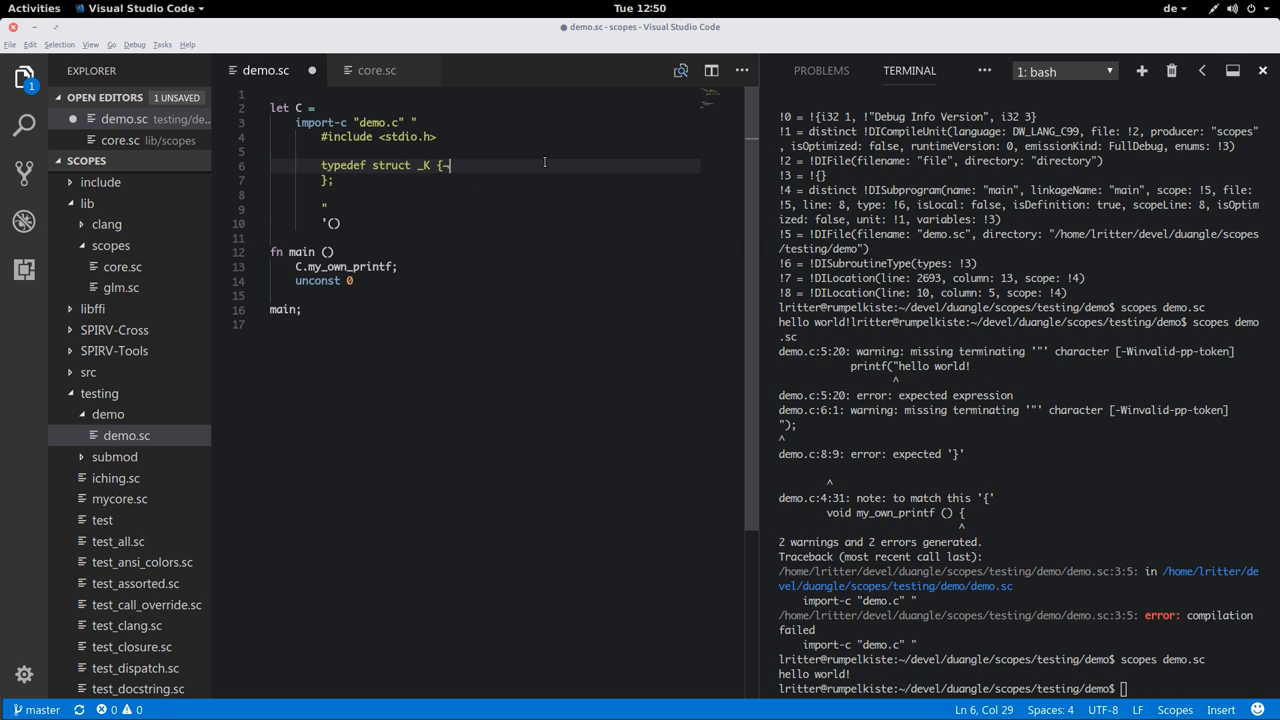
Give struct _K int fields x, y as K and print C.K.
{"action": "type", "text": "int x, y;"}
{"action": "left_click", "coordinate": [482, 180]}
{"action": "type", "text": " K"}
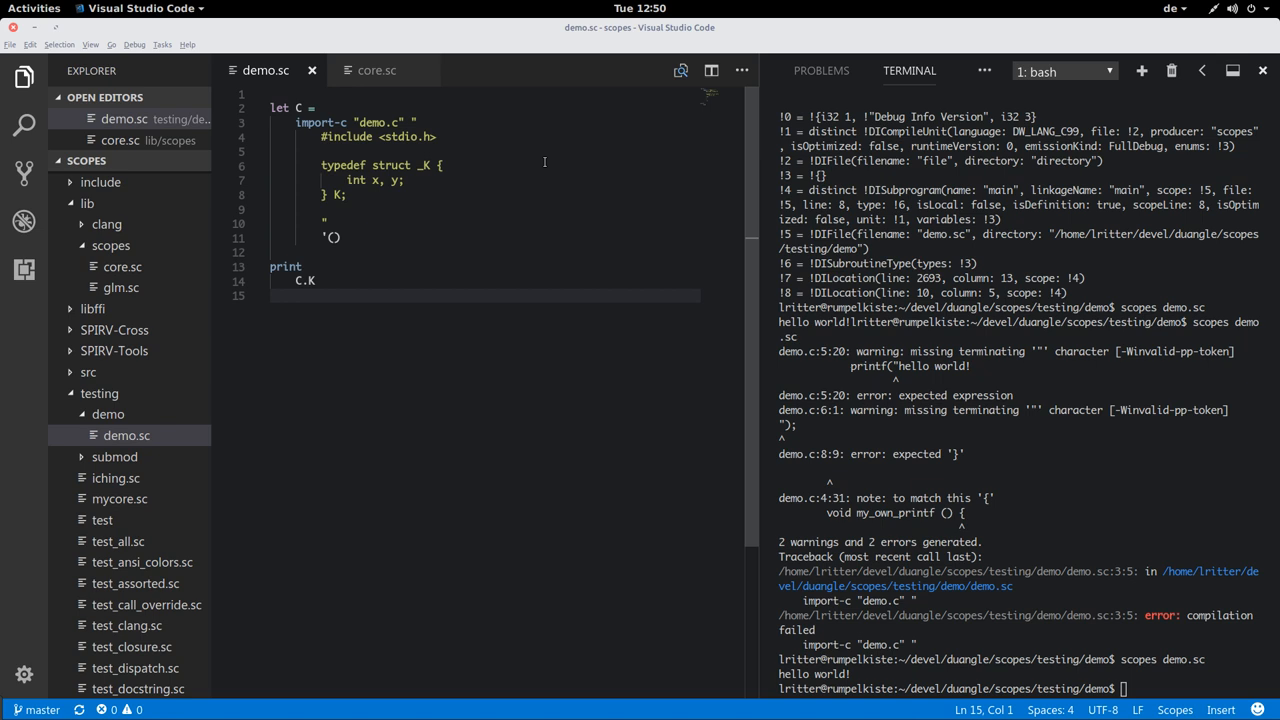
{"action": "type", "text": "x = 5"}
{"action": "type", "text": "y = 2"}
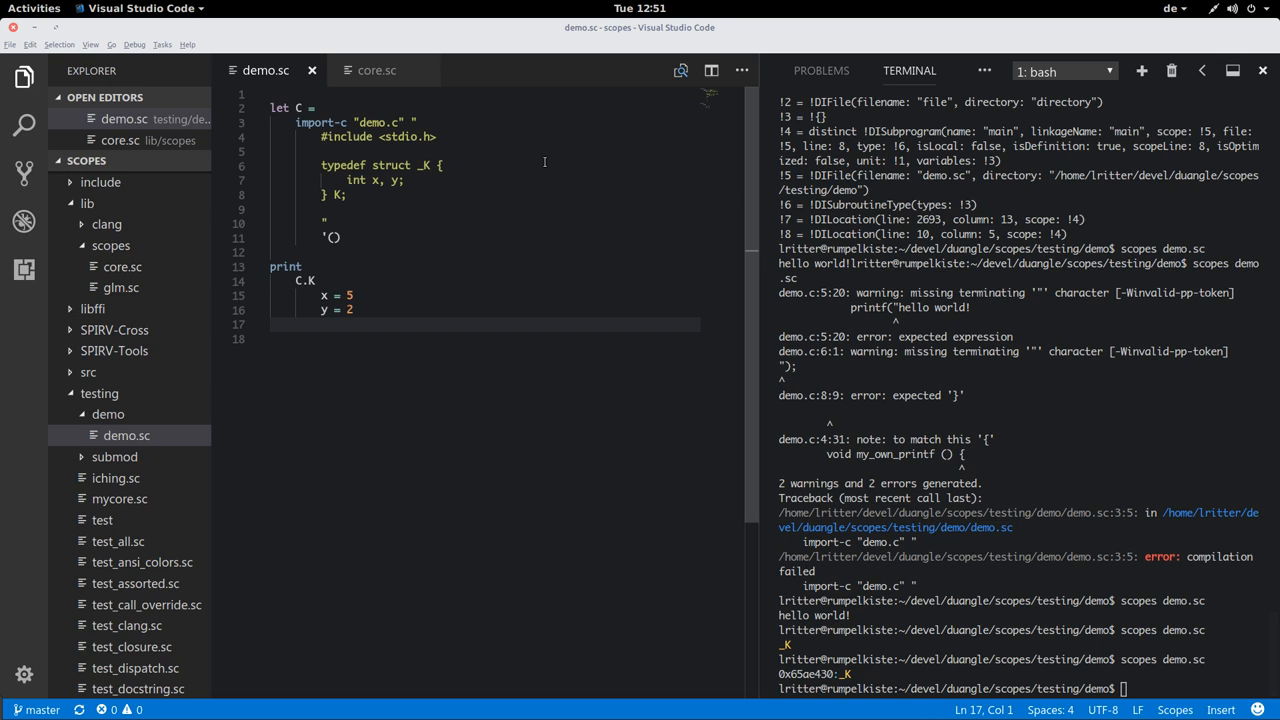
Switch to the liminal2 project and show its libc.sc bindings.
{"action": "left_click", "coordinate": [400, 252]}
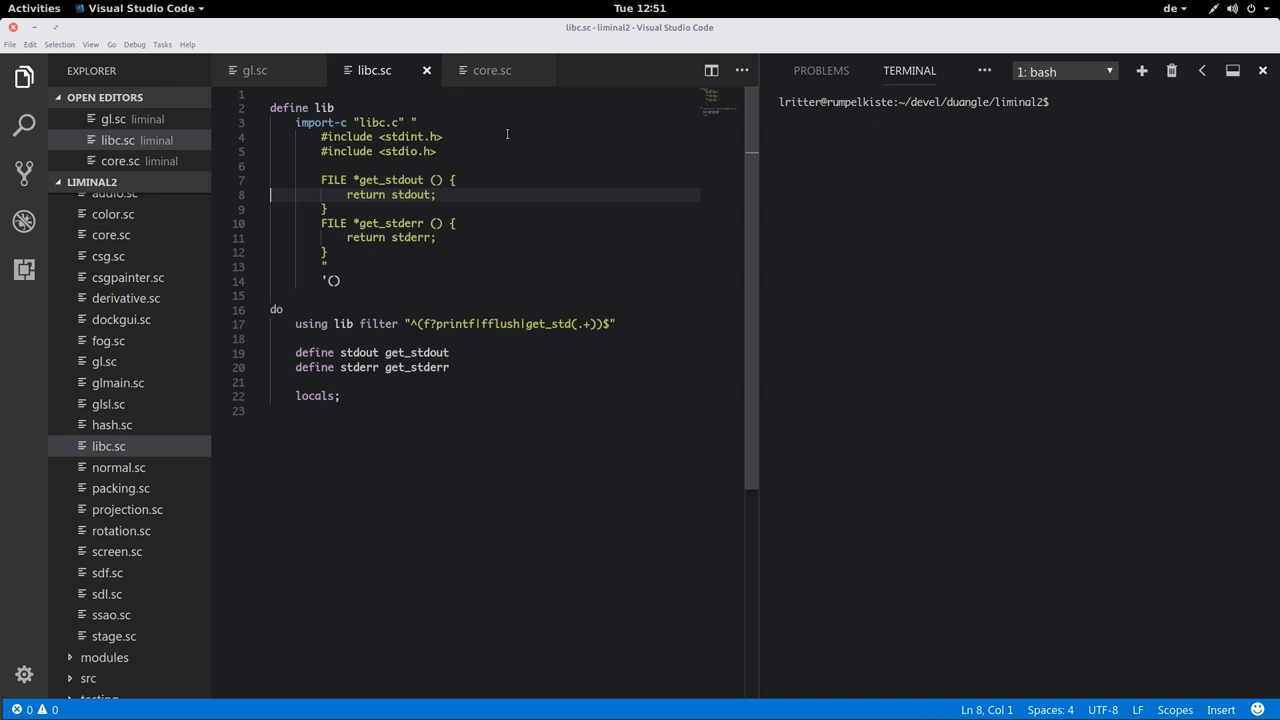
{"action": "left_click", "coordinate": [276, 308]}
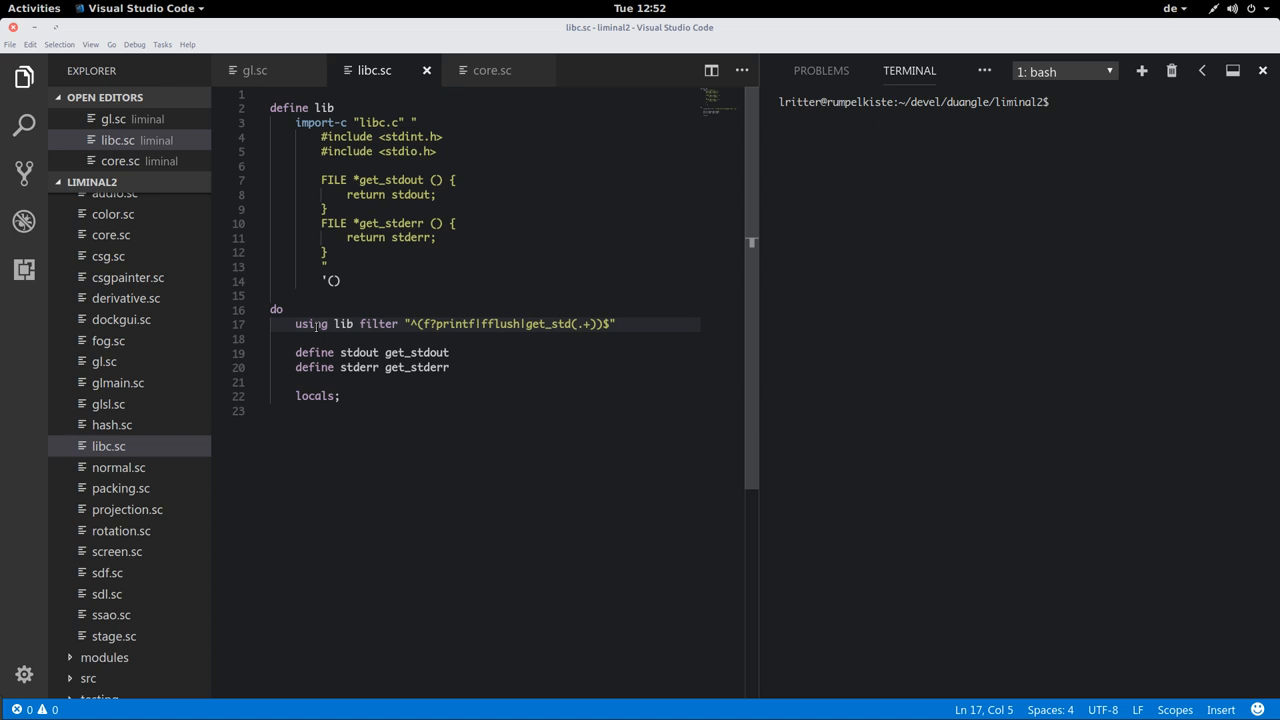
{"action": "left_click", "coordinate": [358, 324]}
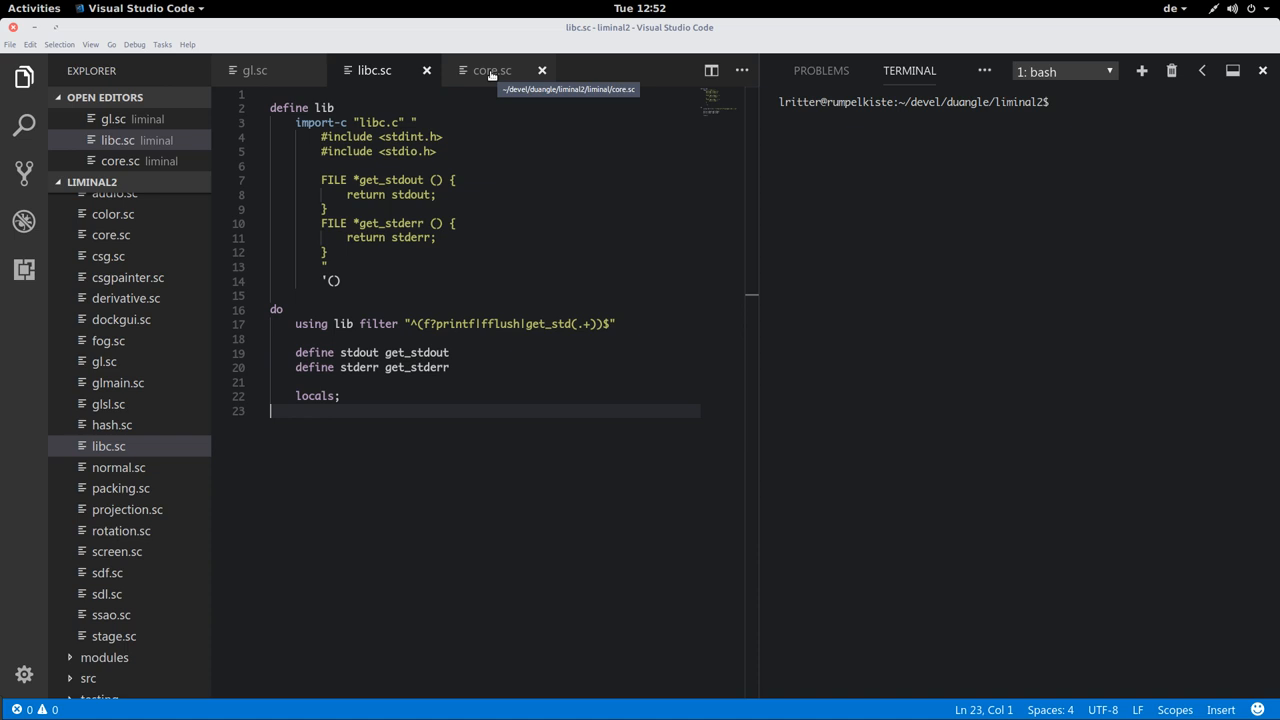
Review core.sc's per-platform load paths around module-dir, then move to the gl.sc bindings.
{"action": "left_click", "coordinate": [492, 70]}
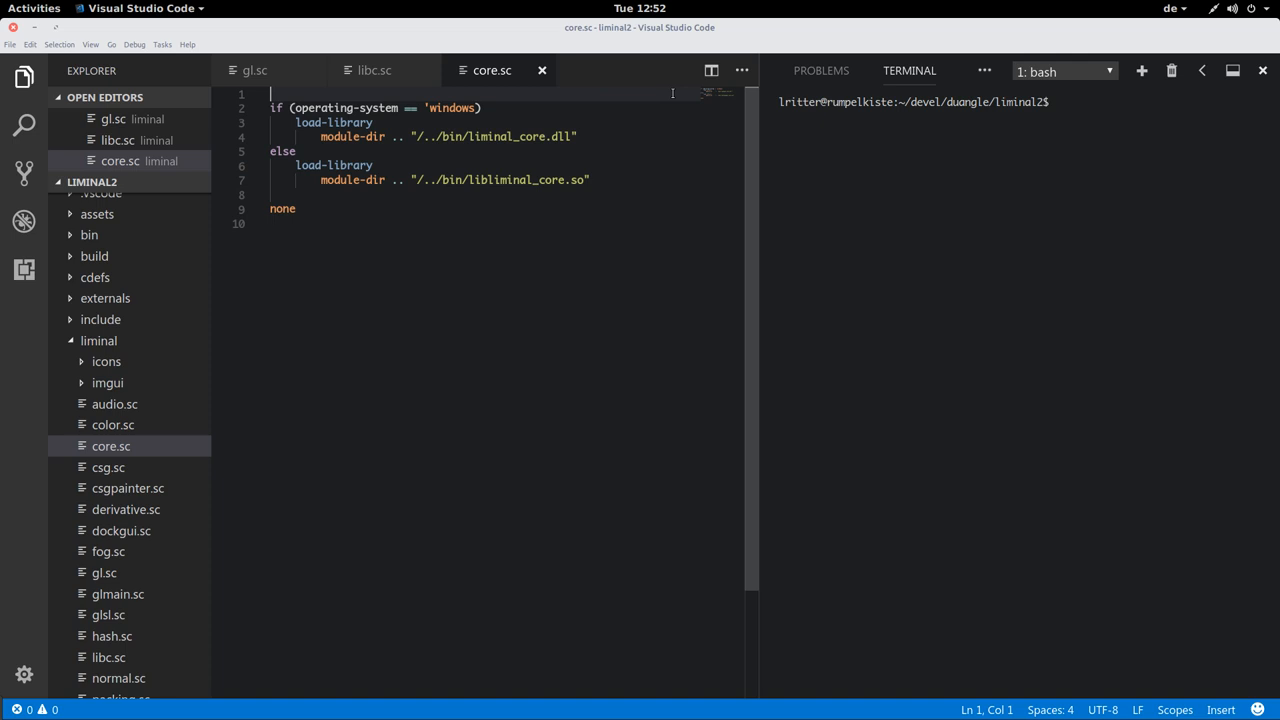
{"action": "scroll", "scroll_direction": "down", "scroll_amount": 3}
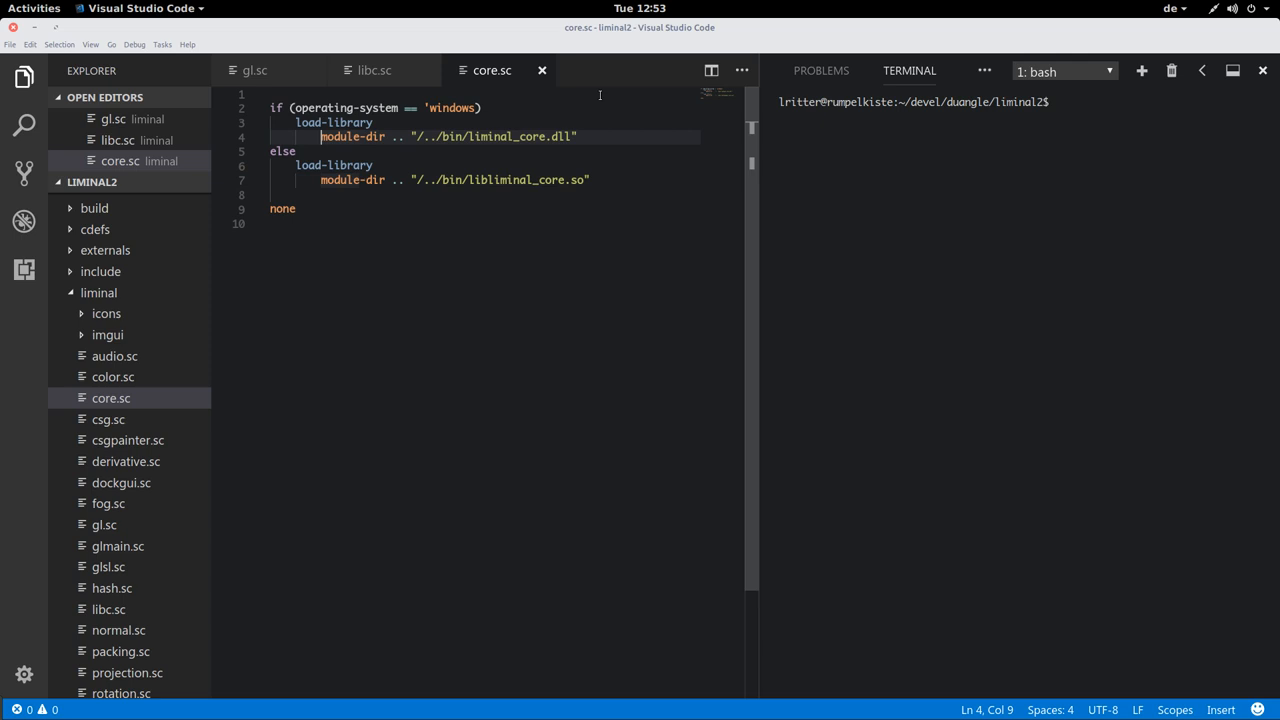
{"action": "double_click", "coordinate": [352, 136]}
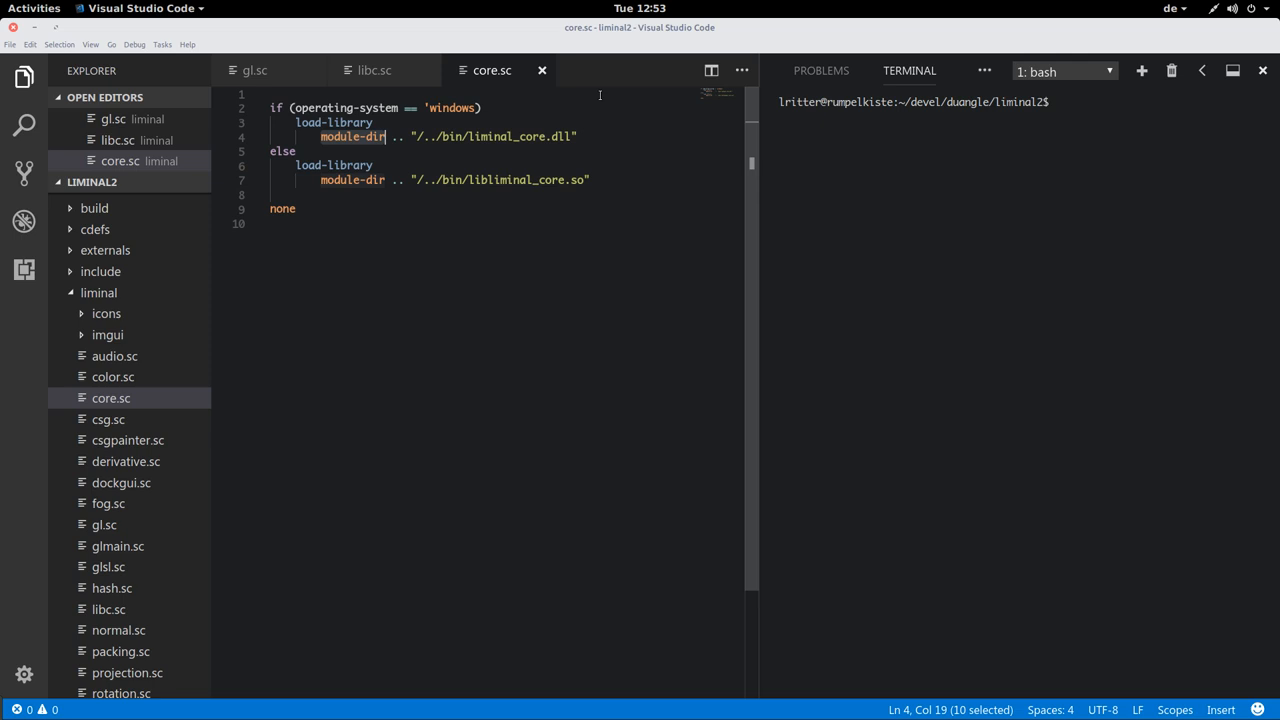
{"action": "left_click", "coordinate": [360, 136]}
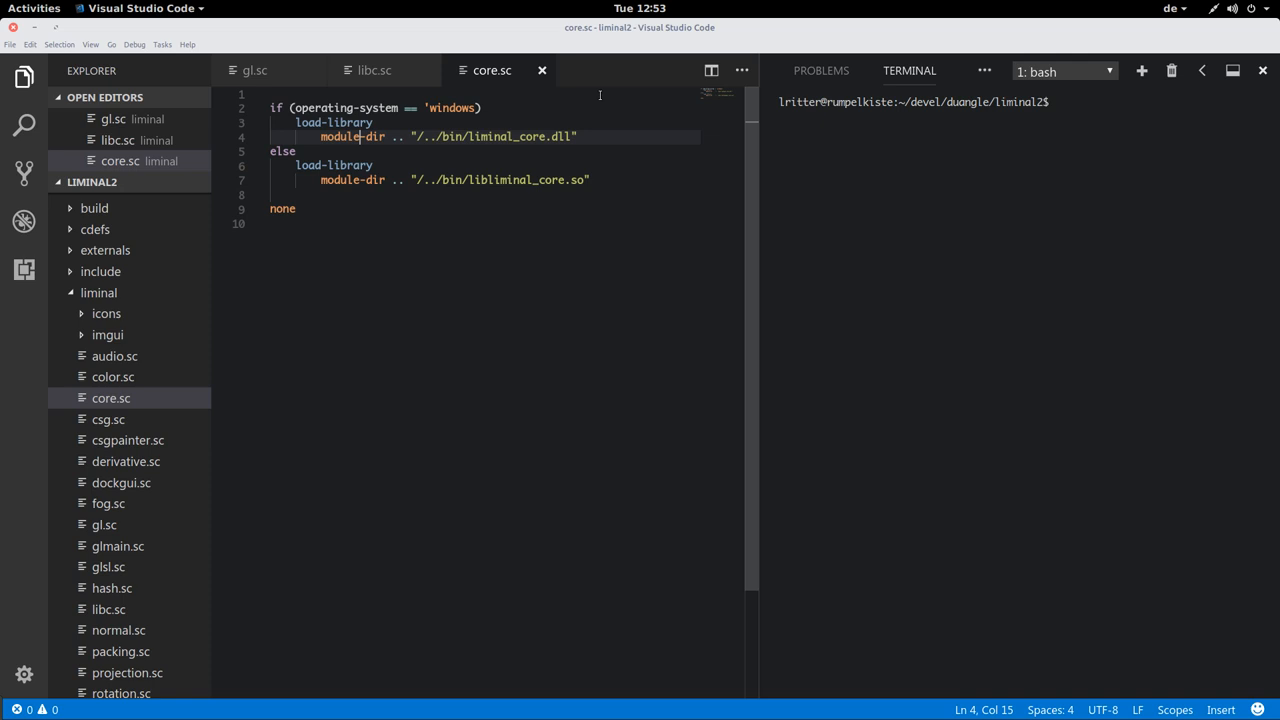
{"action": "left_click", "coordinate": [322, 136]}
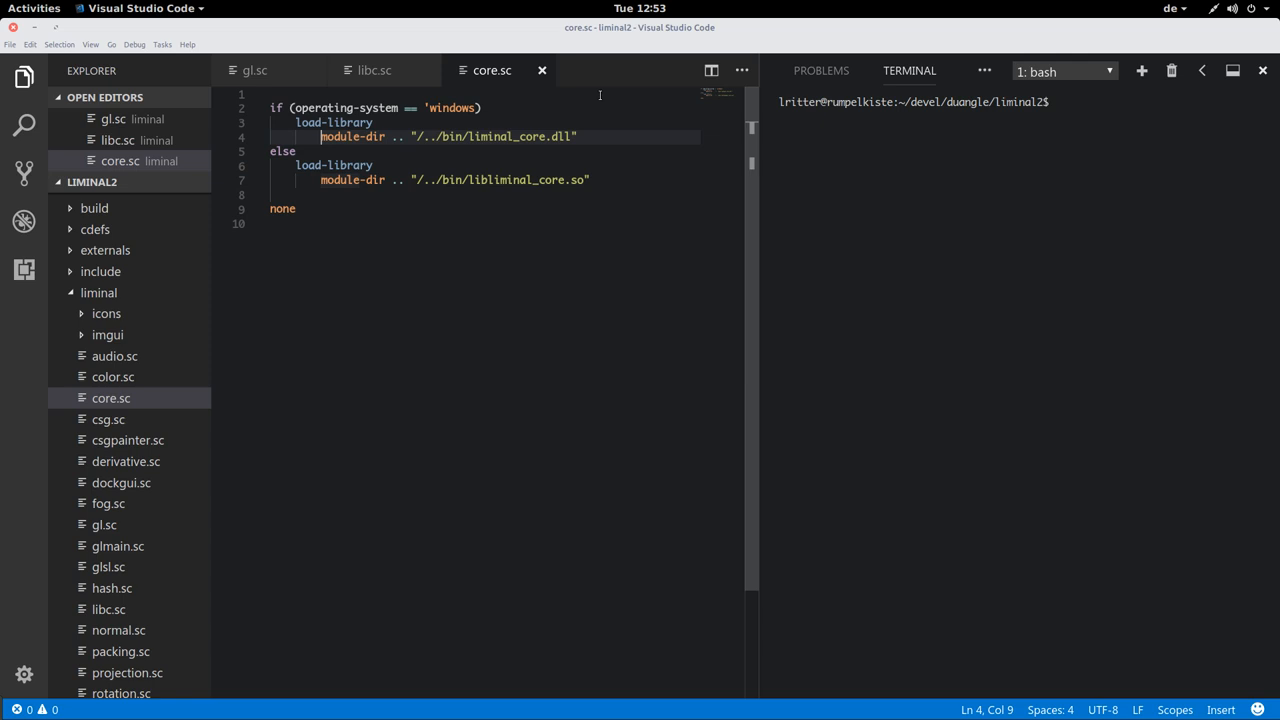
{"action": "left_click", "coordinate": [254, 70]}
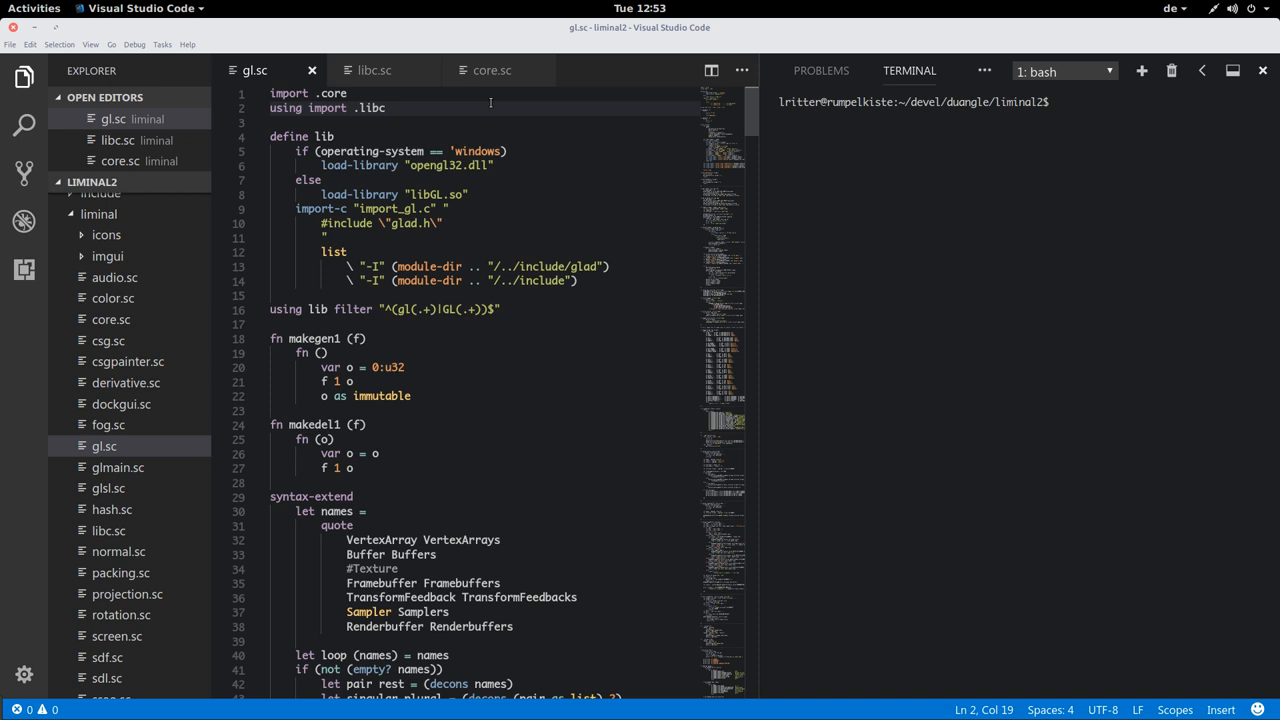
Highlight gl.sc's glad.h include and lib filter line, then return to scopes demo.sc.
{"action": "left_click", "coordinate": [504, 152]}
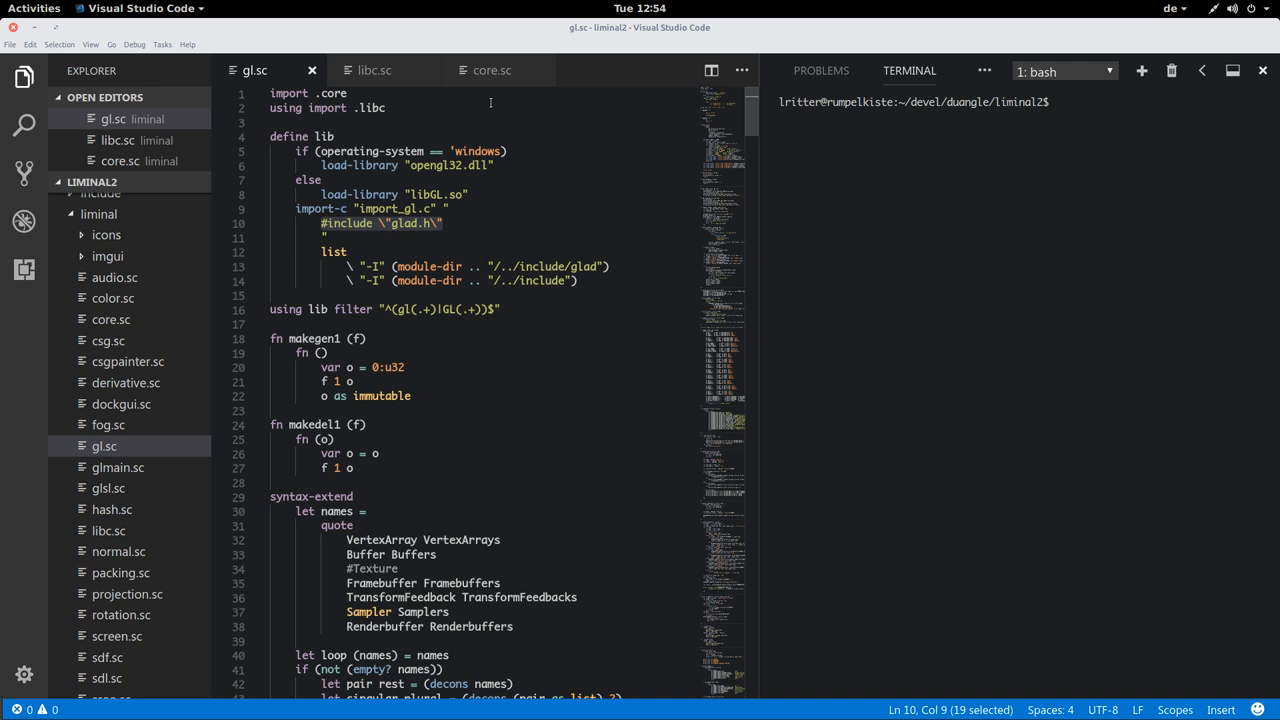
{"action": "left_click", "coordinate": [350, 266]}
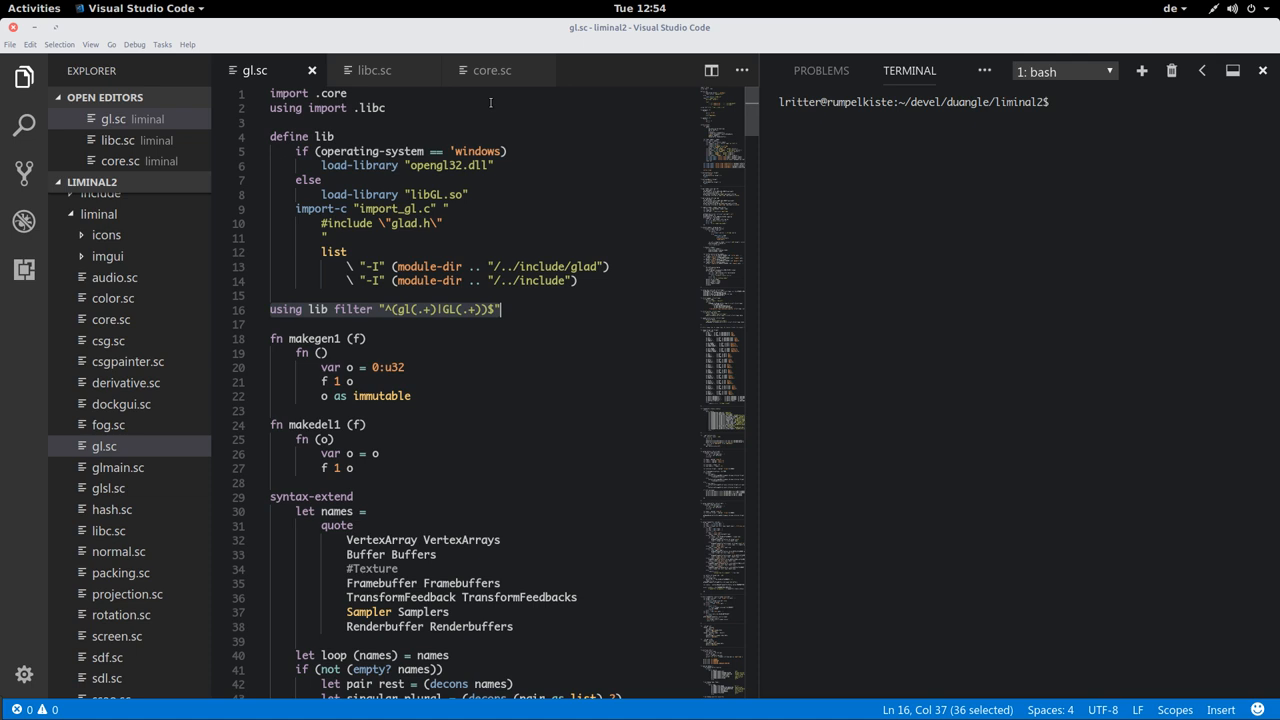
{"action": "left_click", "coordinate": [500, 308]}
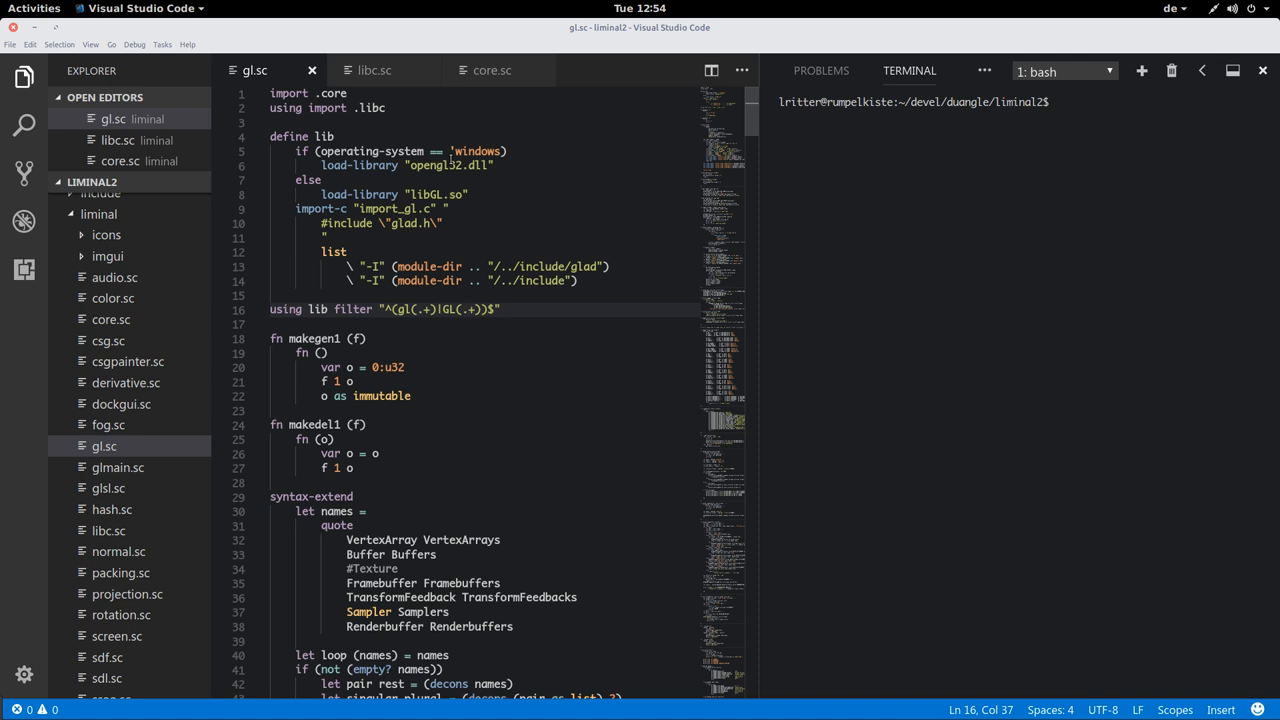
{"action": "left_click", "coordinate": [10, 44]}
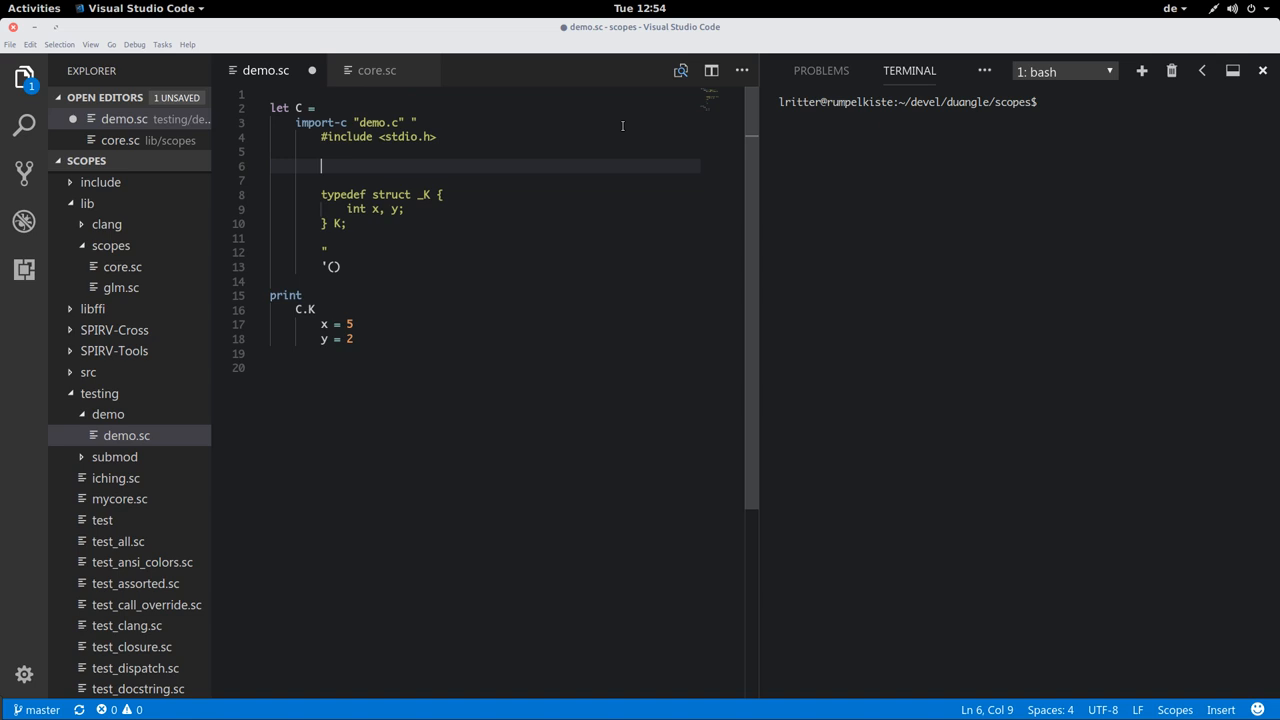
Add #define VALUE 5, VALUE_F and VALUE_S to the C source, print them with casts, save and rerun.
{"action": "type", "text": "#define V"}
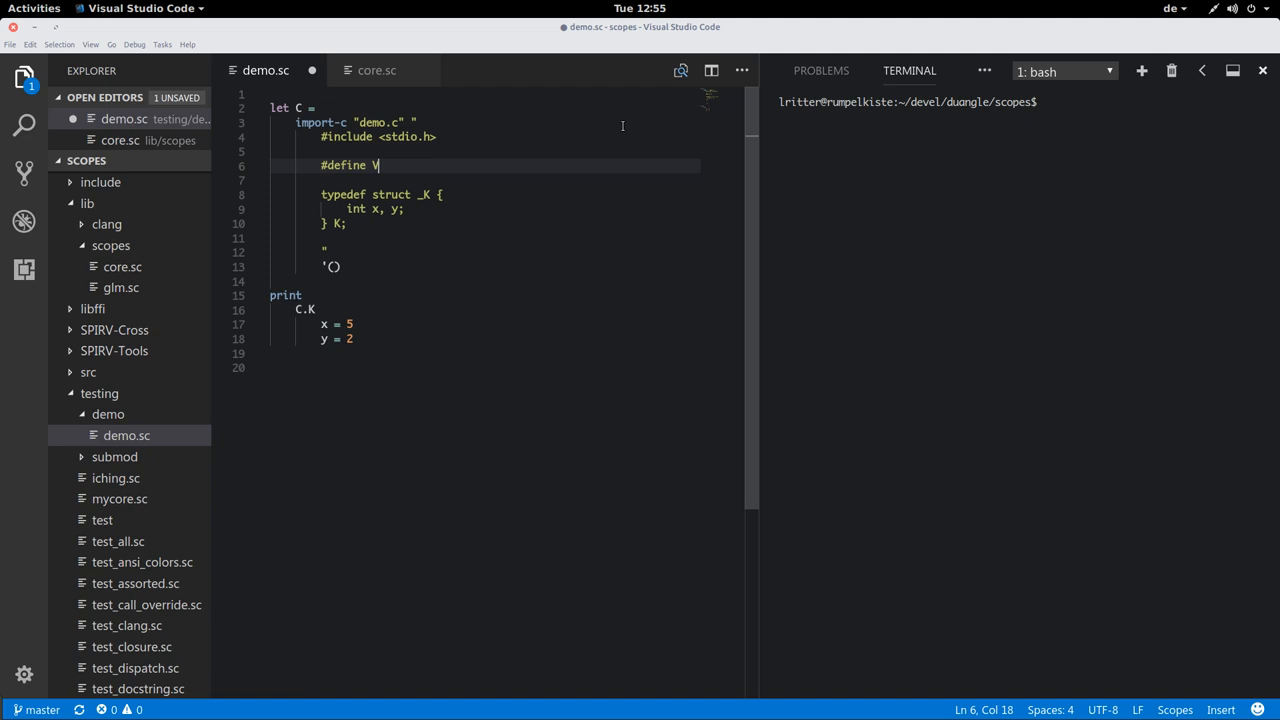
{"action": "type", "text": "ALUE 5"}
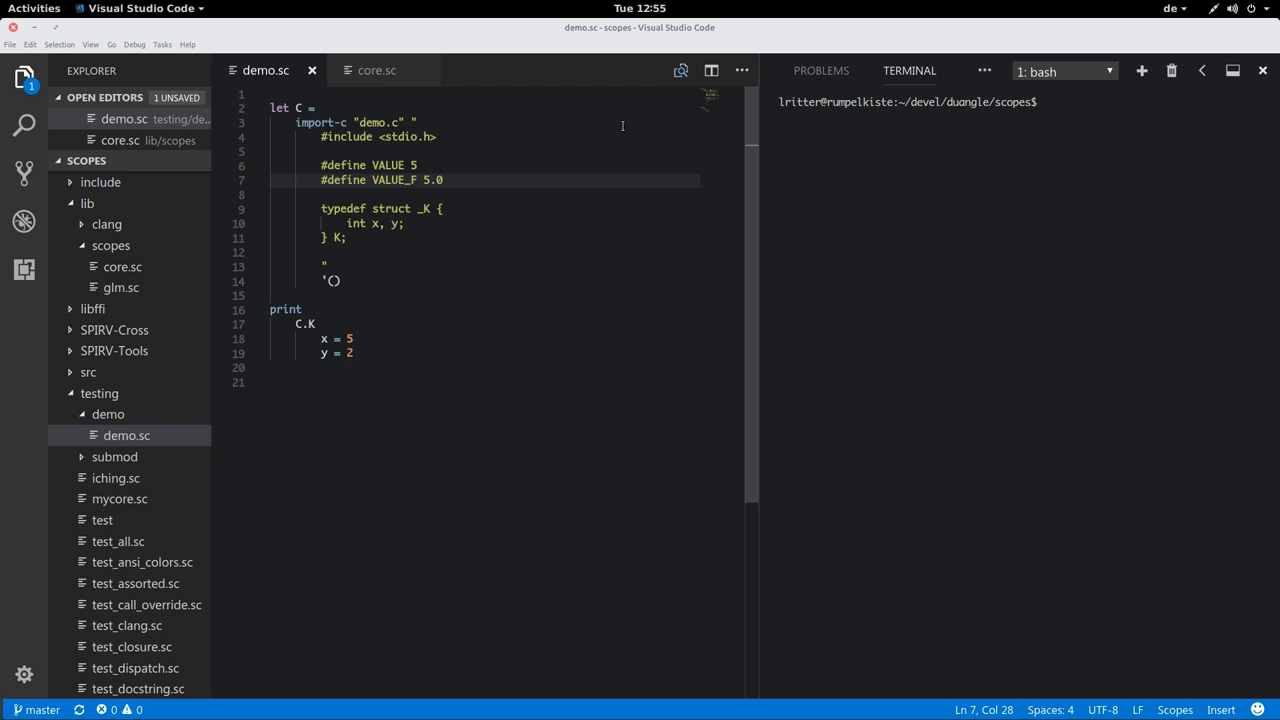
{"action": "type", "text": "#define VALUE_S \\\"hi\\"}
{"action": "type", "text": "C.VALUE_F as f32"}
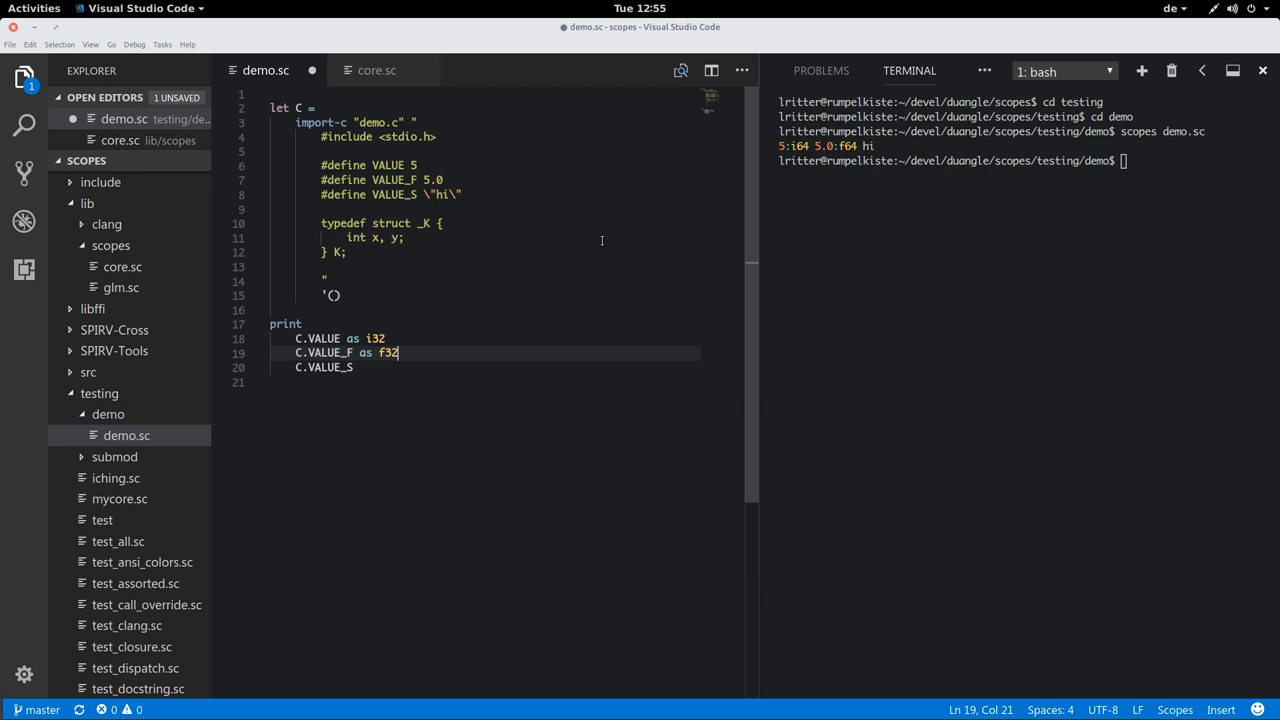
{"action": "key", "text": "Return"}
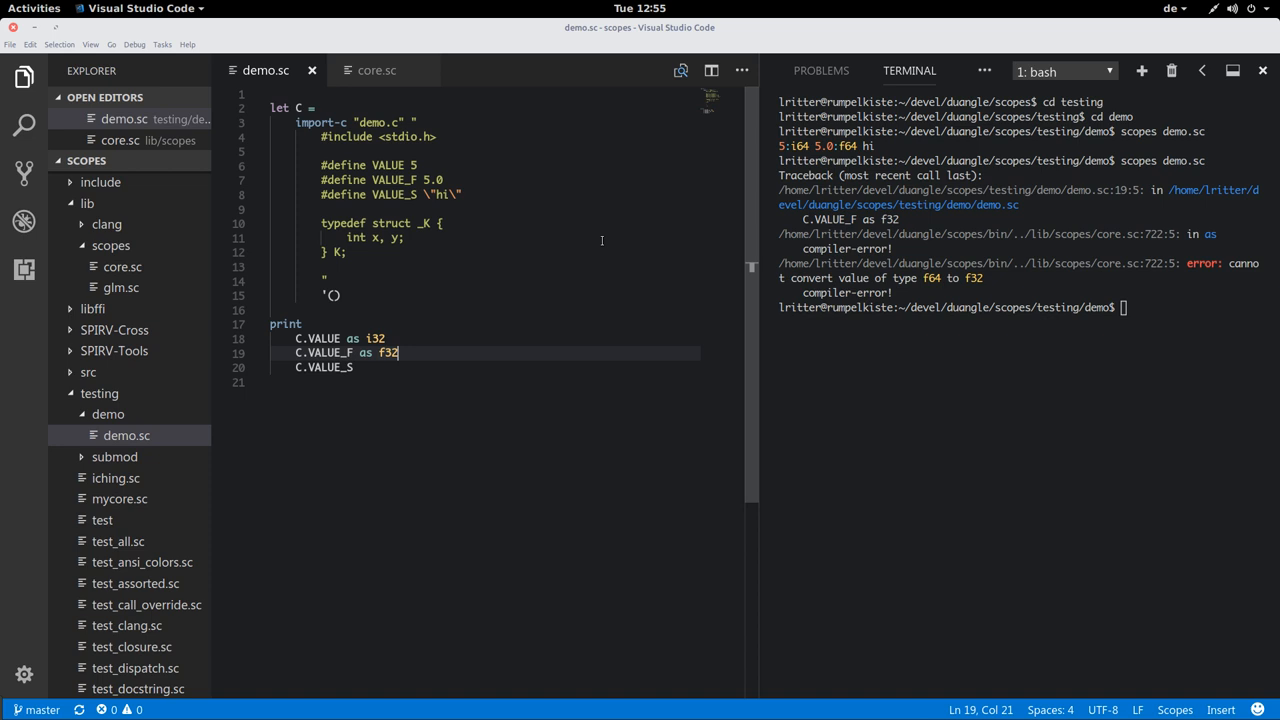